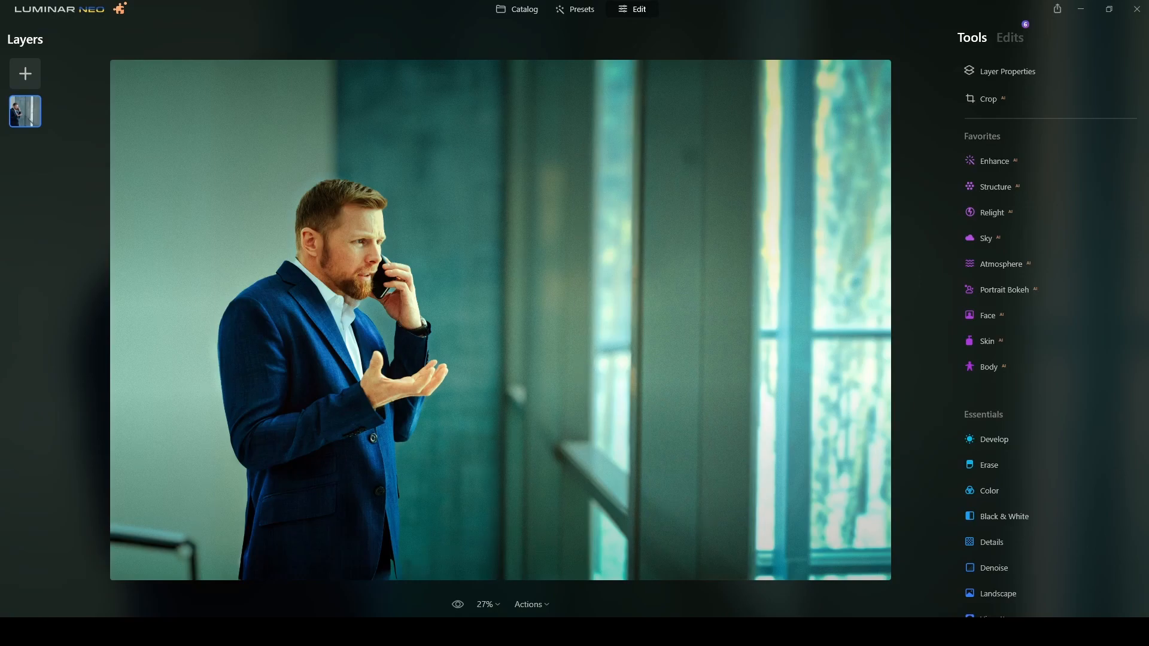
# Step: Compare before and after, then reset all adjustments to restore the original portrait
pyautogui.click(457, 604)
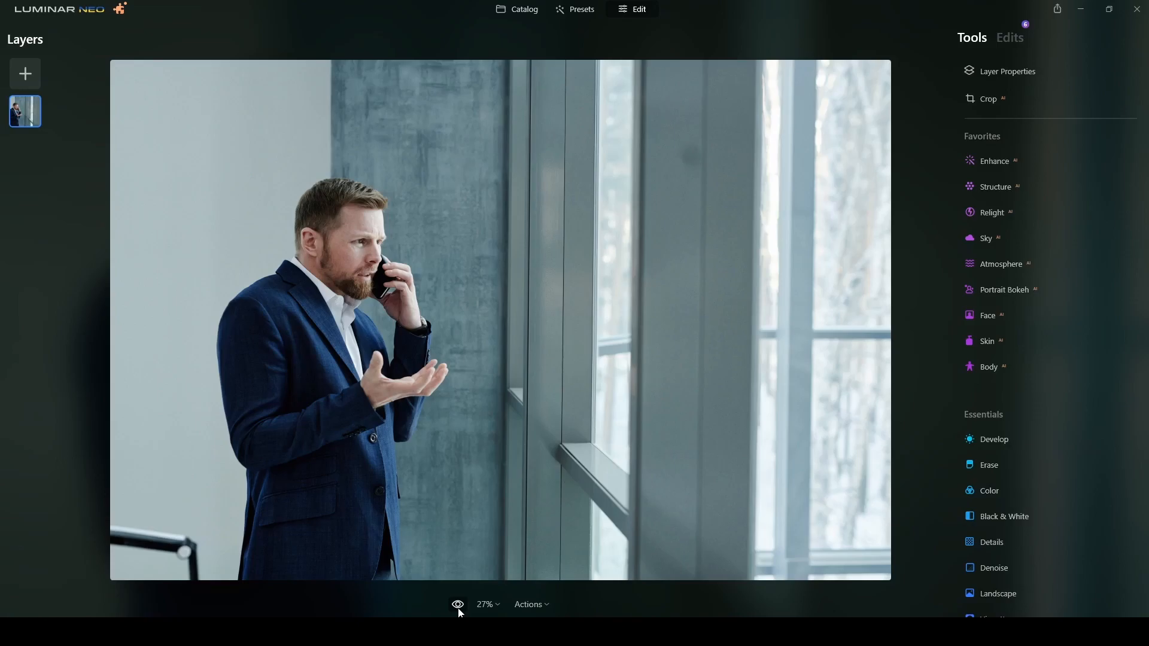
pyautogui.click(457, 604)
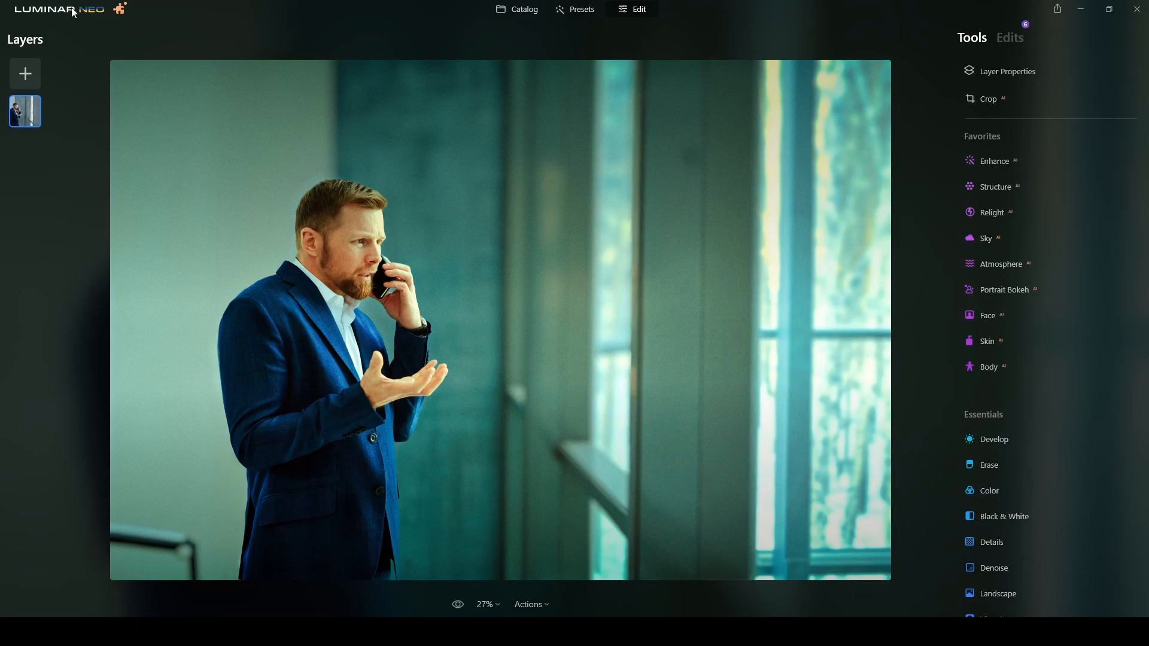
pyautogui.click(58, 9)
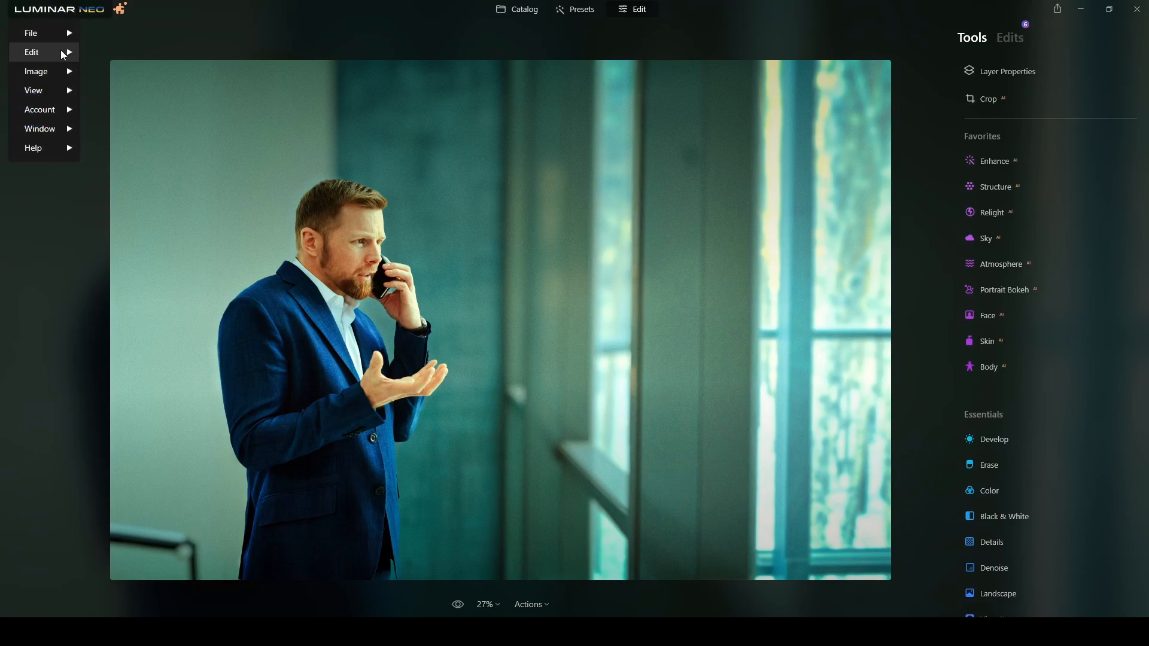
pyautogui.click(36, 71)
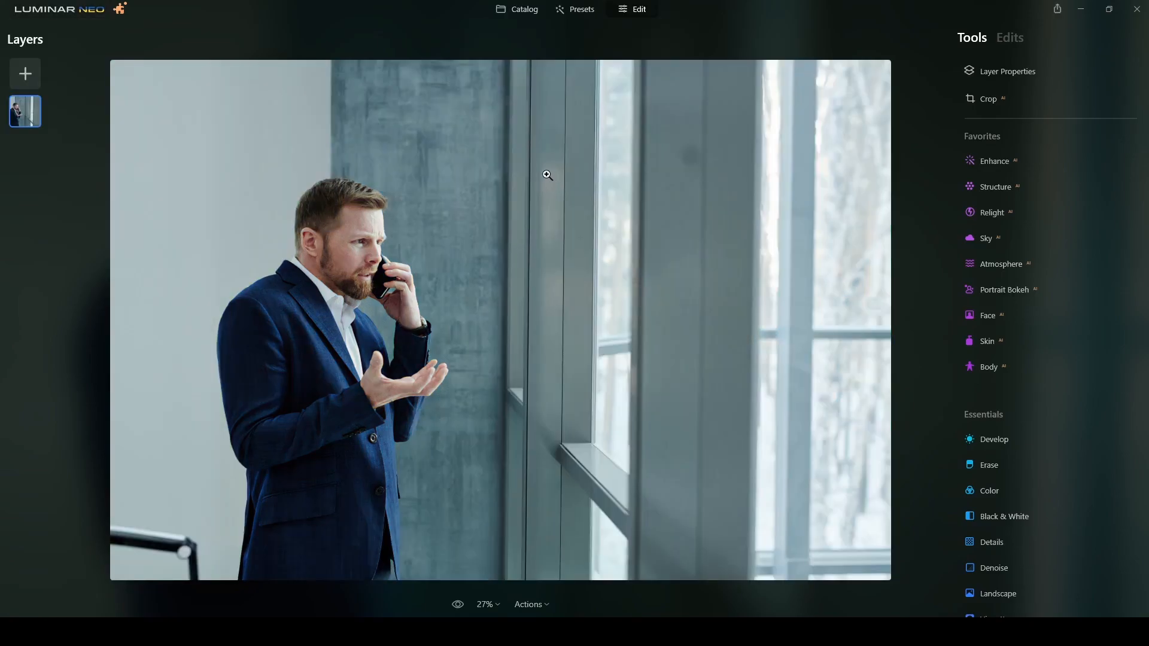
pyautogui.click(1009, 38)
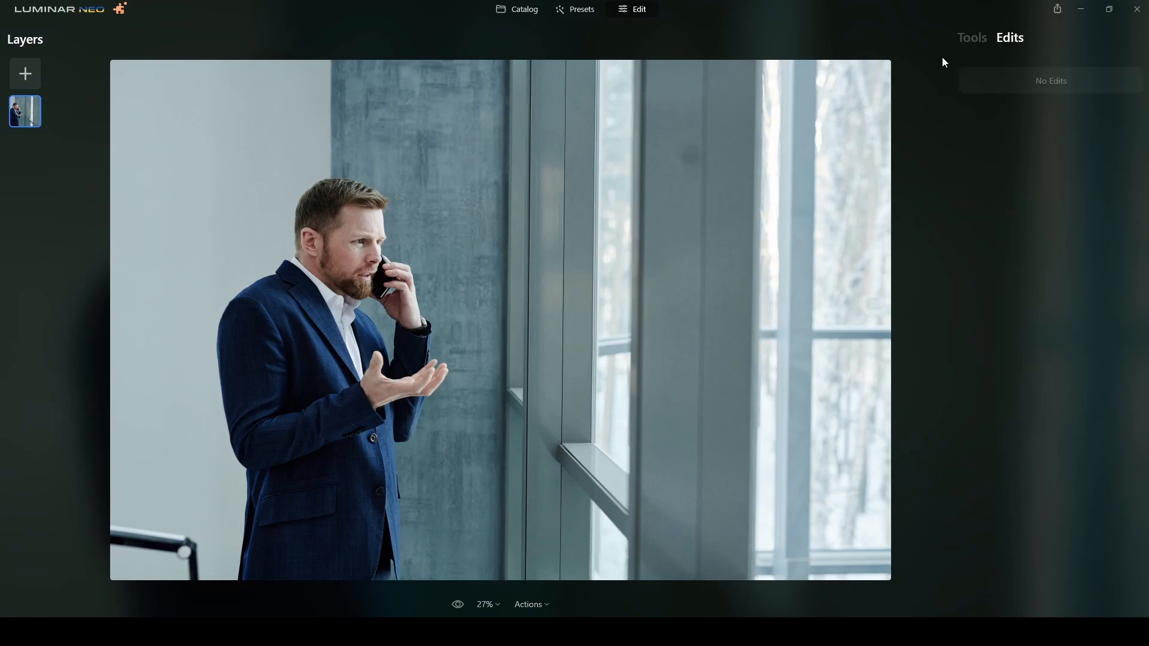
pyautogui.click(970, 37)
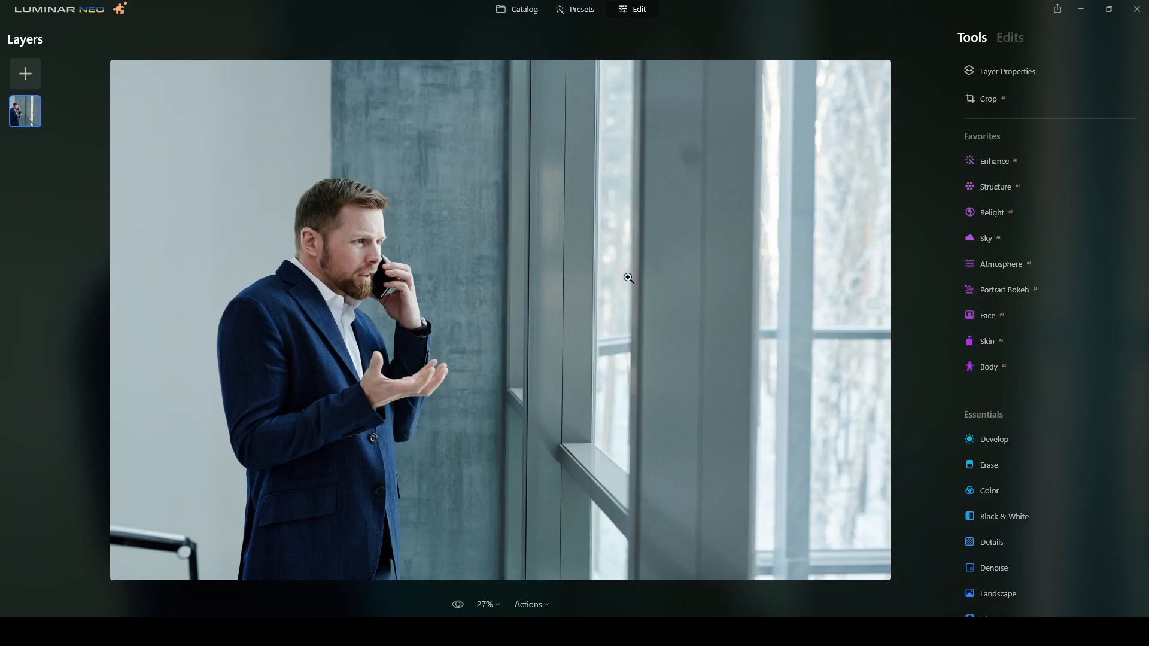
pyautogui.moveTo(574, 49)
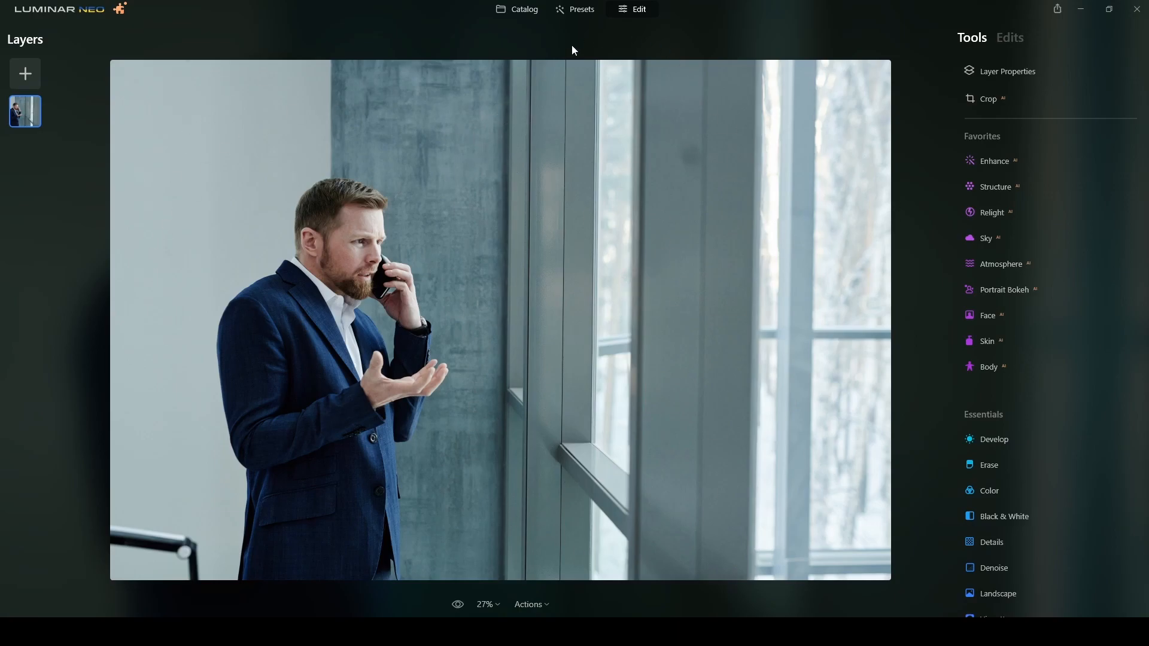
pyautogui.moveTo(613, 196)
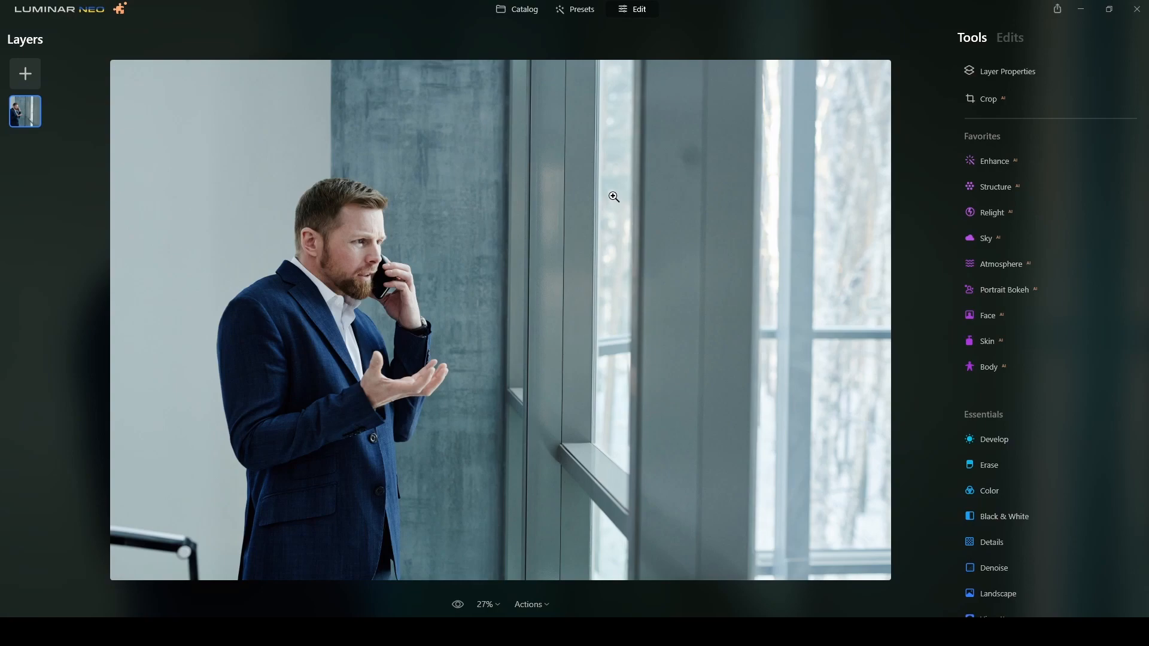
pyautogui.moveTo(613, 196)
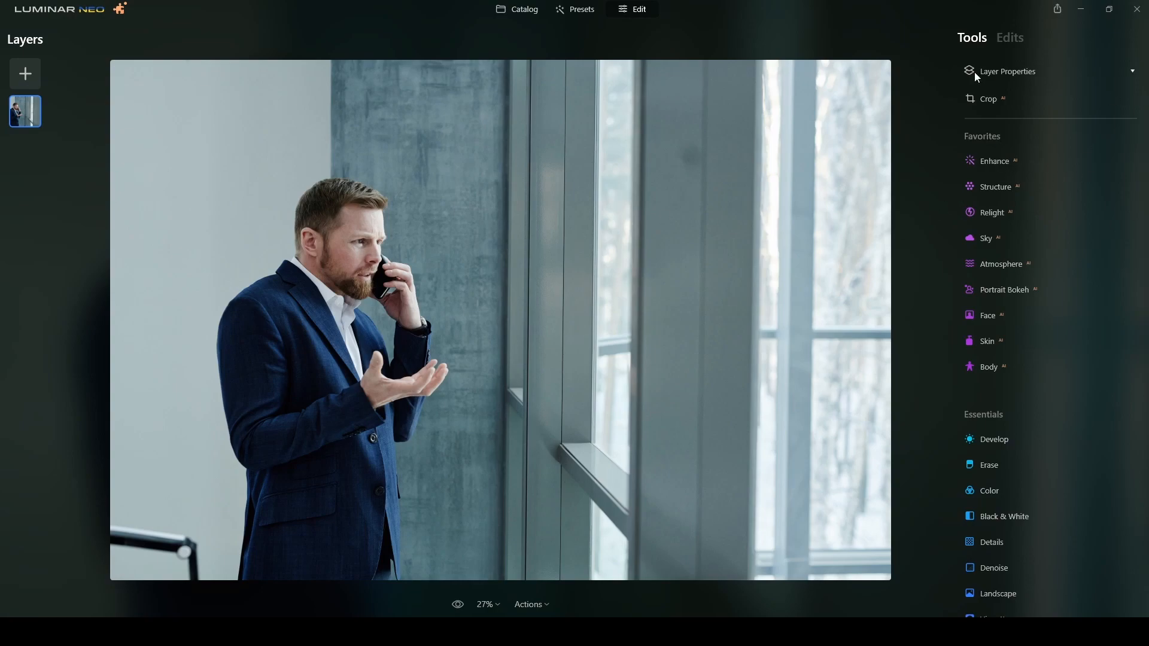
pyautogui.moveTo(994, 297)
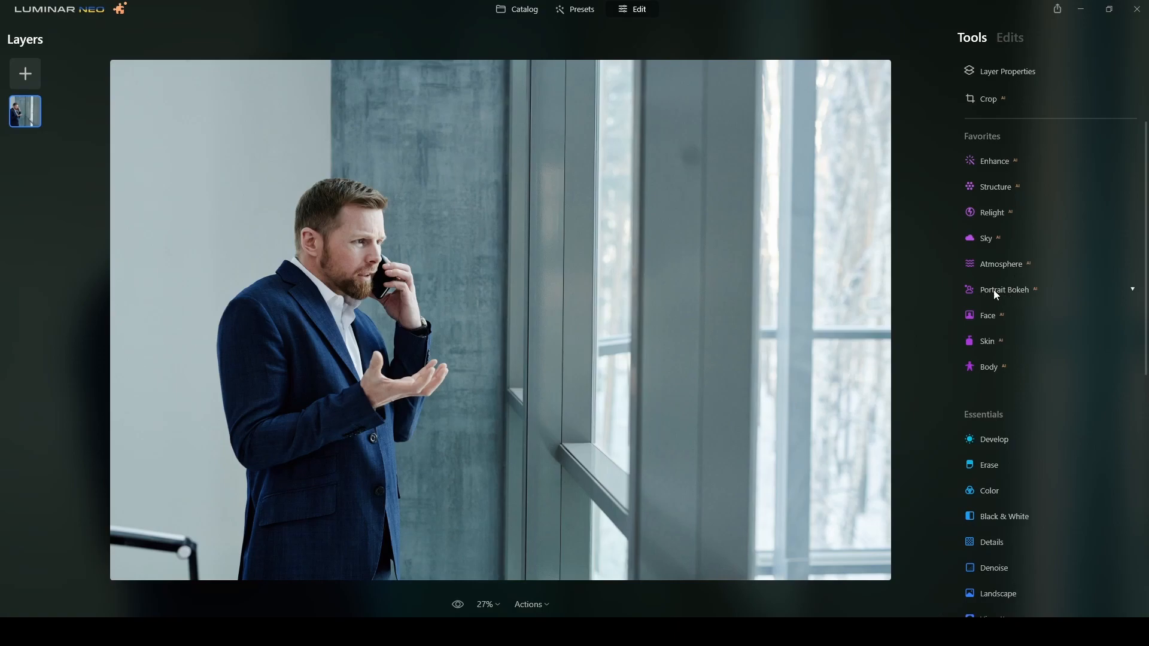
# Step: Apply Portrait Bokeh AI blur at full strength, refining the businessman's subject mask
pyautogui.click(1003, 289)
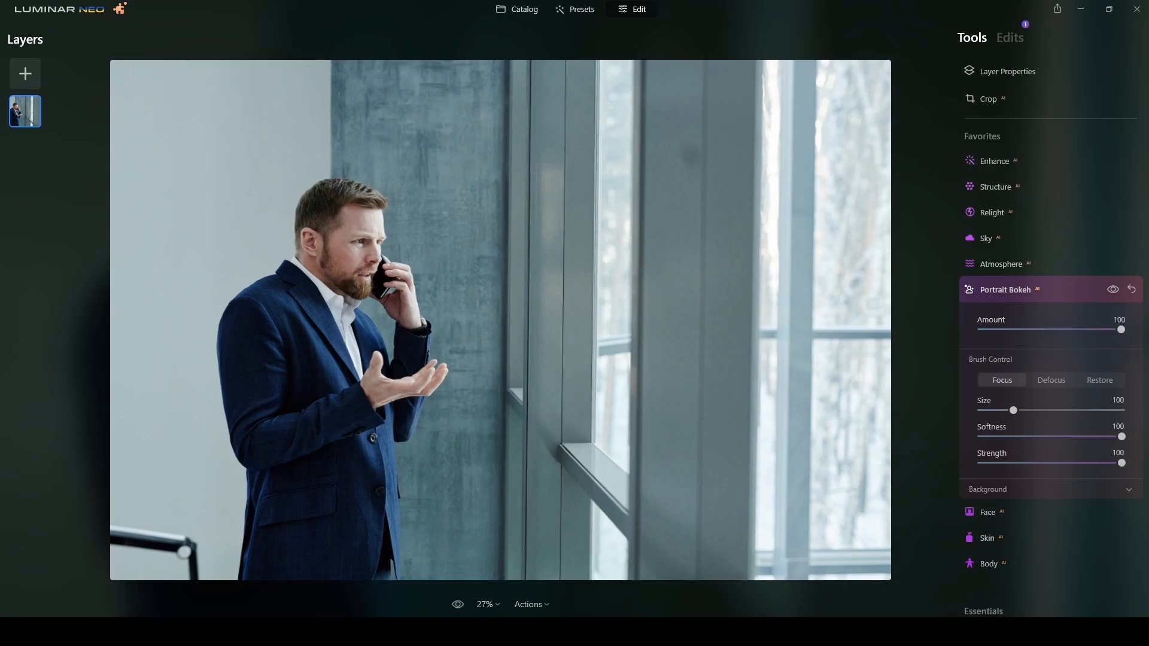
pyautogui.moveTo(495, 151)
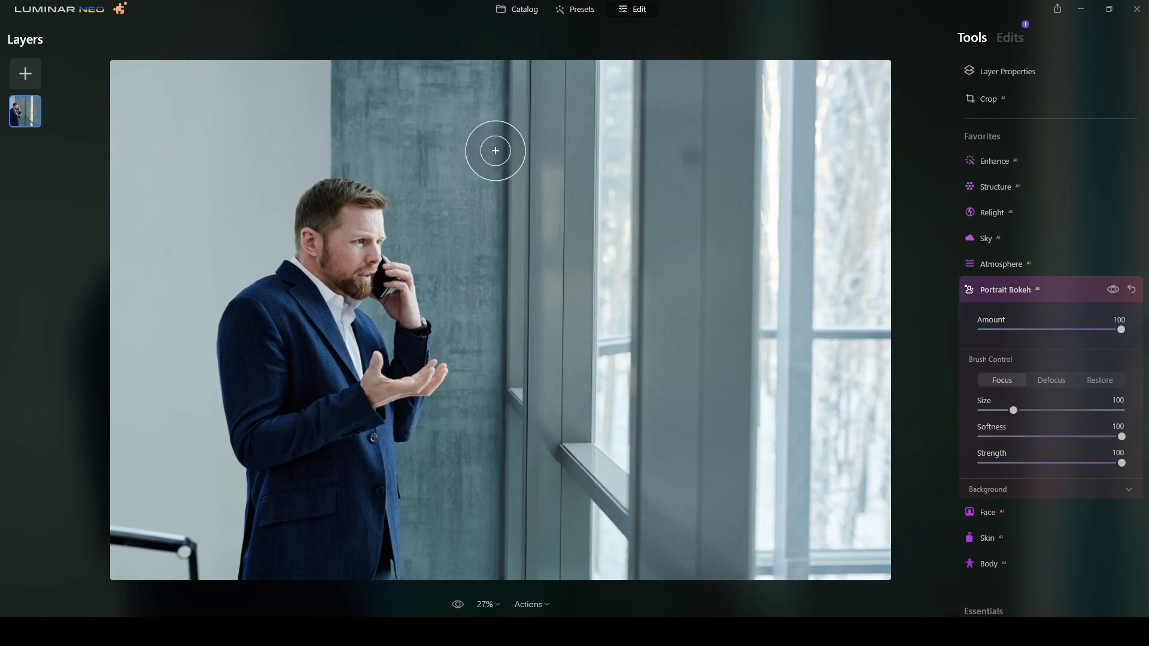
pyautogui.moveTo(208, 518)
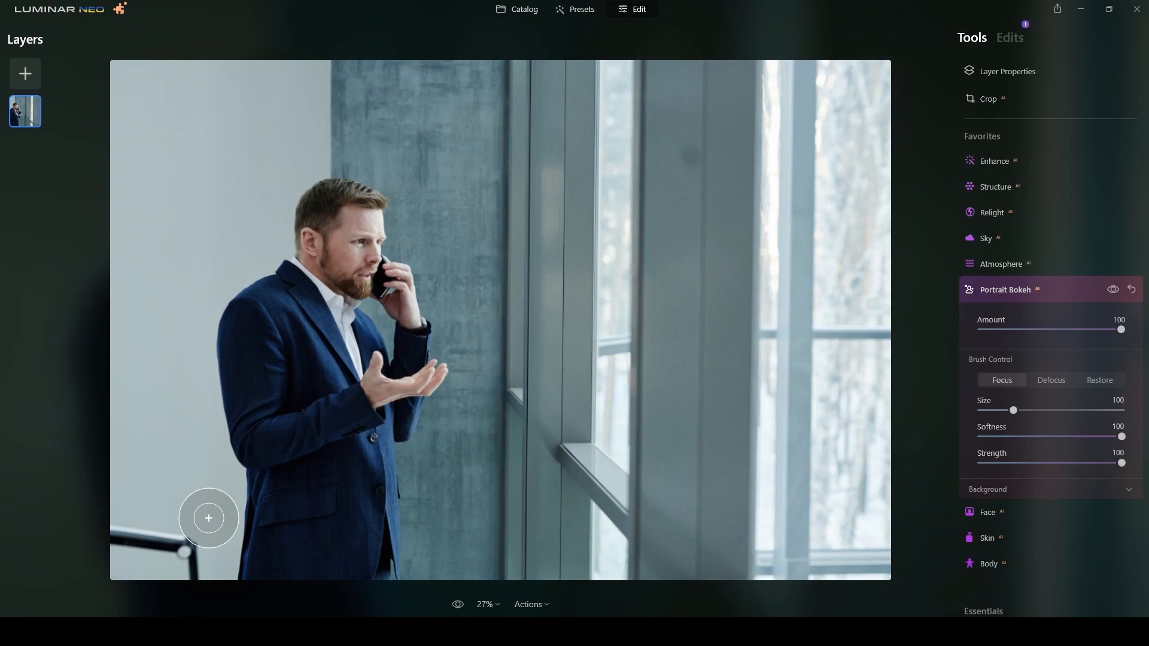
pyautogui.moveTo(871, 382)
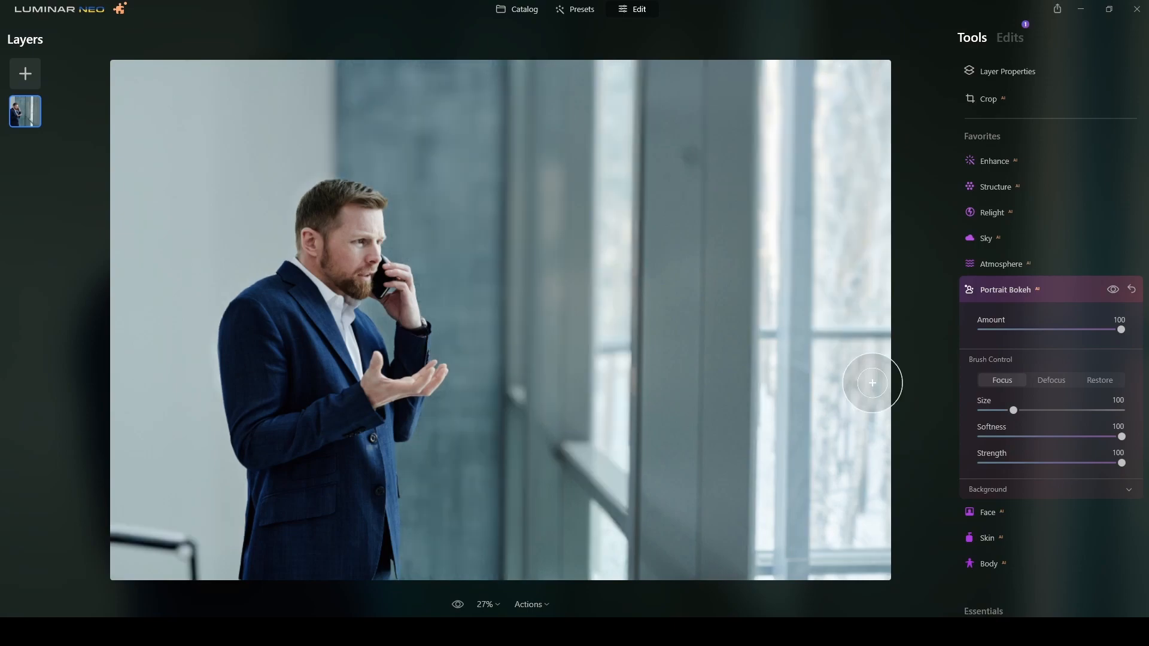
pyautogui.moveTo(1086, 294)
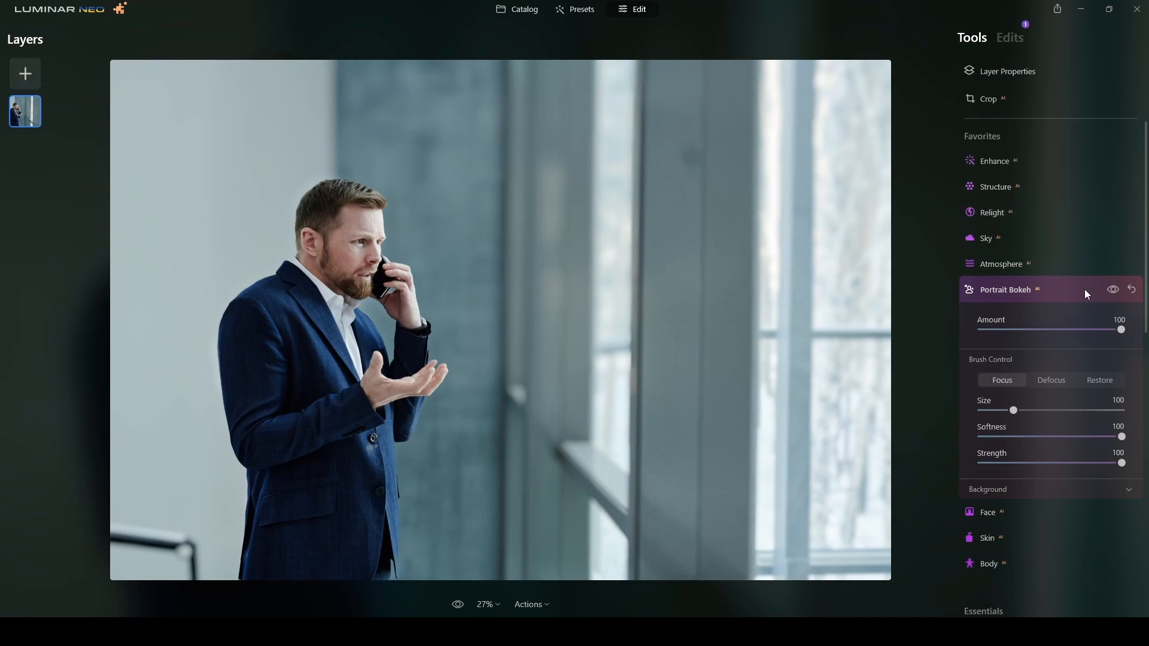
pyautogui.click(320, 428)
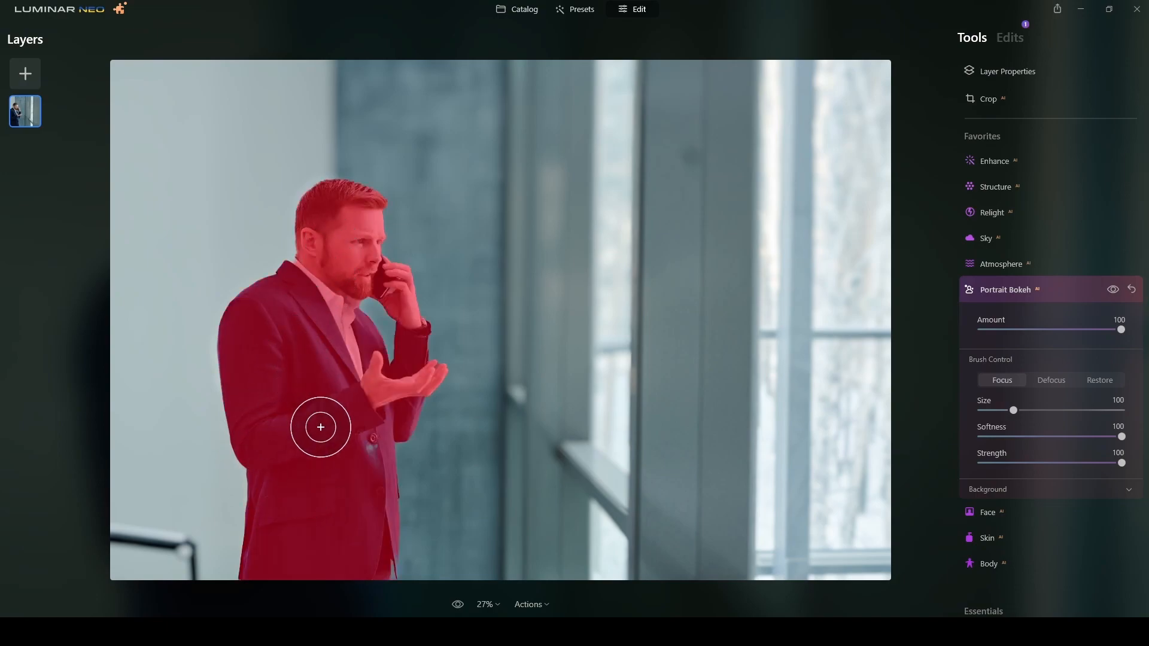
pyautogui.moveTo(378, 457)
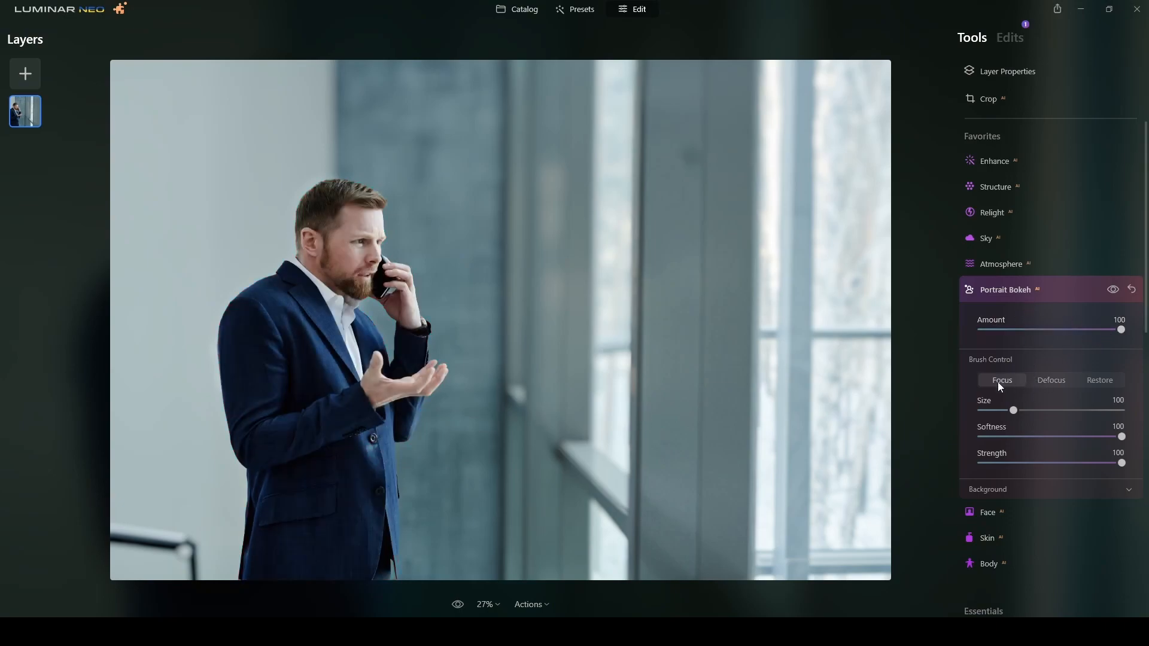
pyautogui.click(1050, 381)
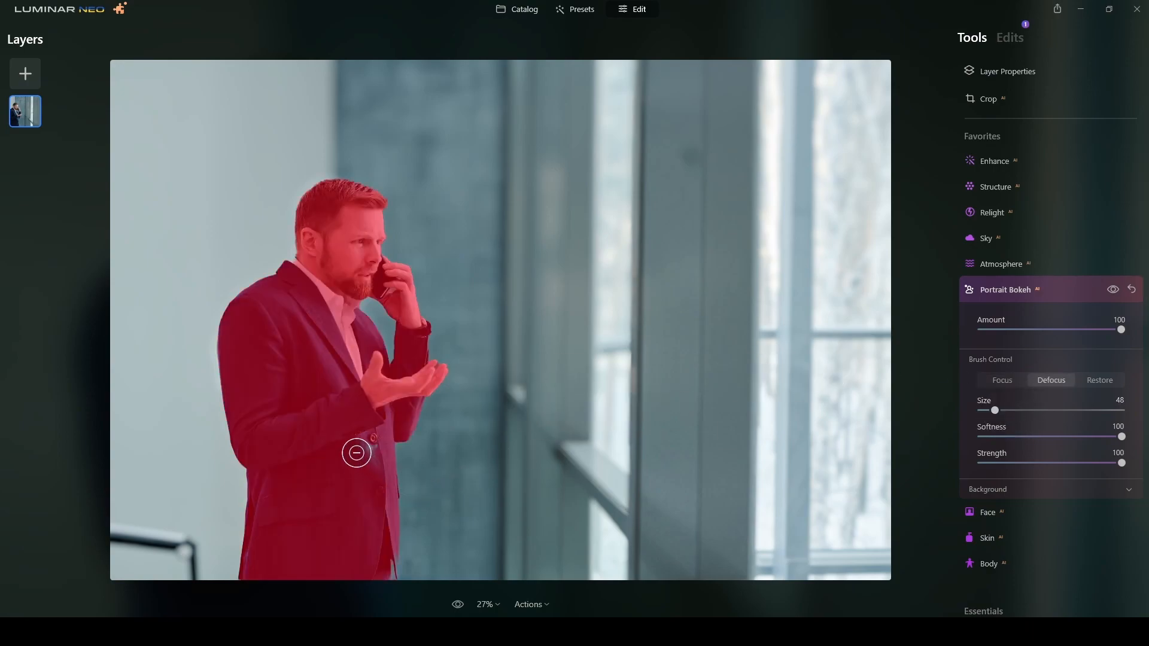
pyautogui.moveTo(364, 448)
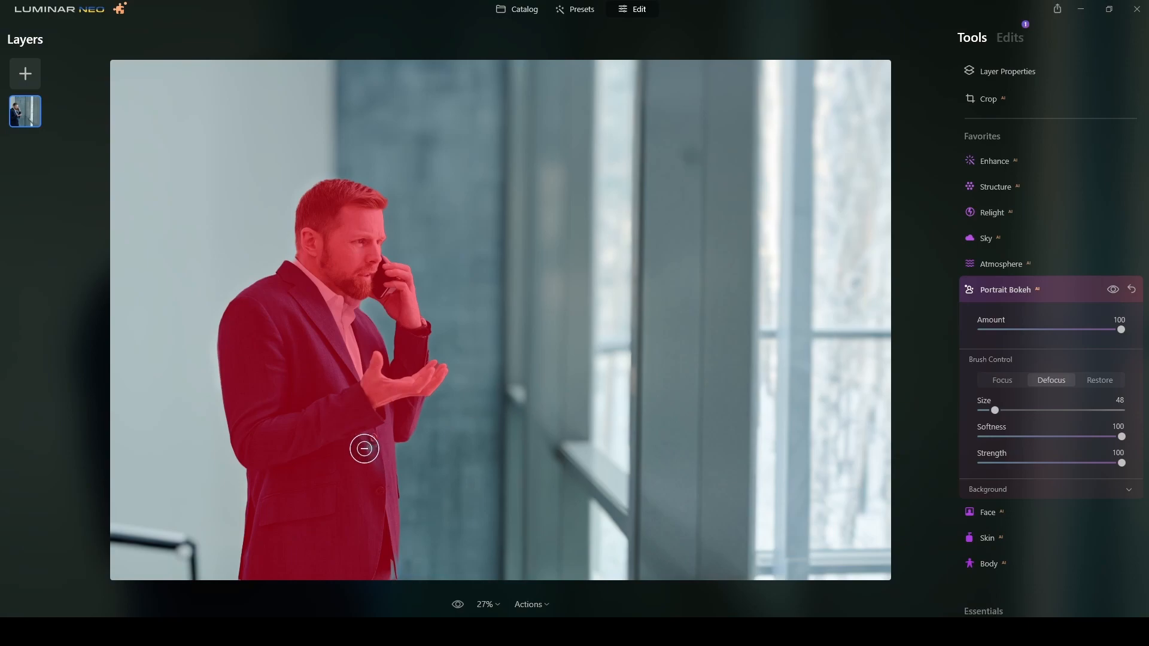
pyautogui.moveTo(1053, 385)
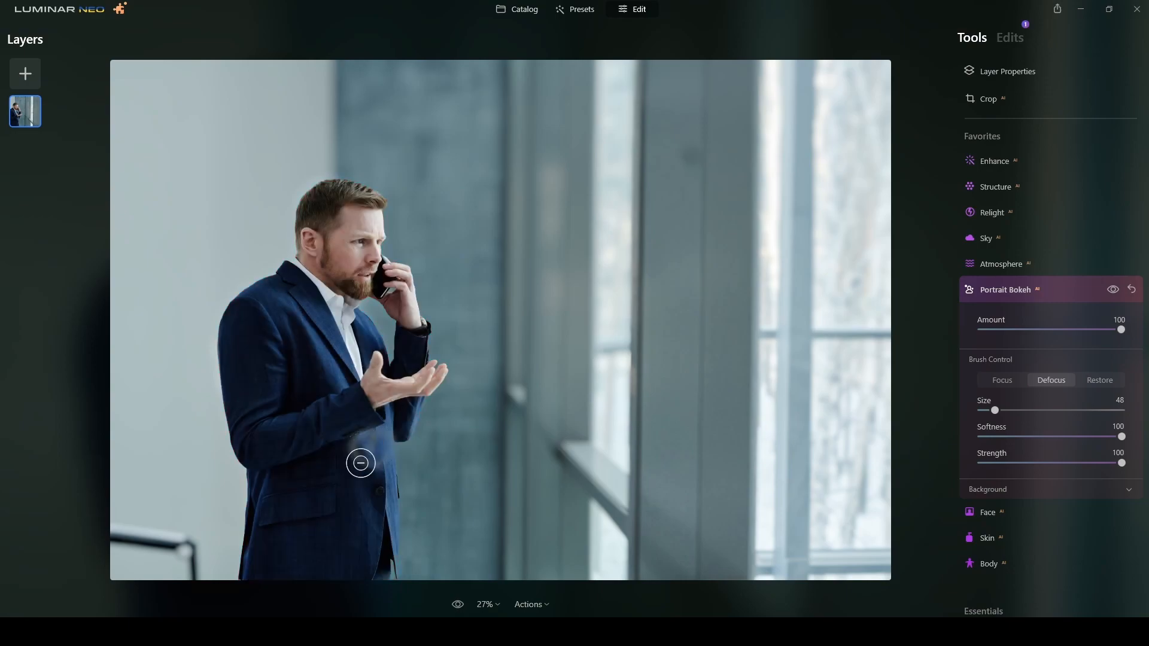
pyautogui.moveTo(1100, 381)
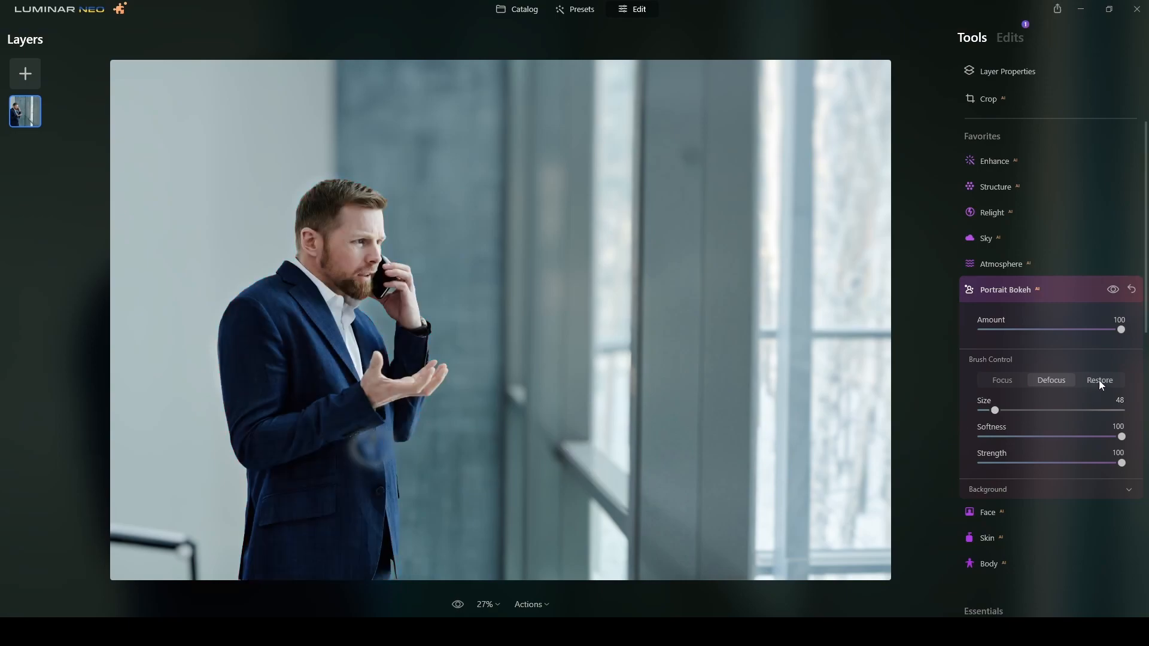
pyautogui.moveTo(1100, 382)
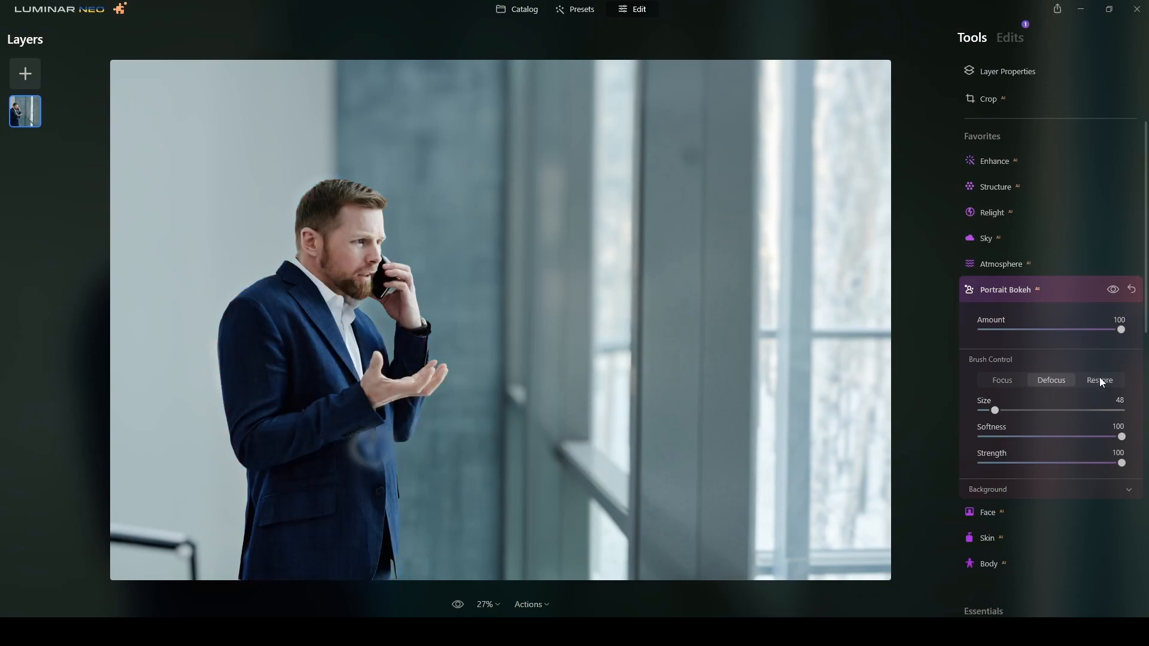
pyautogui.click(1099, 379)
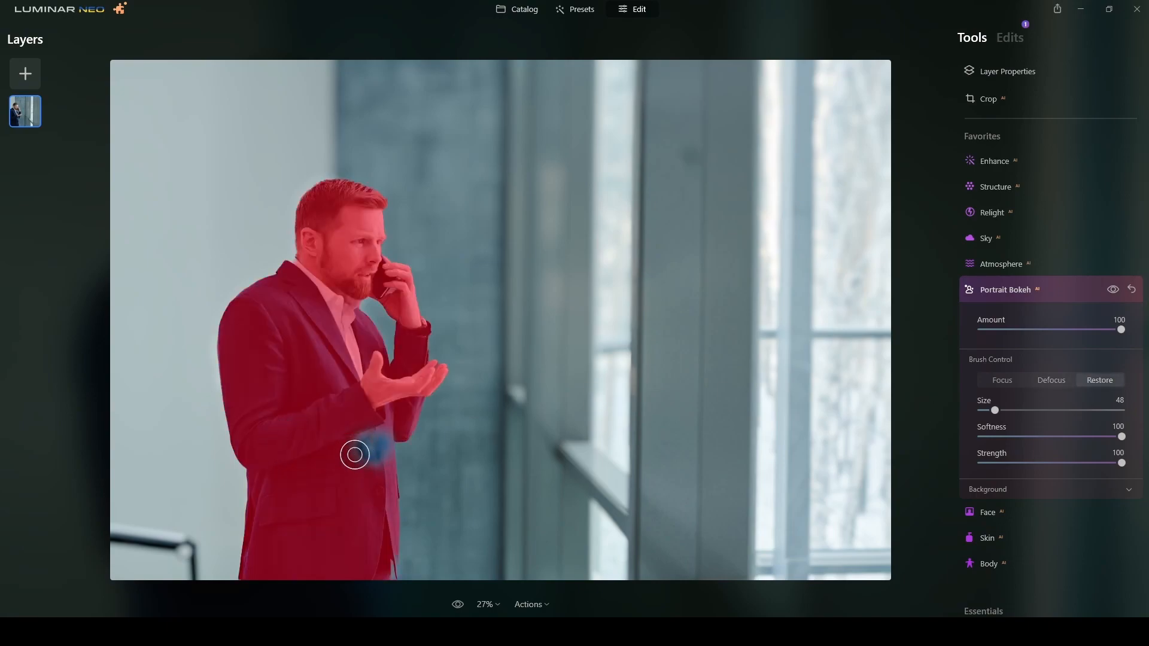
pyautogui.moveTo(346, 479)
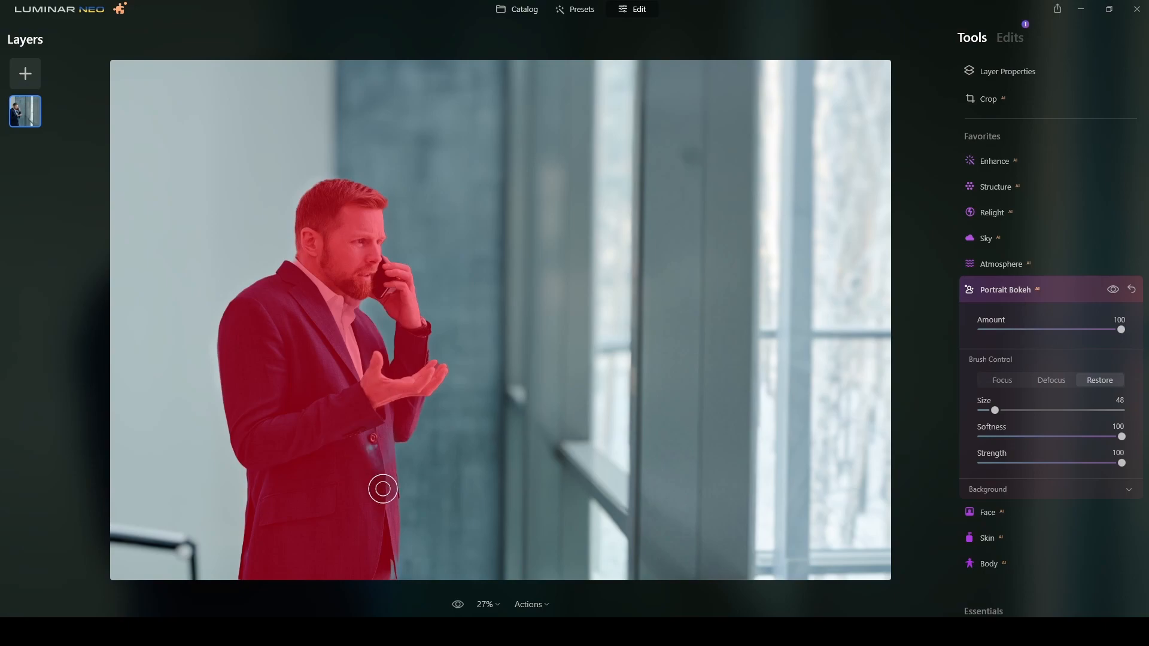
pyautogui.click(1000, 381)
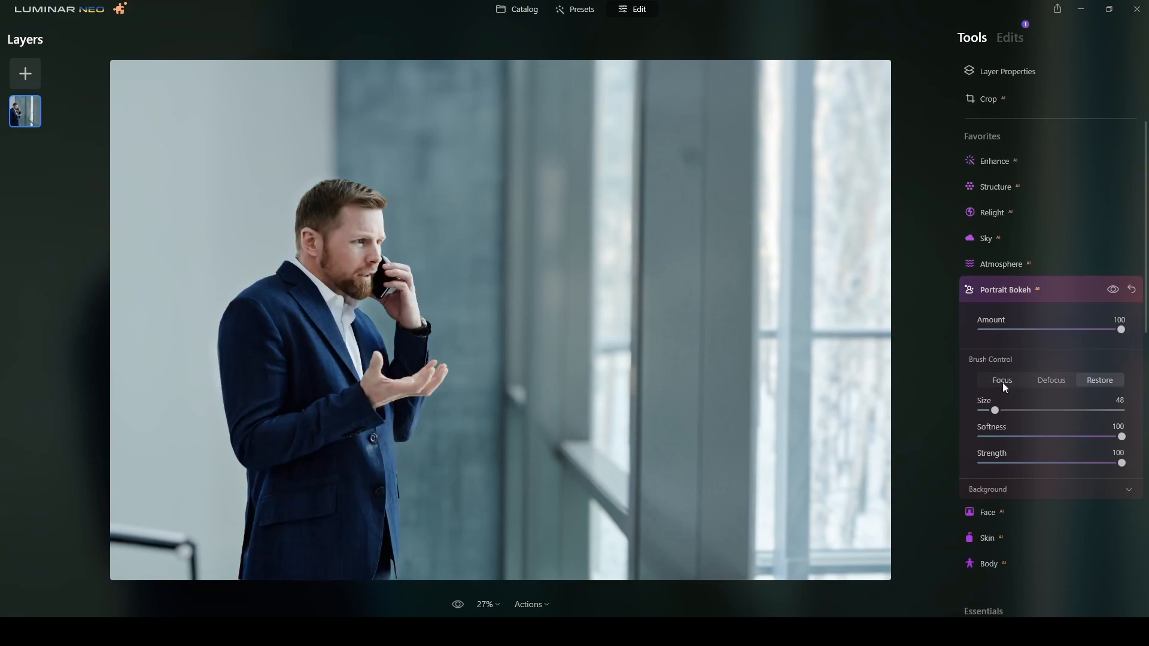
pyautogui.click(1001, 379)
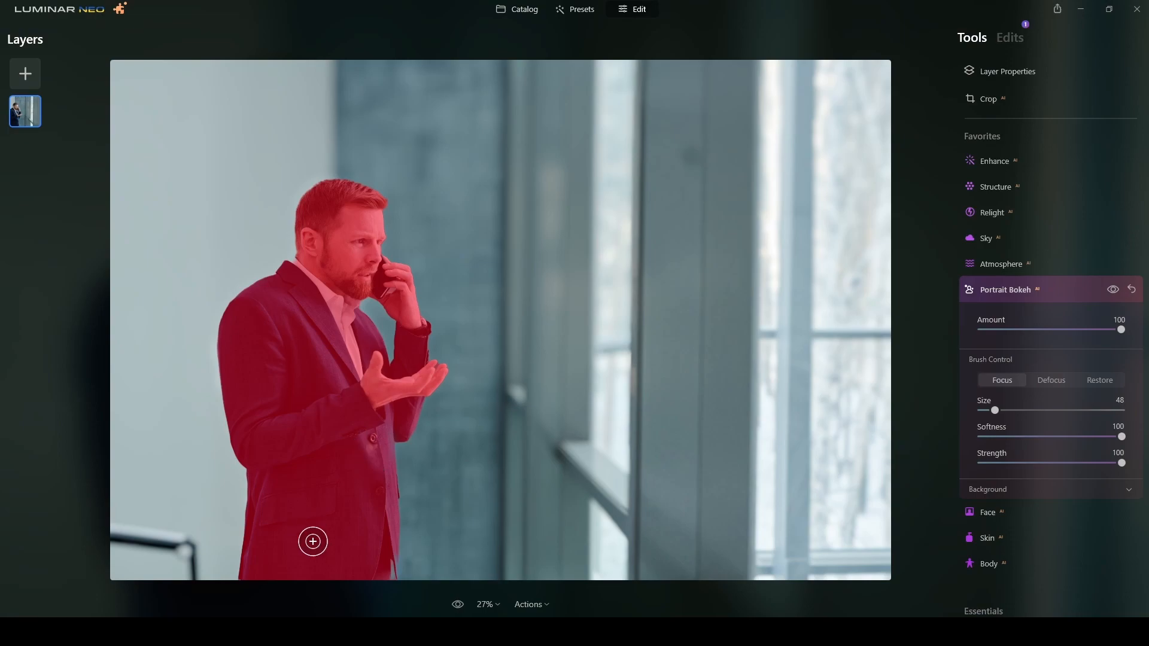
pyautogui.moveTo(352, 454)
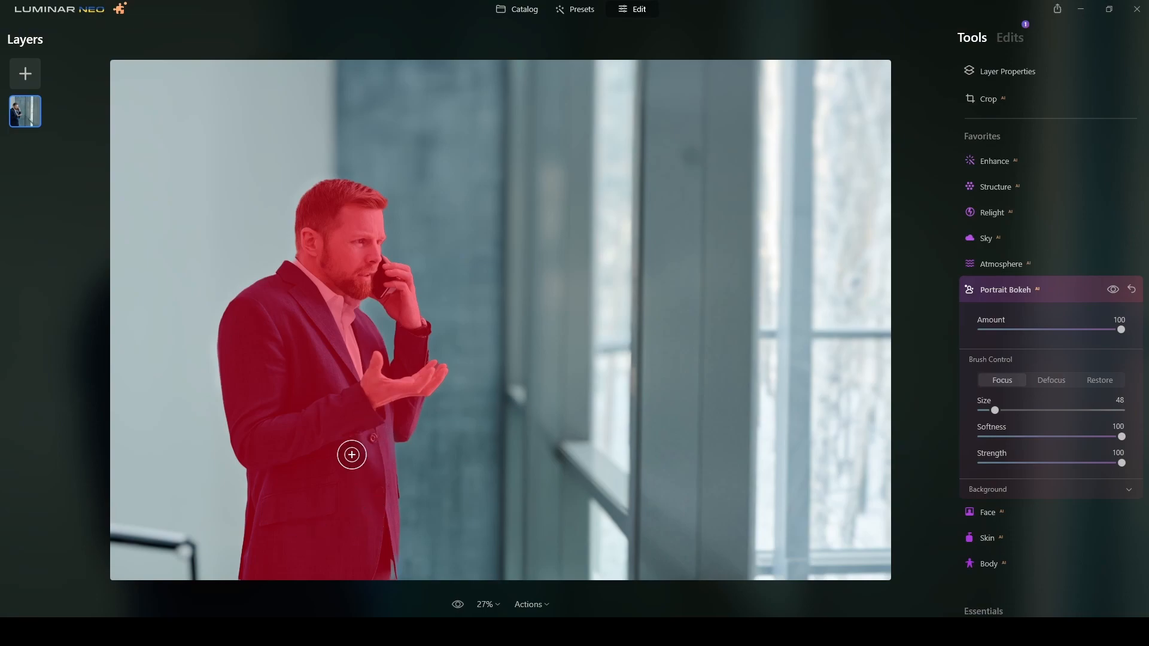
pyautogui.moveTo(608, 175)
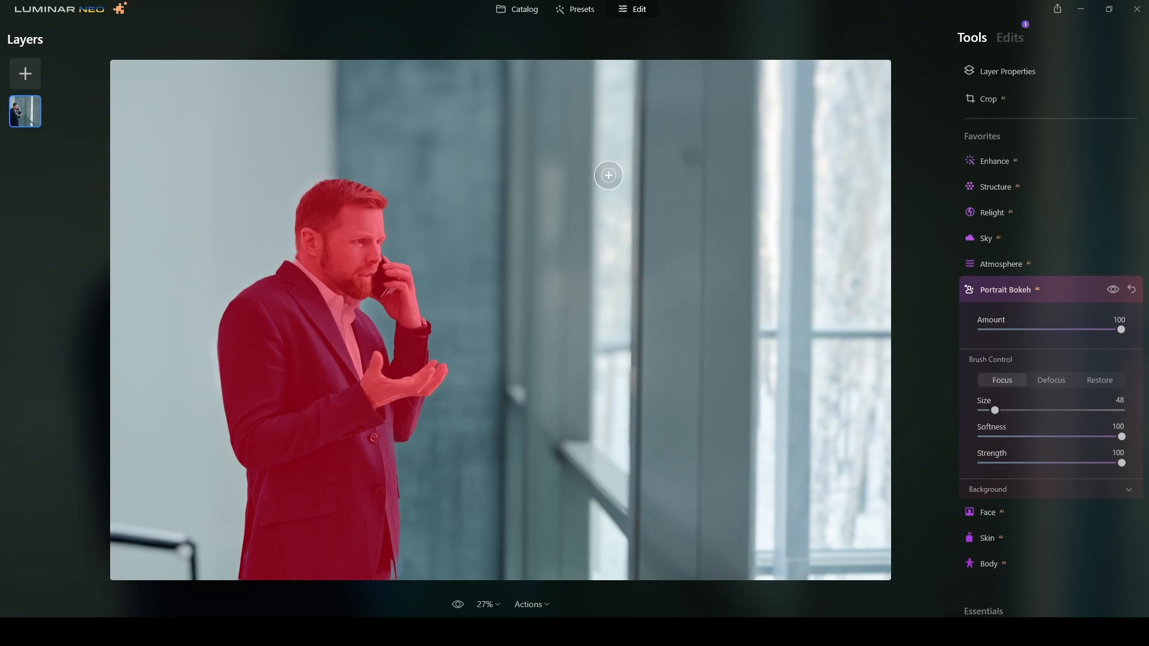
pyautogui.click(1008, 289)
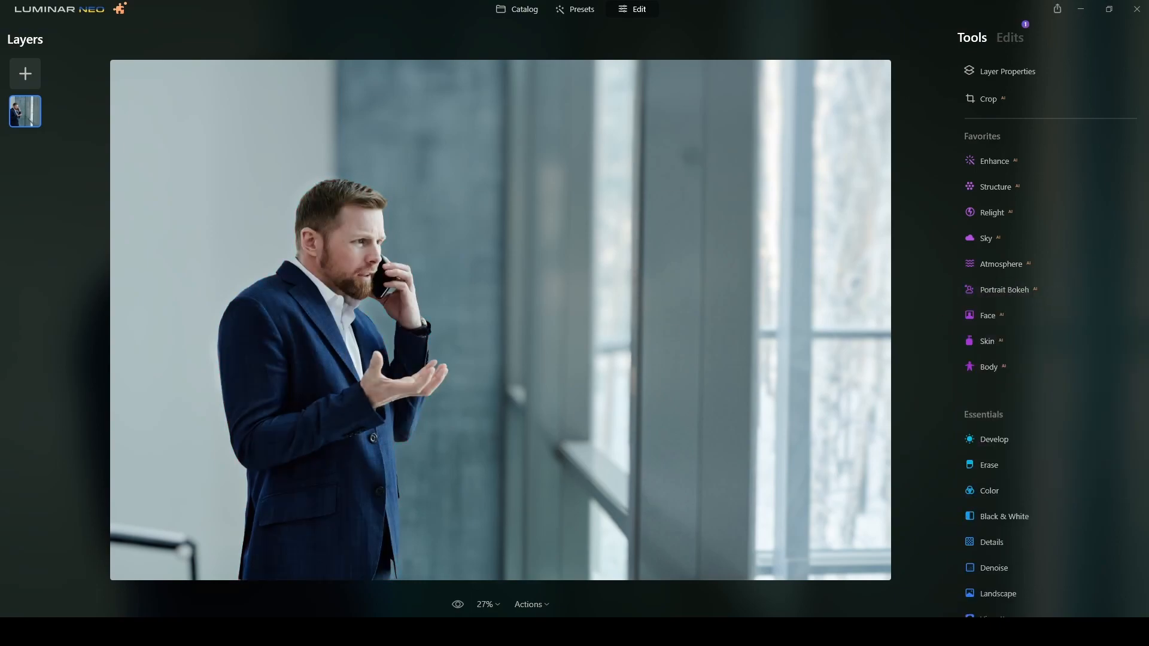
# Step: Add Color Harmony from Professional tools with Brilliance 25 and Warmth -25
pyautogui.scroll(-3)
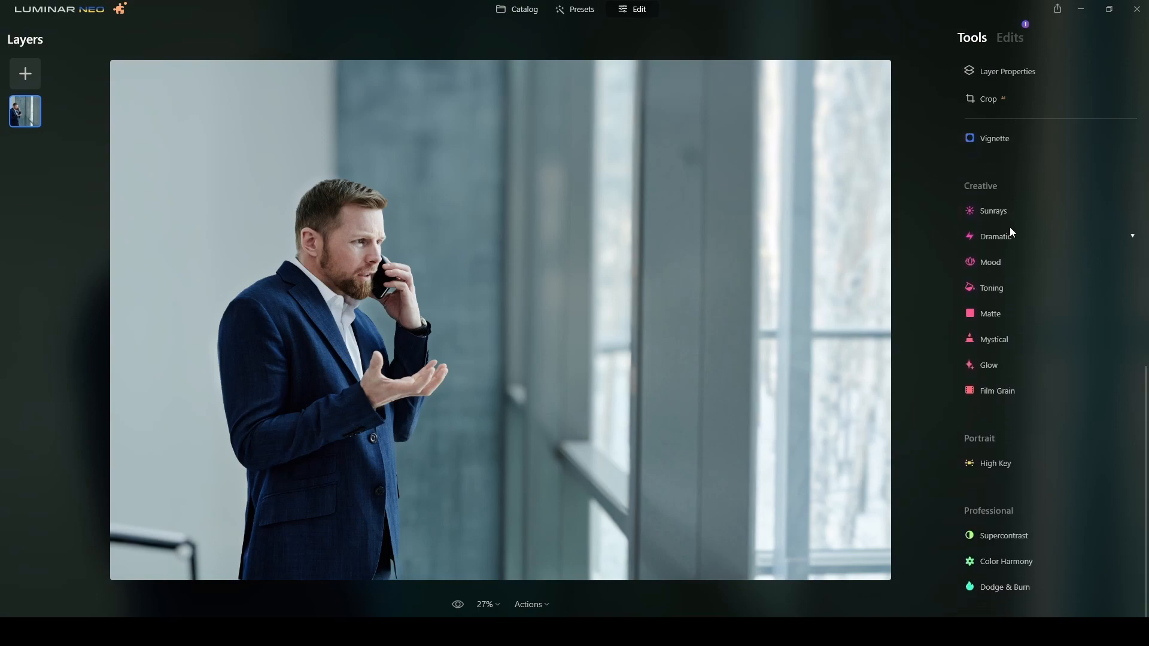
pyautogui.moveTo(1047, 482)
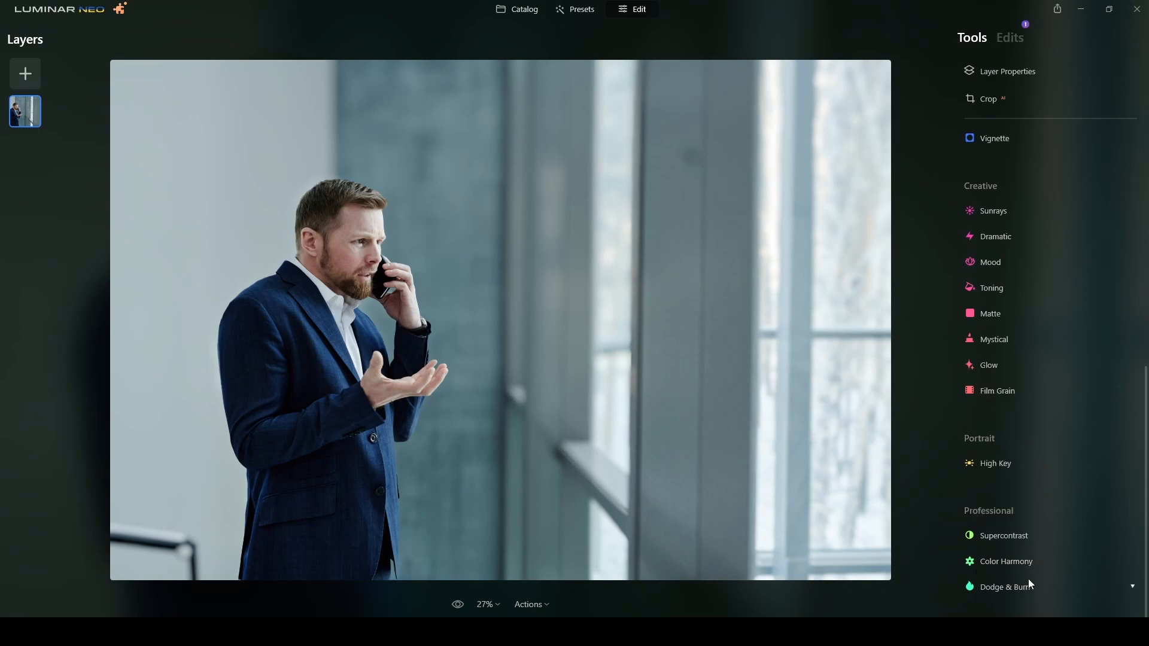
pyautogui.moveTo(1096, 535)
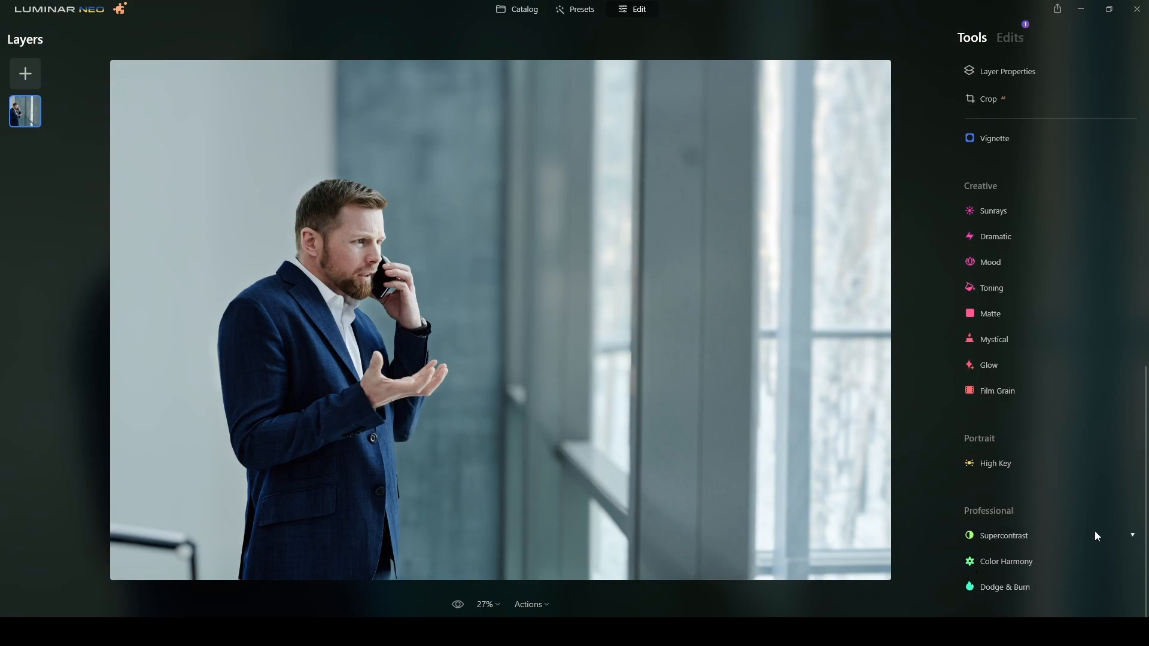
pyautogui.moveTo(1015, 548)
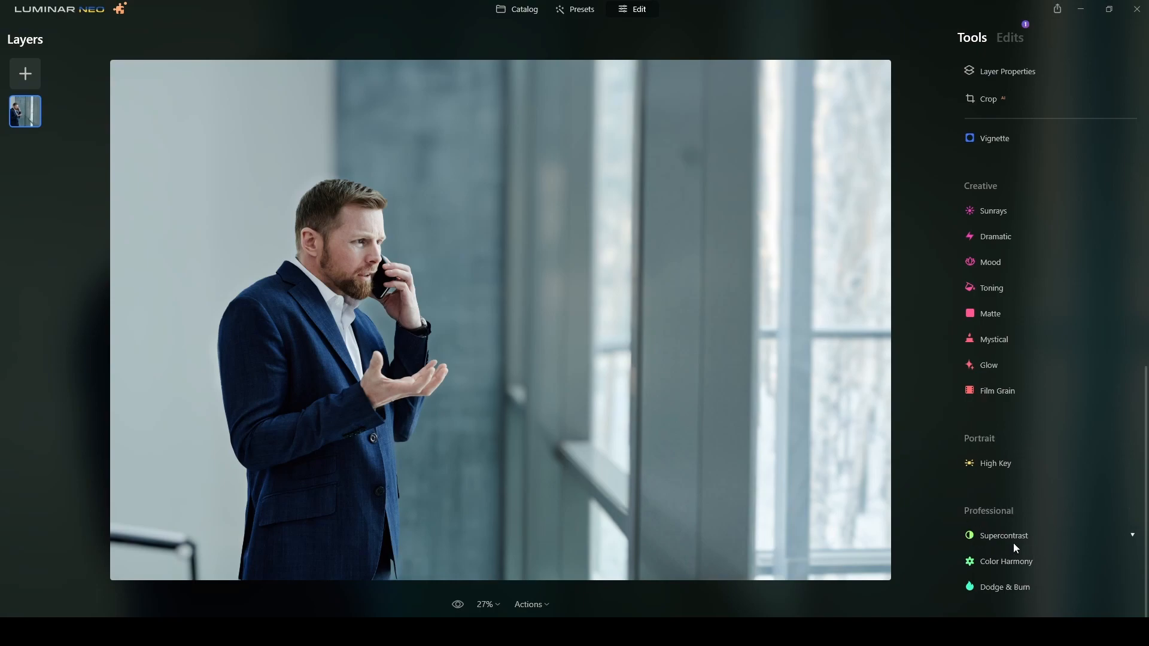
pyautogui.moveTo(1016, 567)
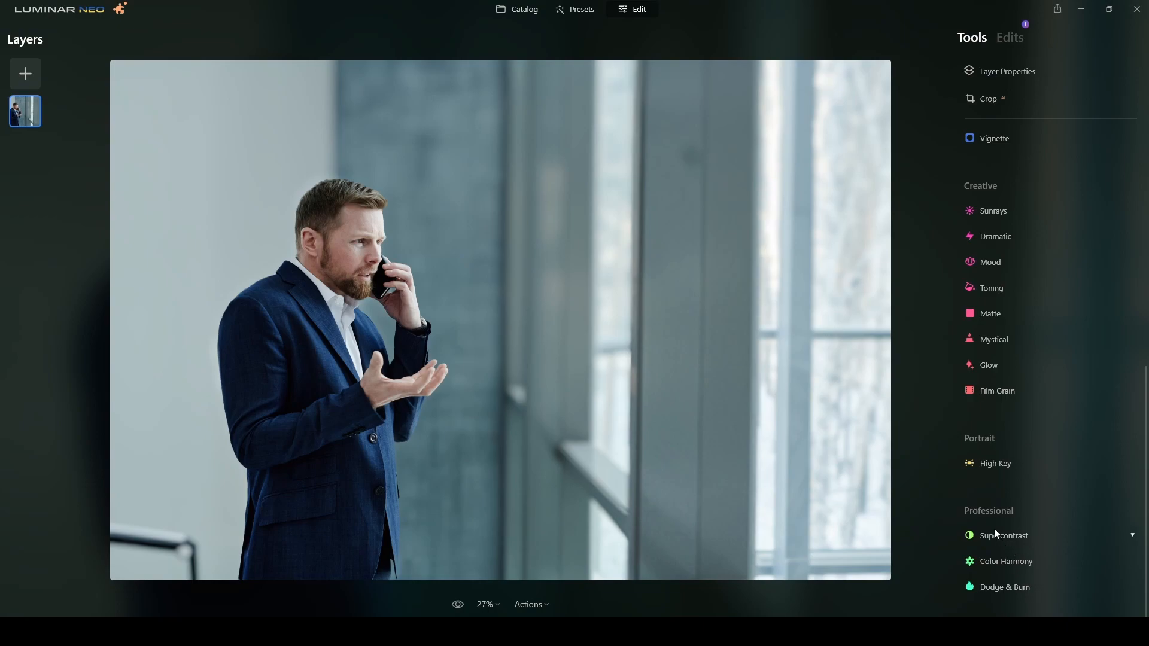
pyautogui.click(1006, 560)
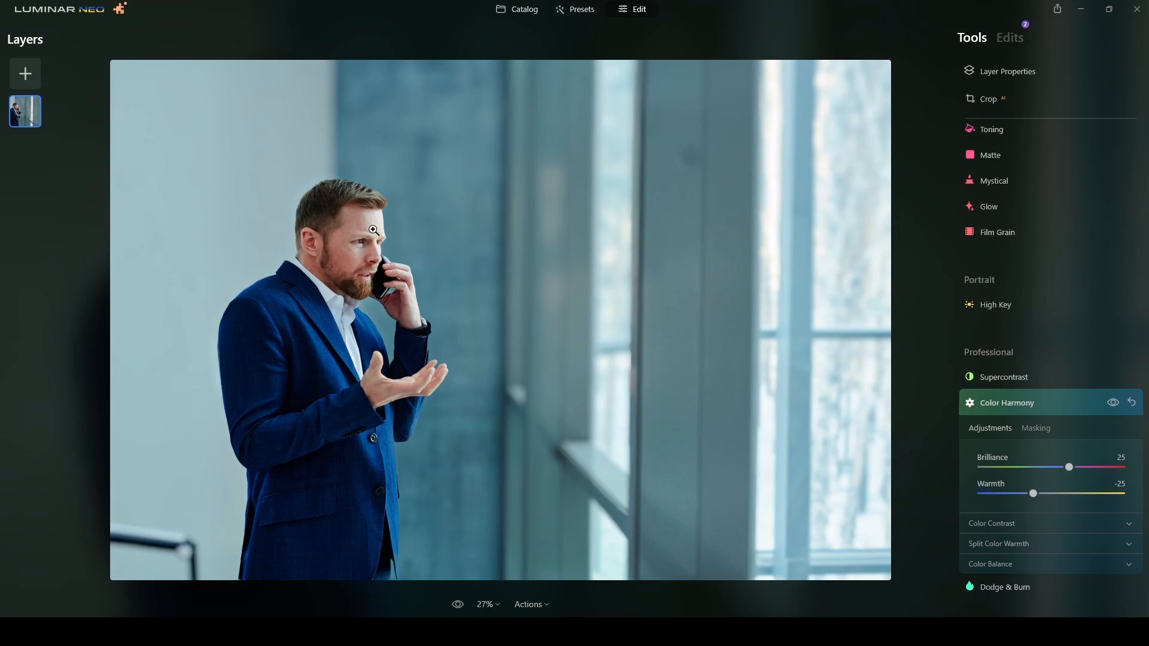
pyautogui.moveTo(379, 393)
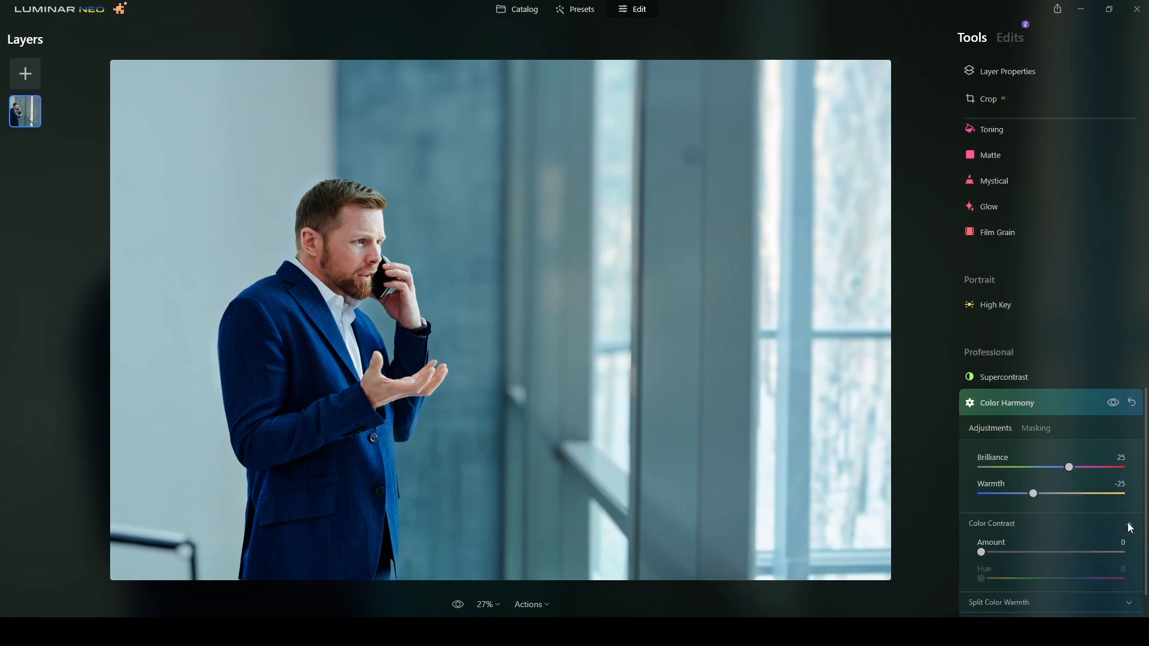
# Step: Set Split Color Warmth to Warm -3 and Cool -38, then compare the grade
pyautogui.scroll(-3)
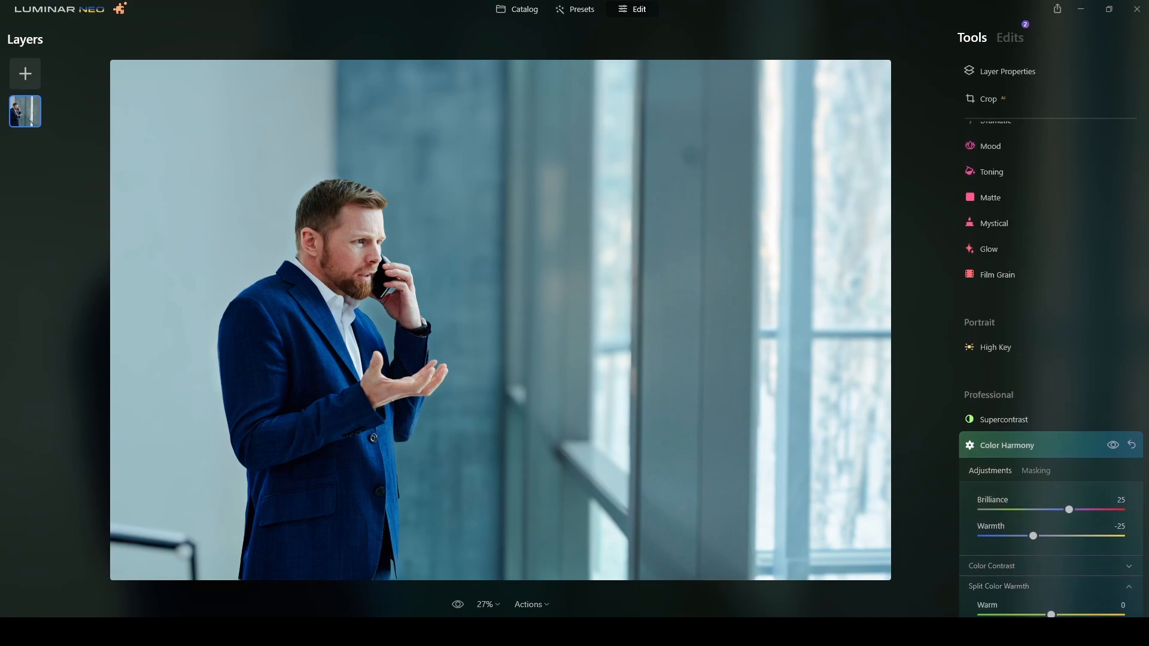
pyautogui.scroll(-3)
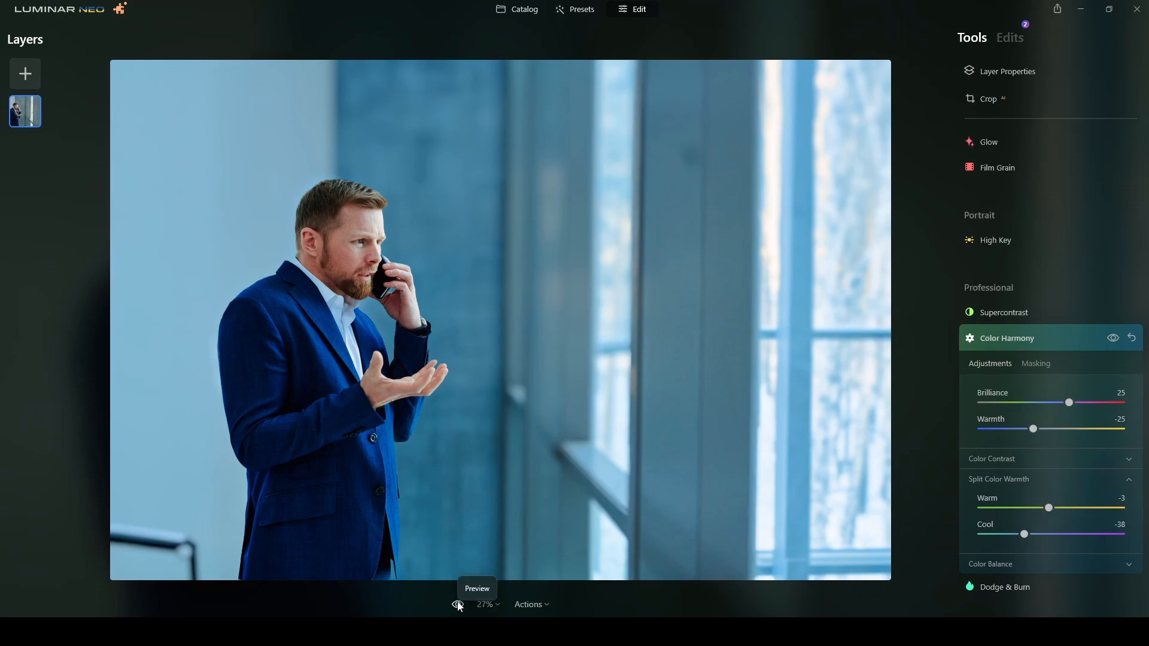
pyautogui.click(457, 604)
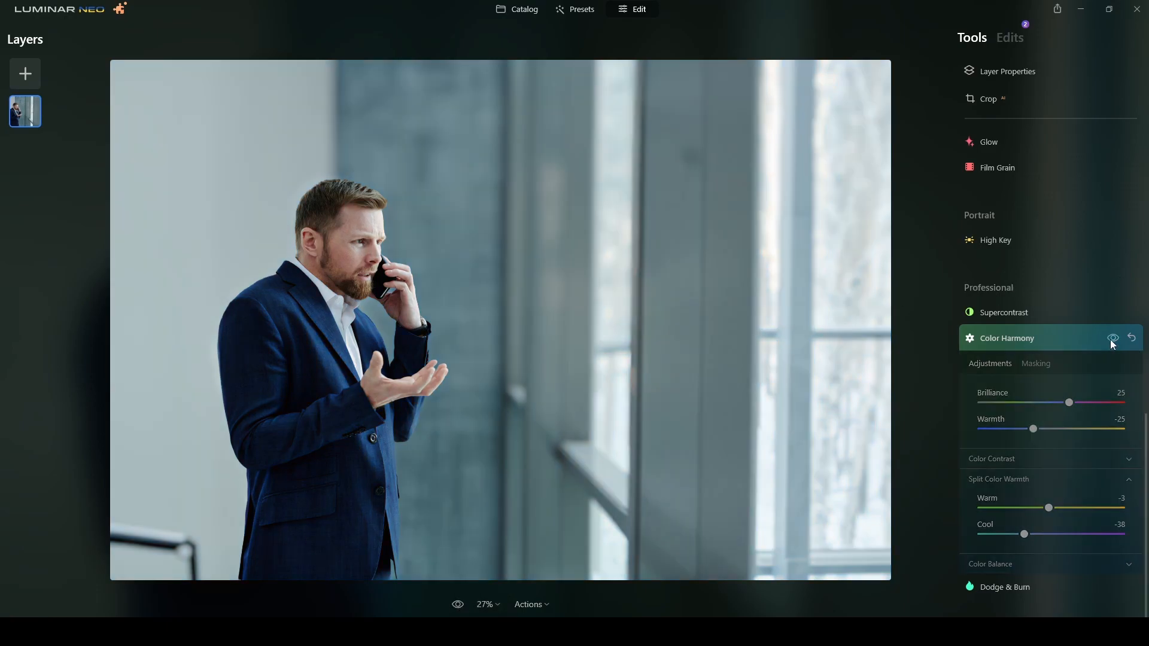
pyautogui.click(1112, 337)
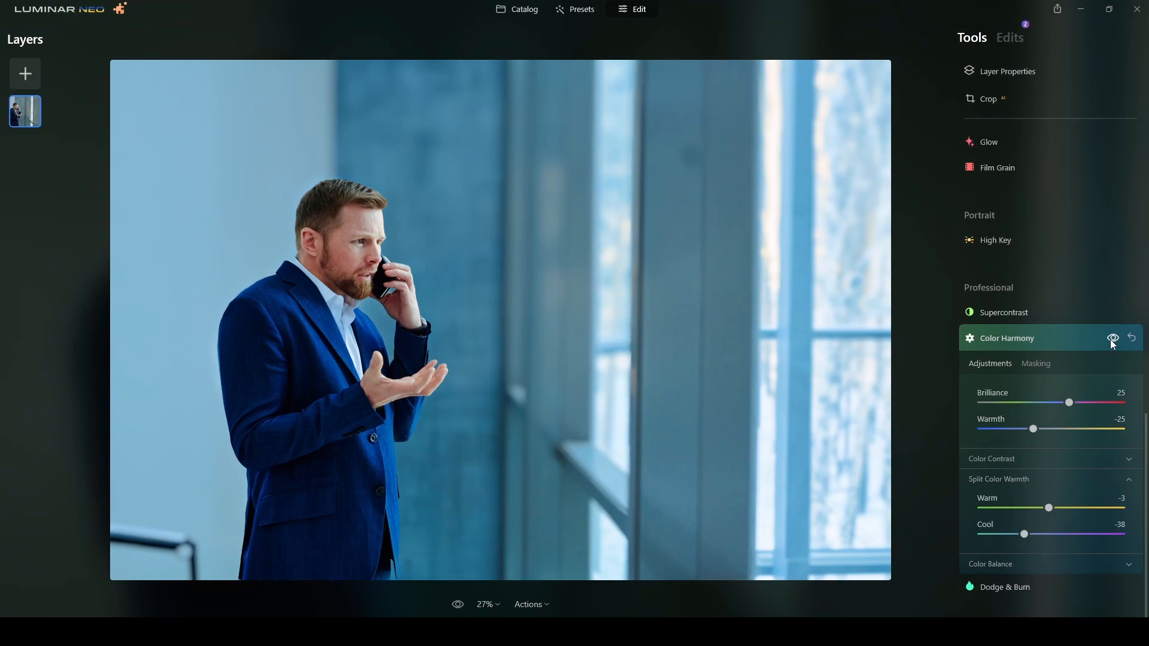
pyautogui.moveTo(1018, 448)
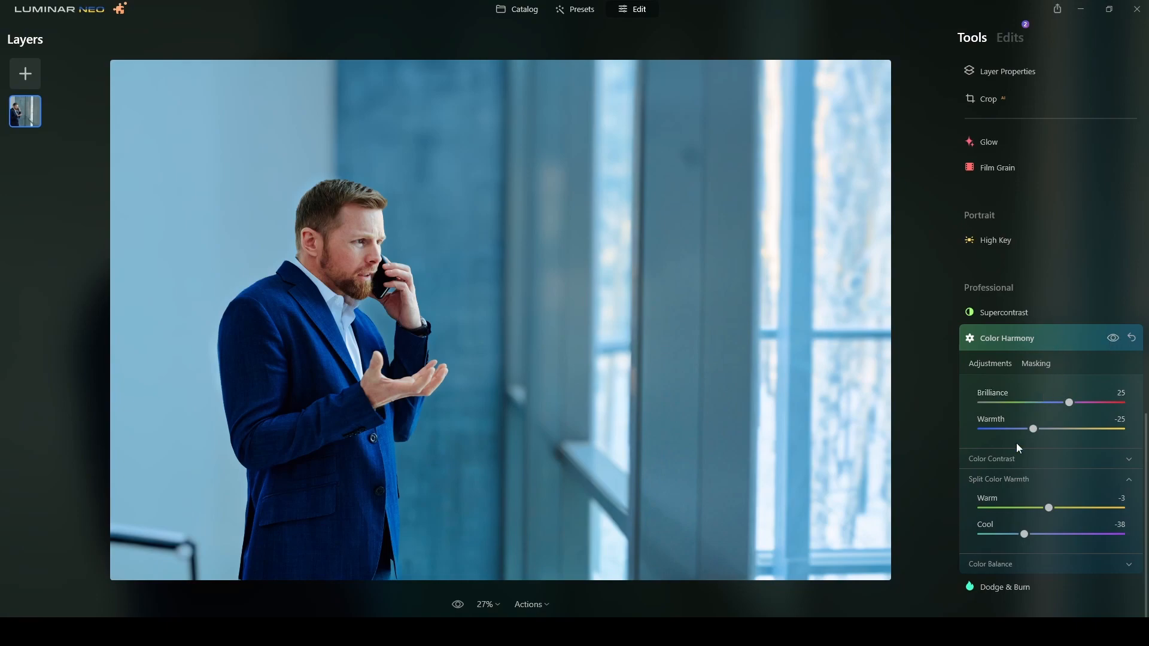
pyautogui.moveTo(1055, 526)
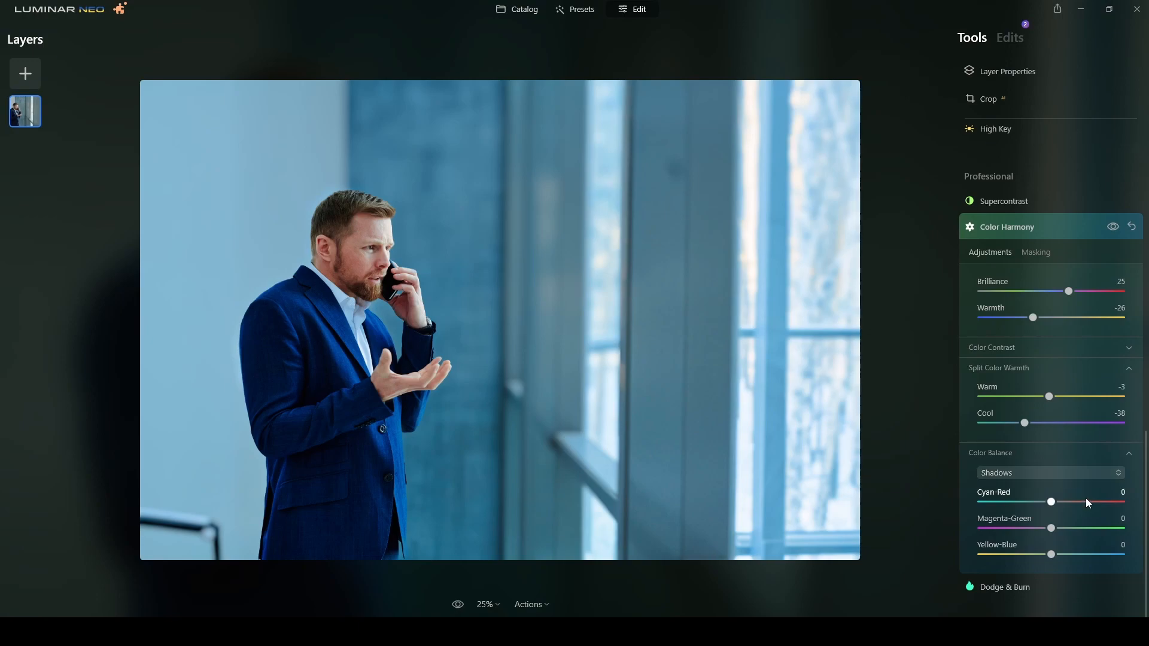
# Step: Set midtone Color Balance to Magenta-Green -17 and Yellow-Blue -47
pyautogui.click(1048, 472)
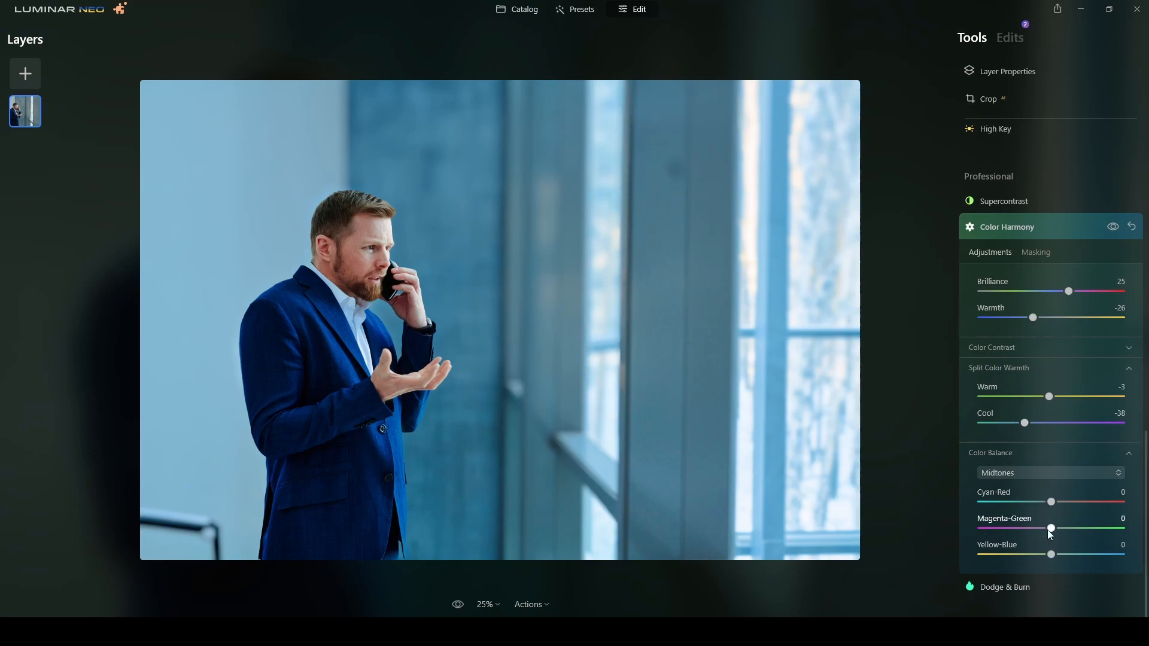
pyautogui.moveTo(1023, 571)
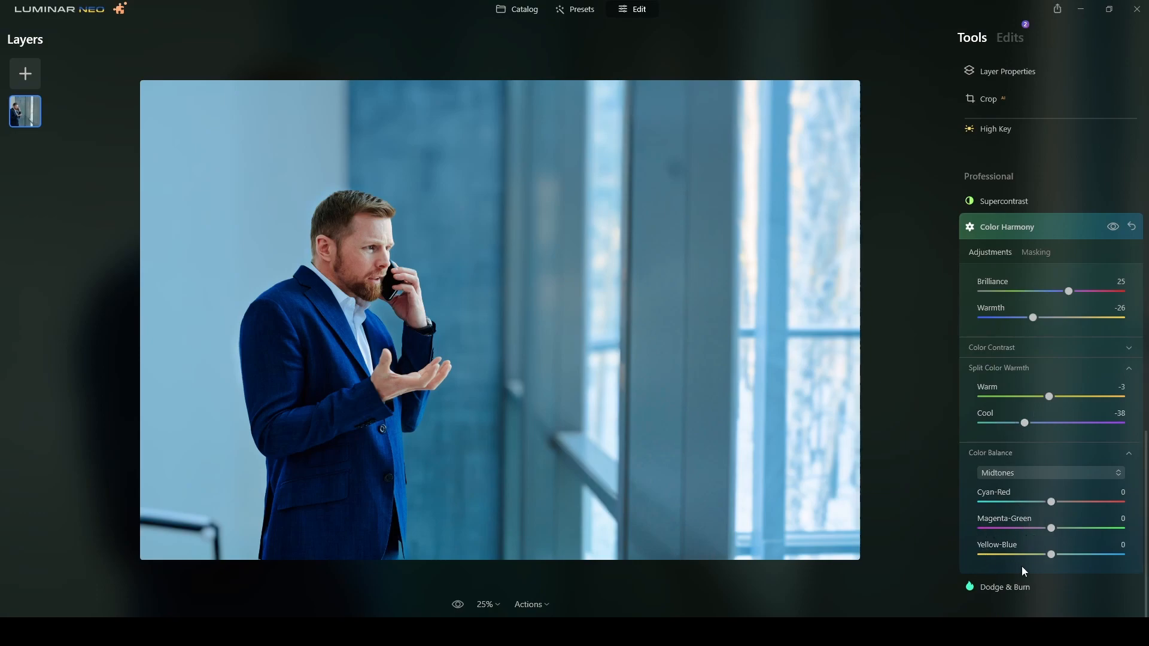
pyautogui.moveTo(1020, 497)
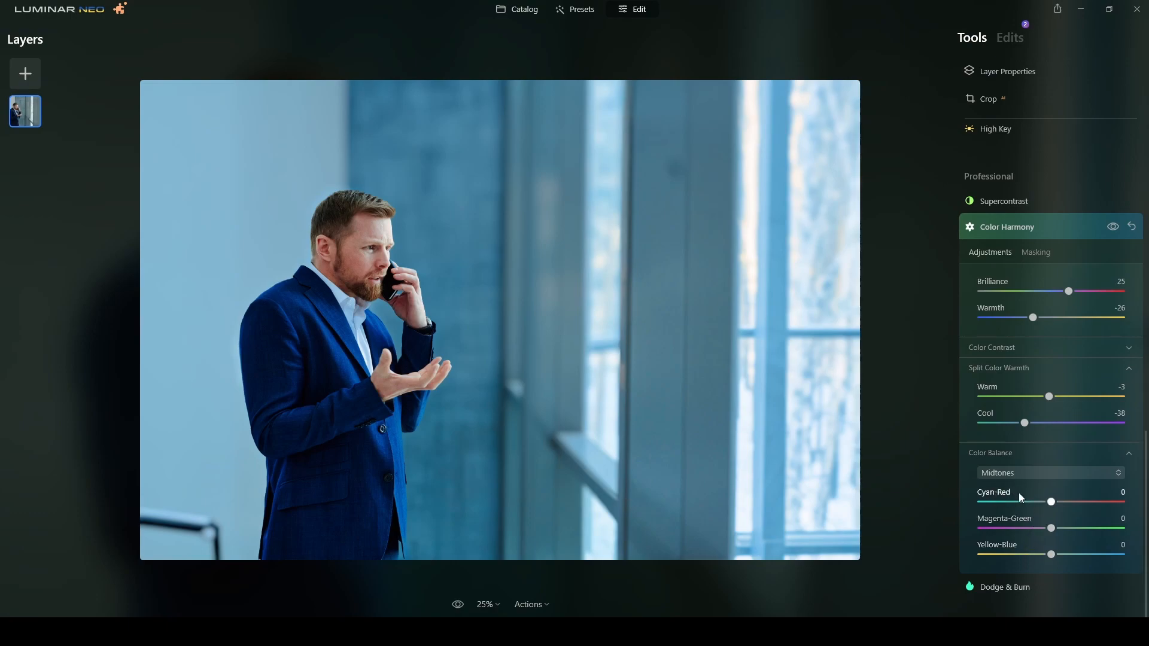
pyautogui.moveTo(1101, 463)
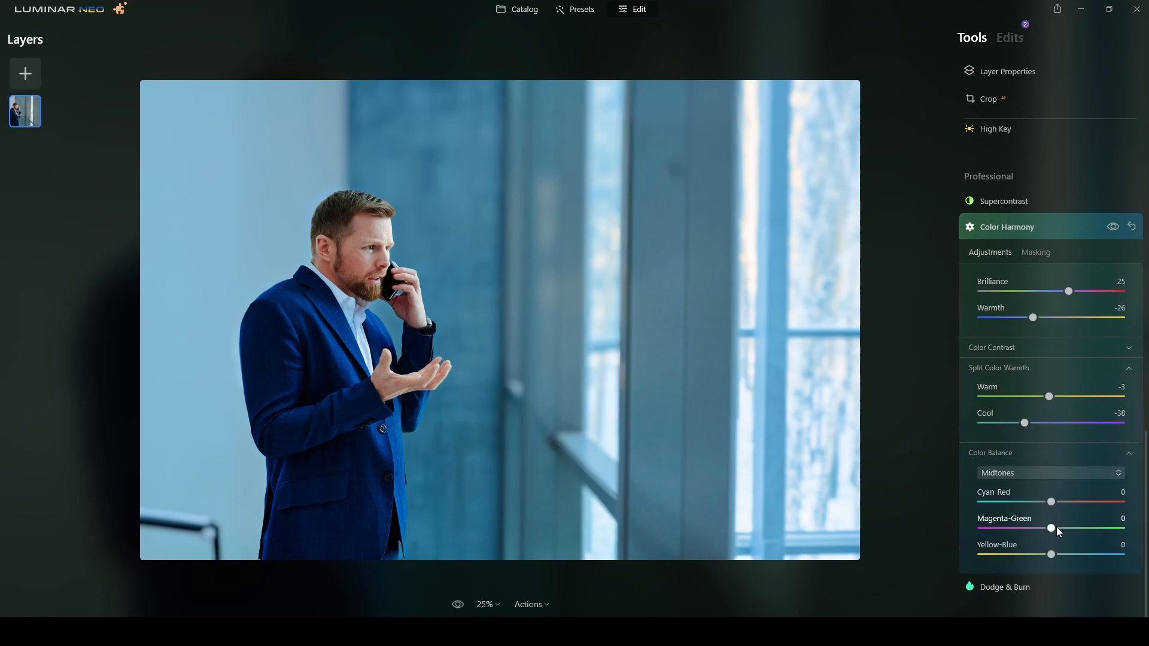
pyautogui.moveTo(1051, 533)
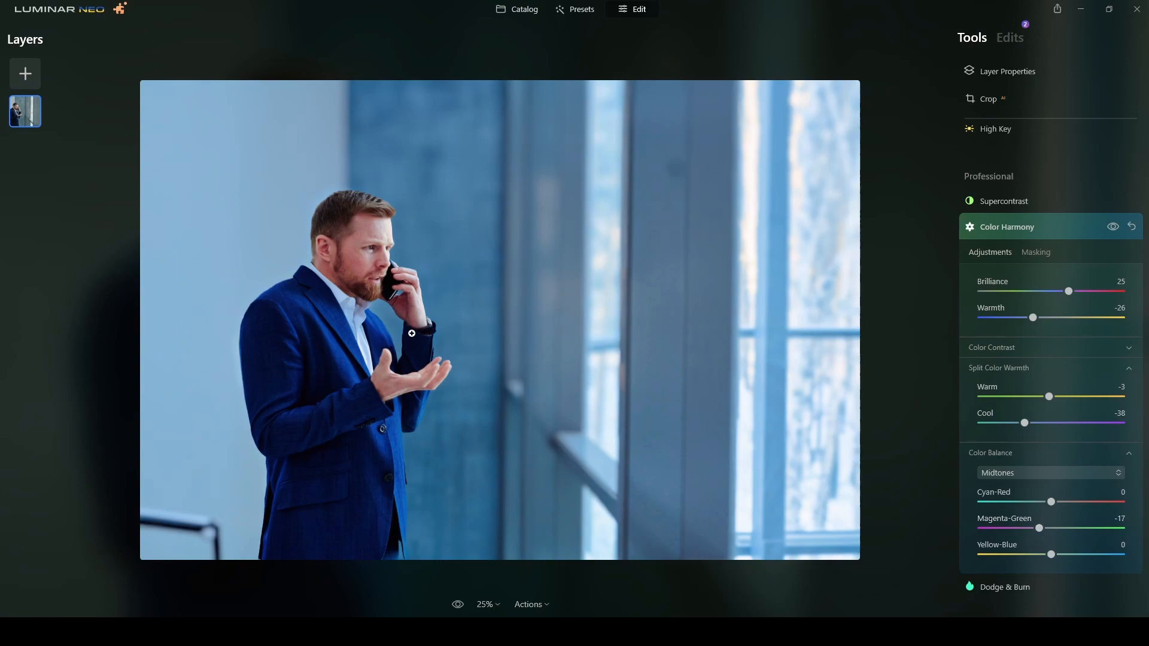
pyautogui.moveTo(401, 205)
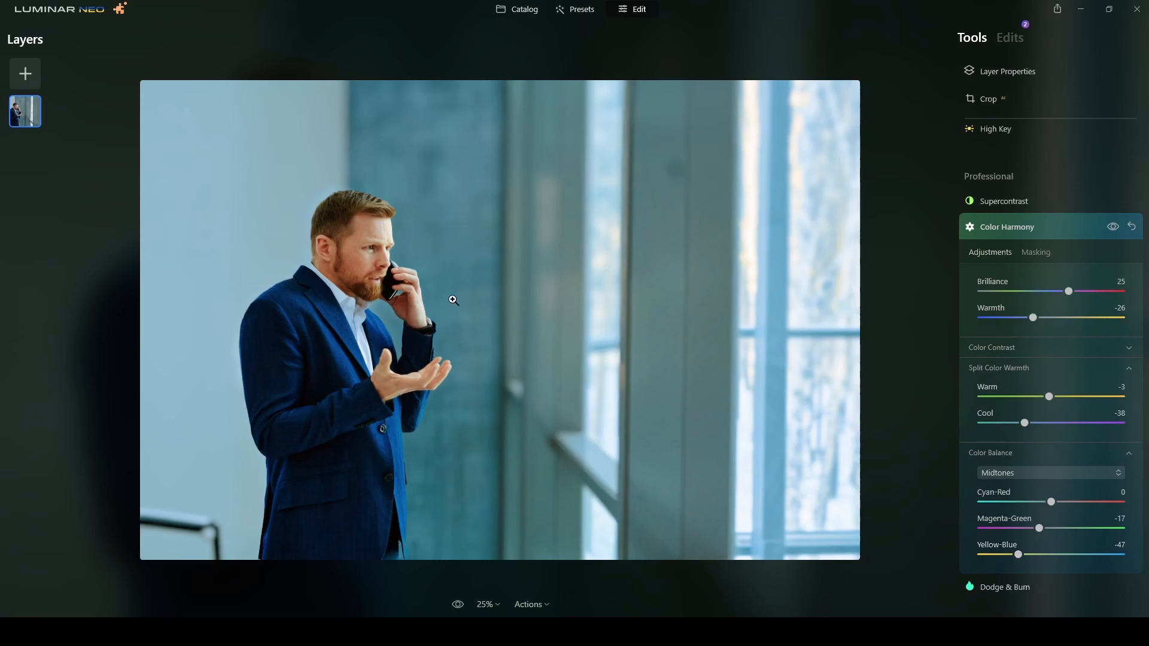
pyautogui.moveTo(375, 245)
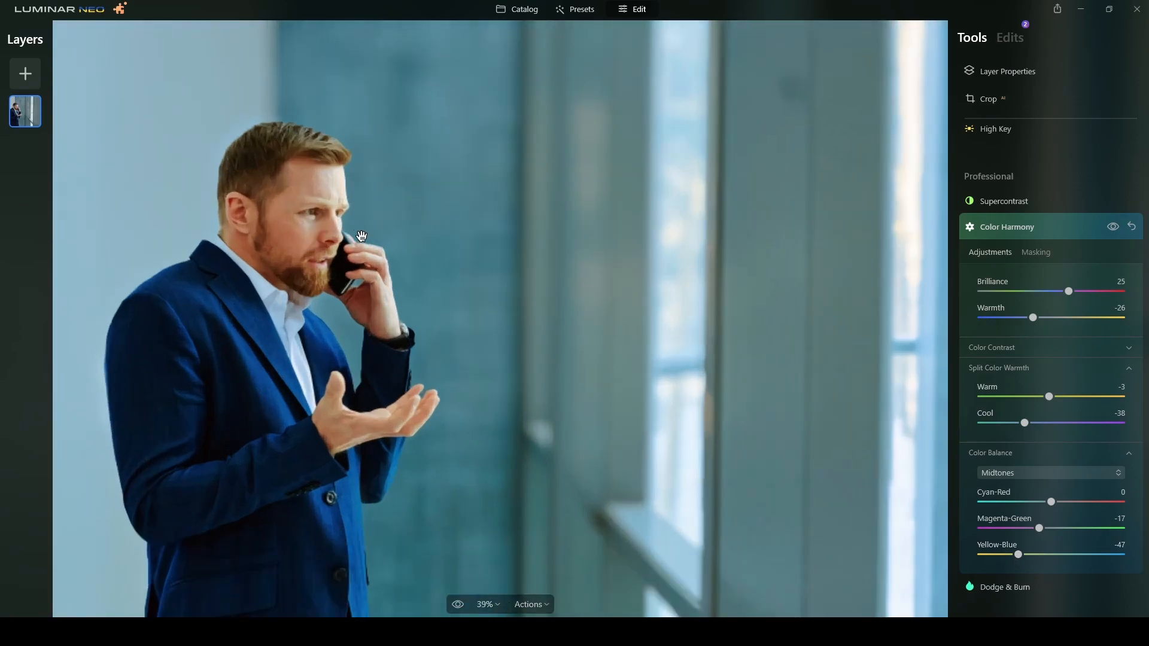
pyautogui.scroll(-3)
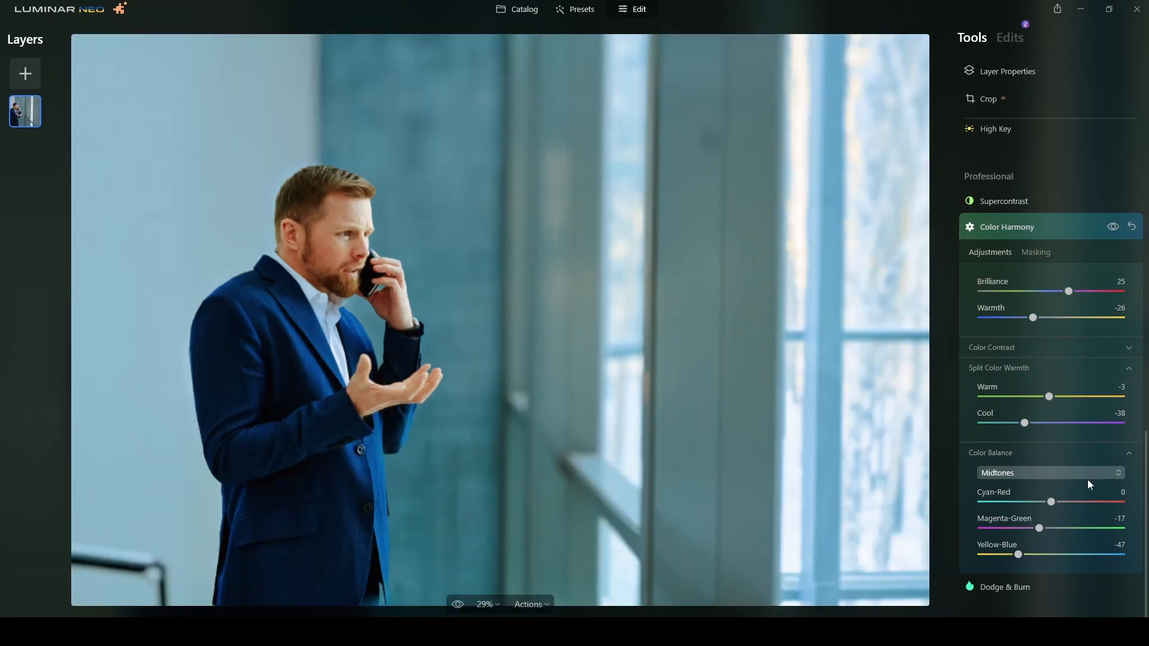
pyautogui.click(1049, 472)
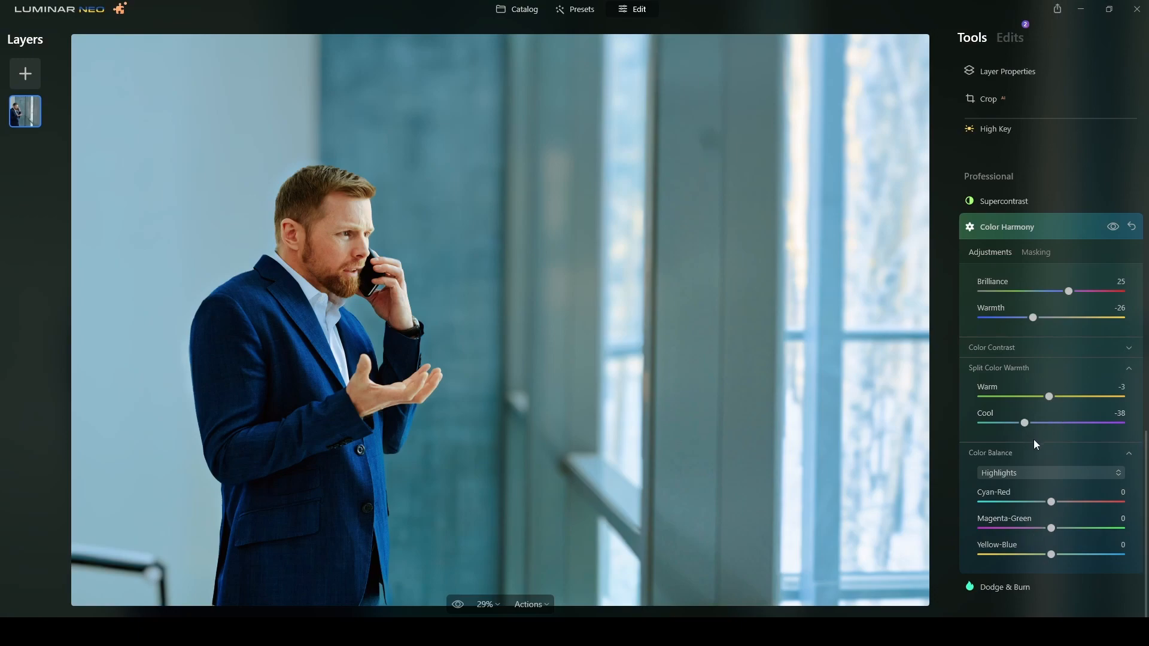
pyautogui.moveTo(987, 398)
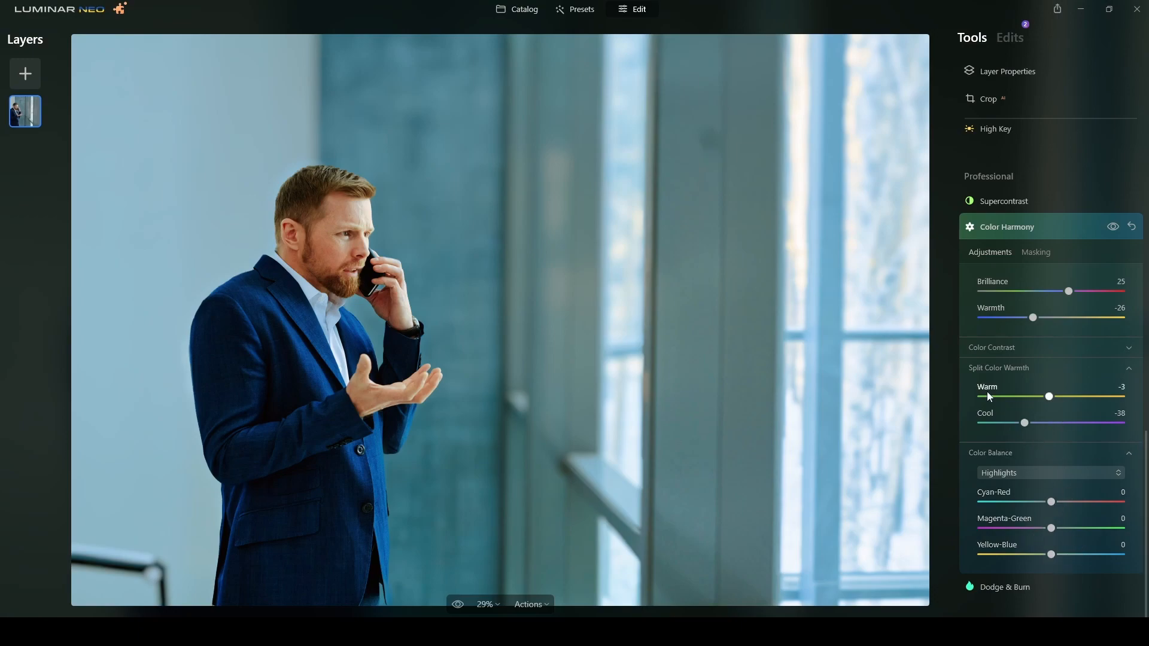
pyautogui.moveTo(1053, 533)
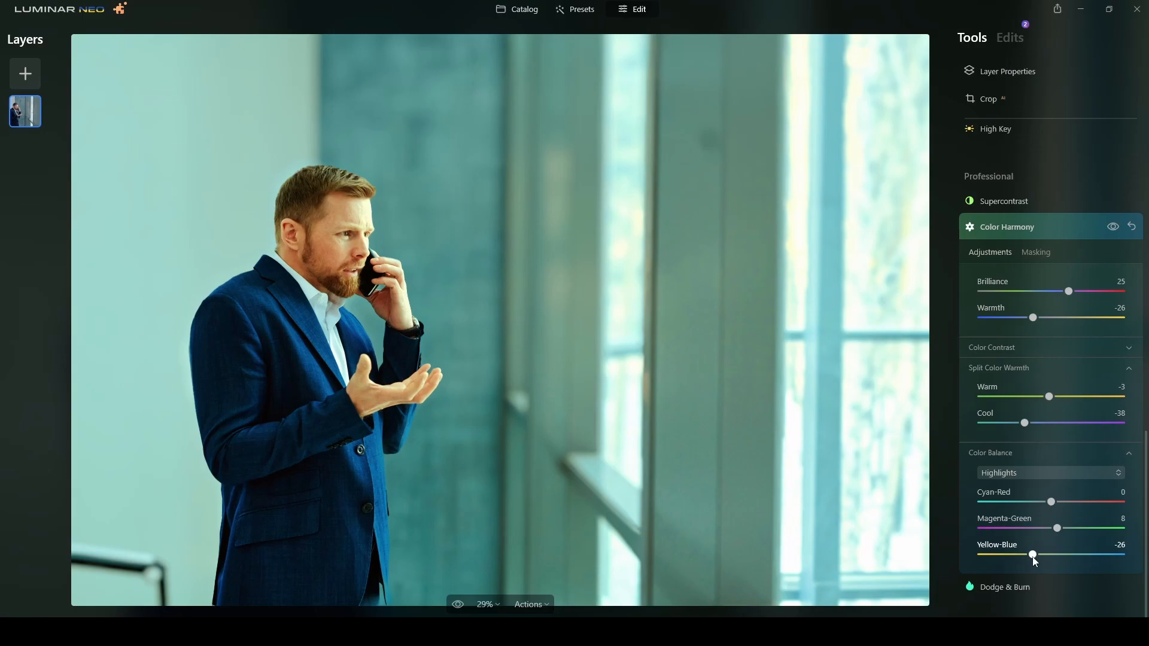
pyautogui.moveTo(490, 273)
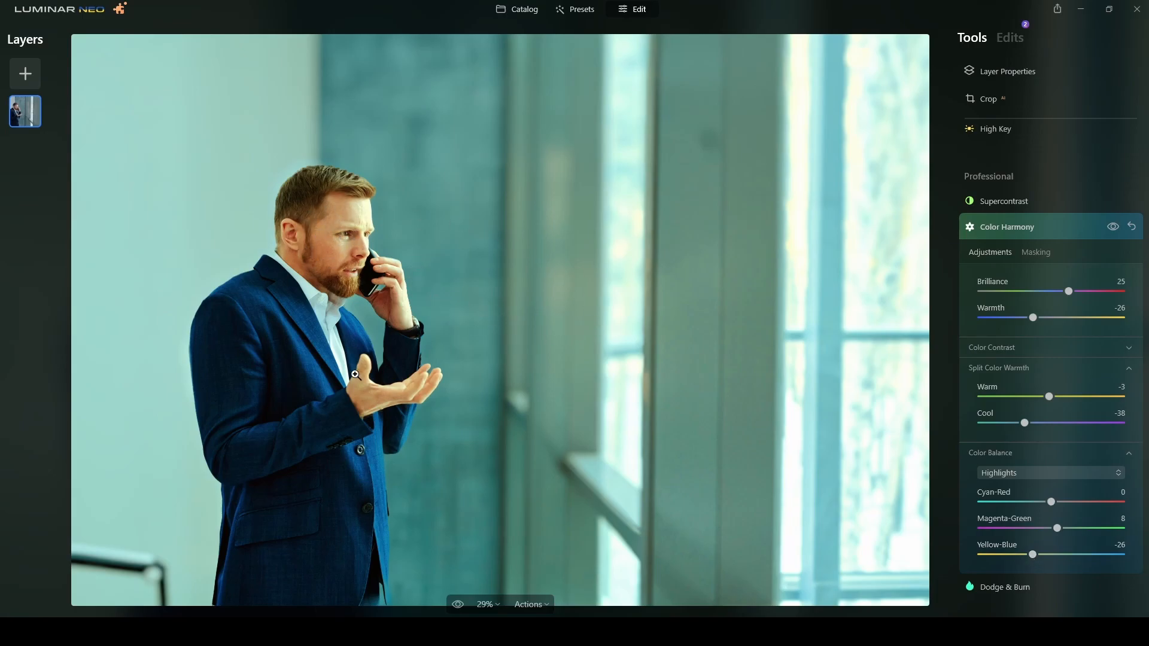
pyautogui.moveTo(348, 252)
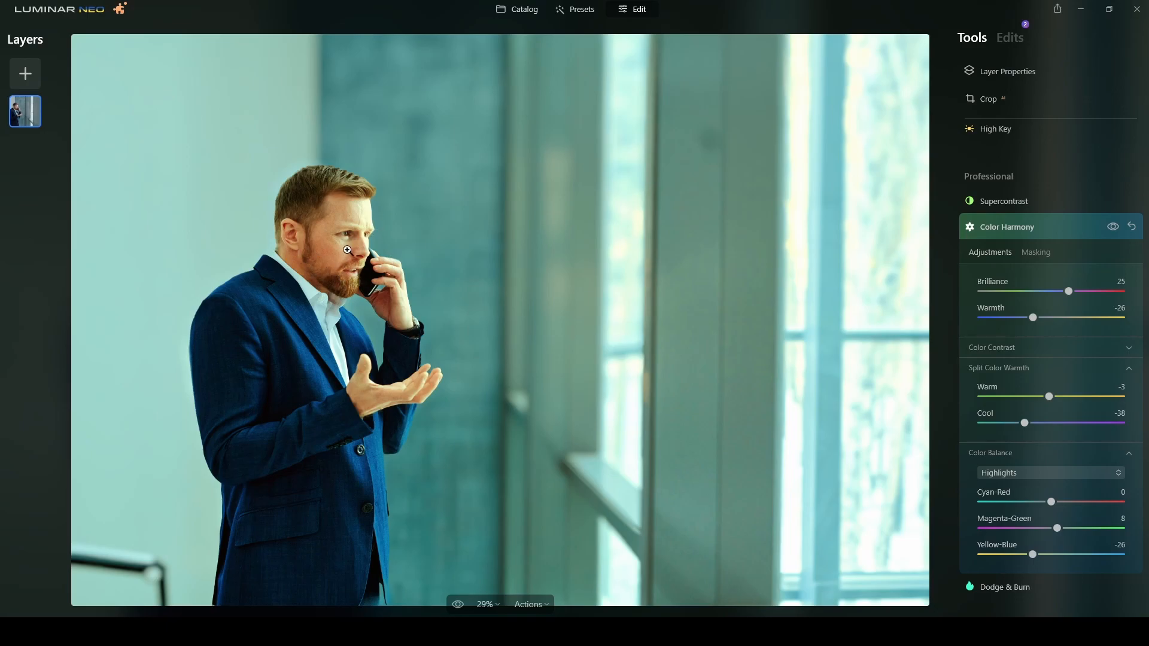
pyautogui.moveTo(965, 428)
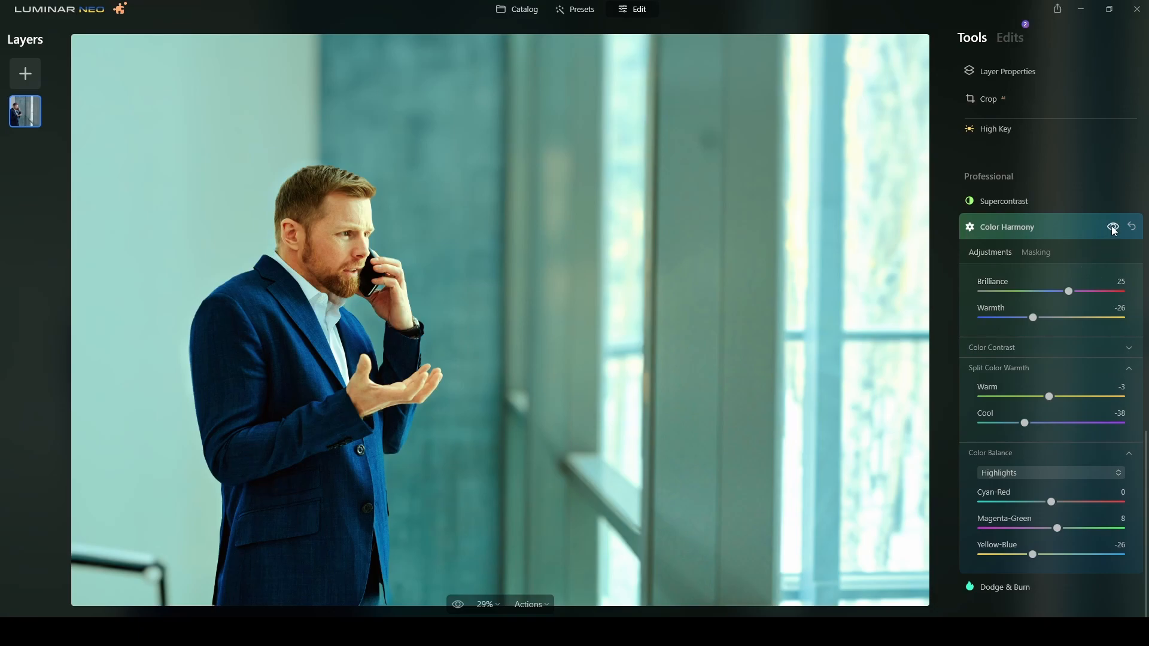
# Step: Toggle the Color Harmony grade off and on to compare, then collapse the tool
pyautogui.click(1112, 226)
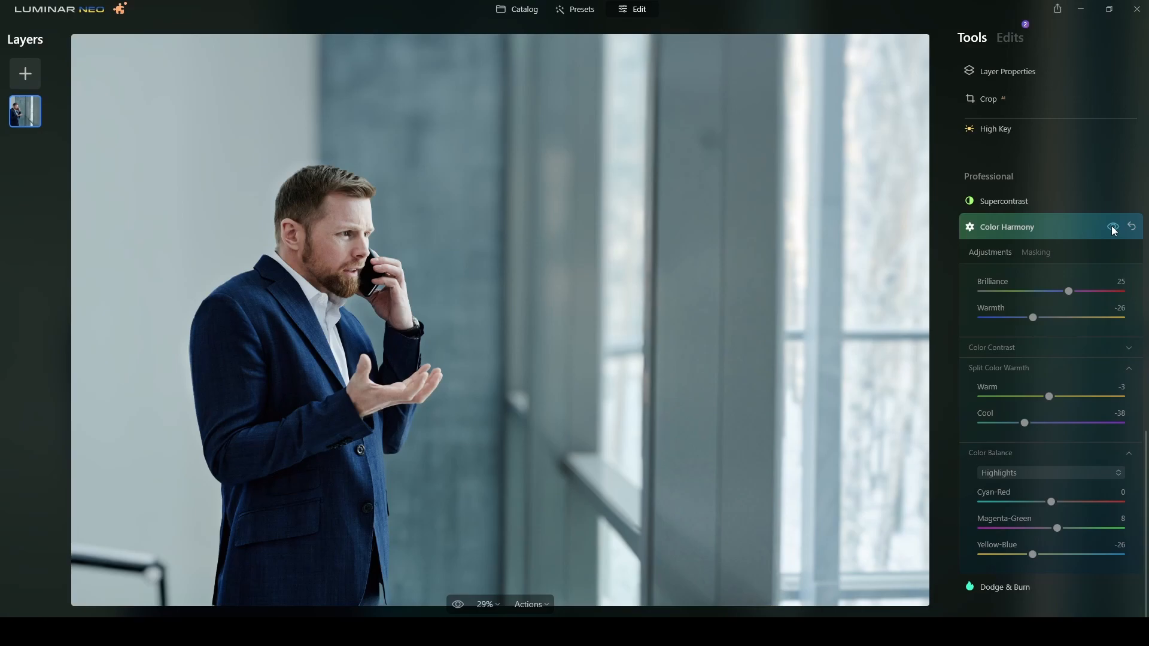
pyautogui.click(1112, 226)
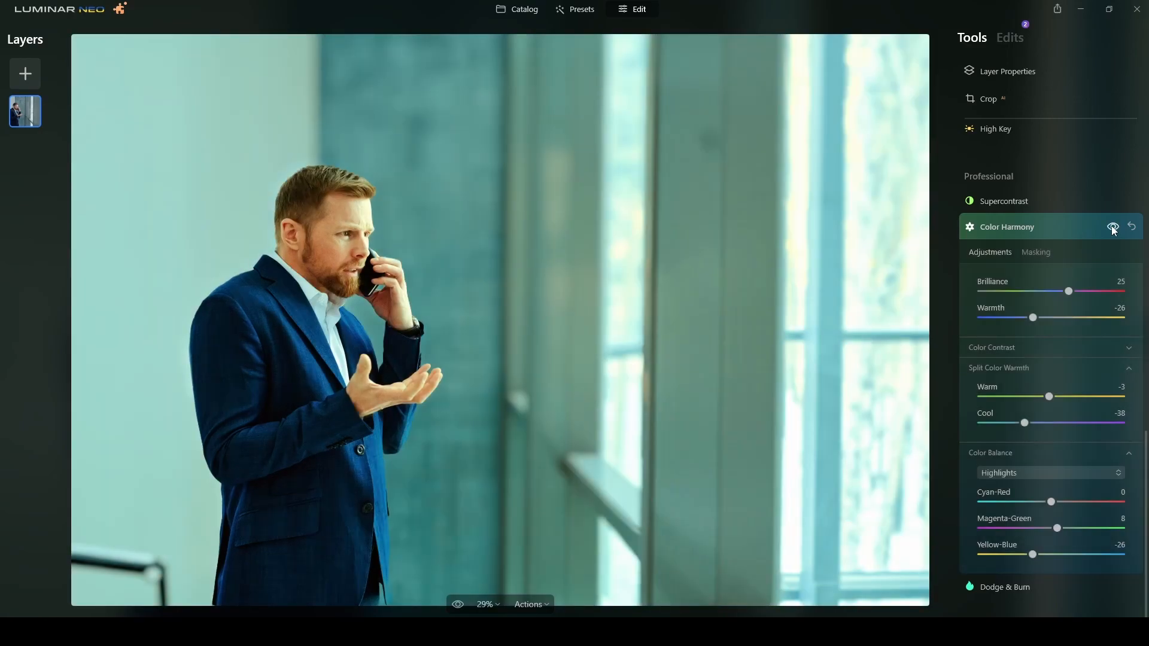
pyautogui.click(1112, 226)
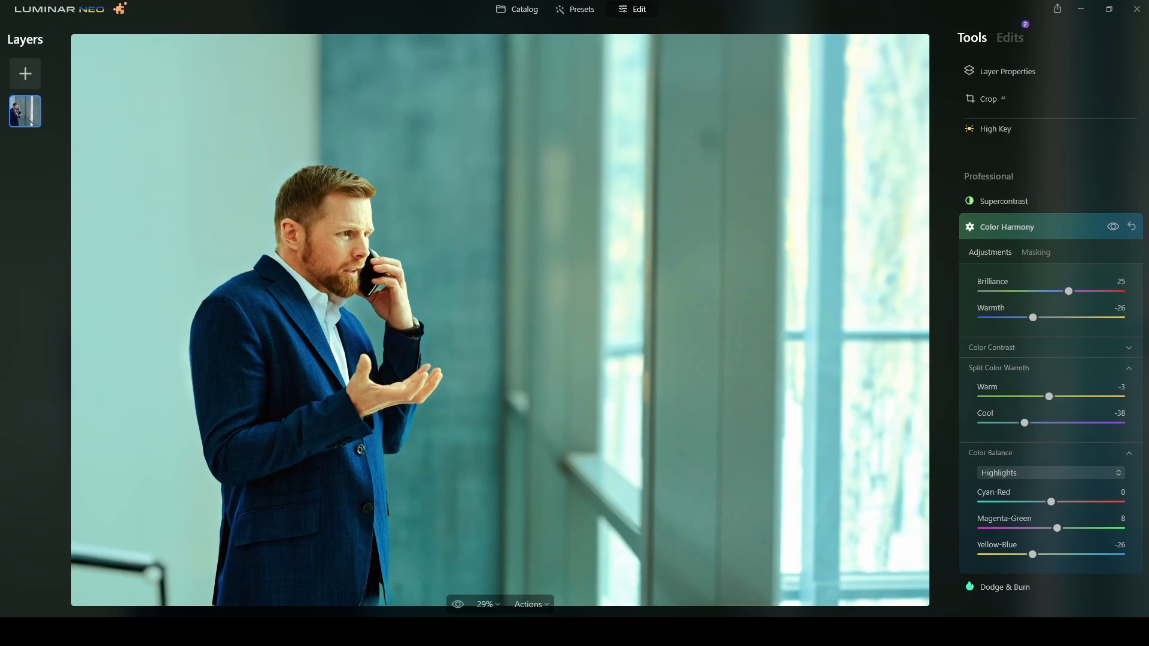
pyautogui.click(1005, 226)
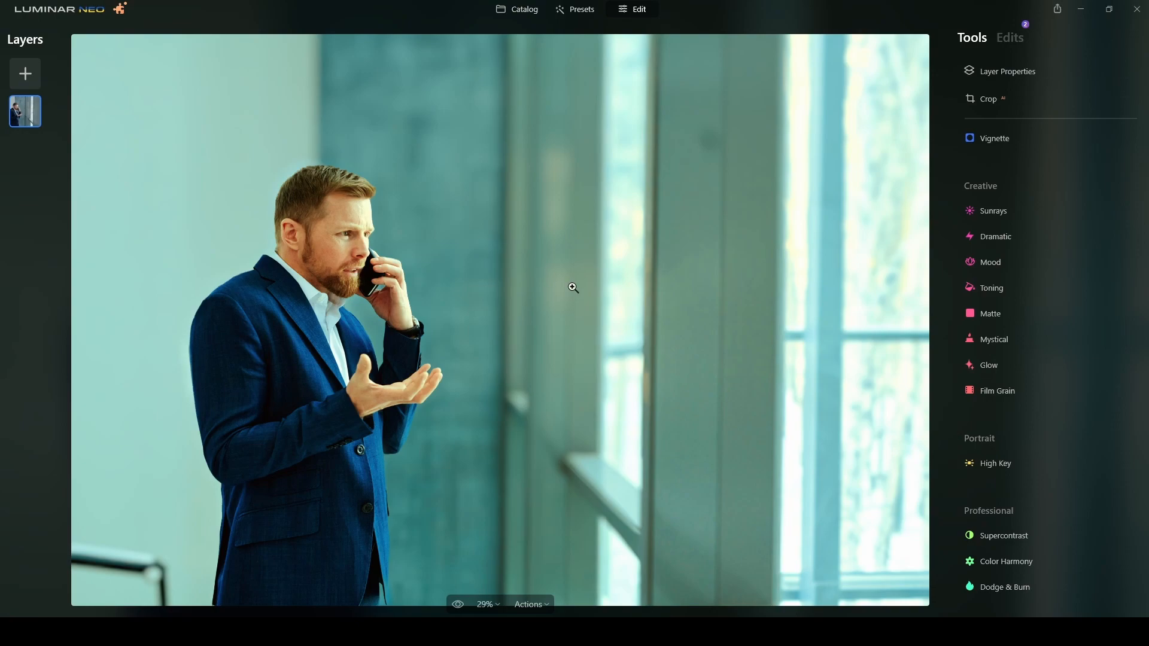
pyautogui.moveTo(278, 317)
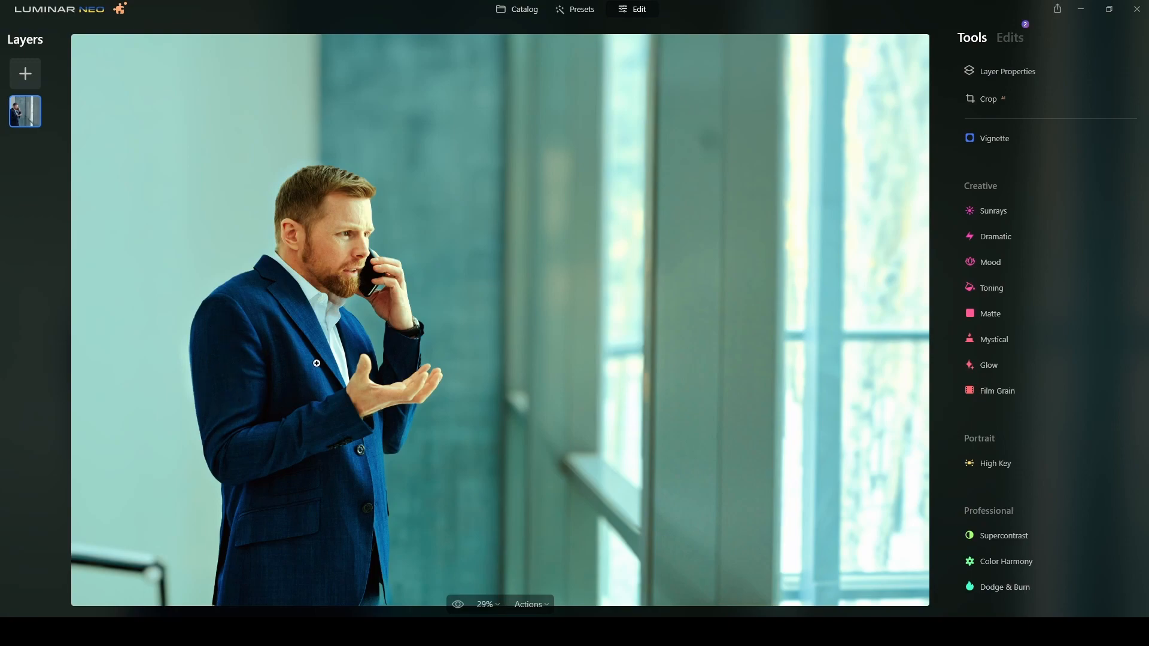
pyautogui.moveTo(289, 415)
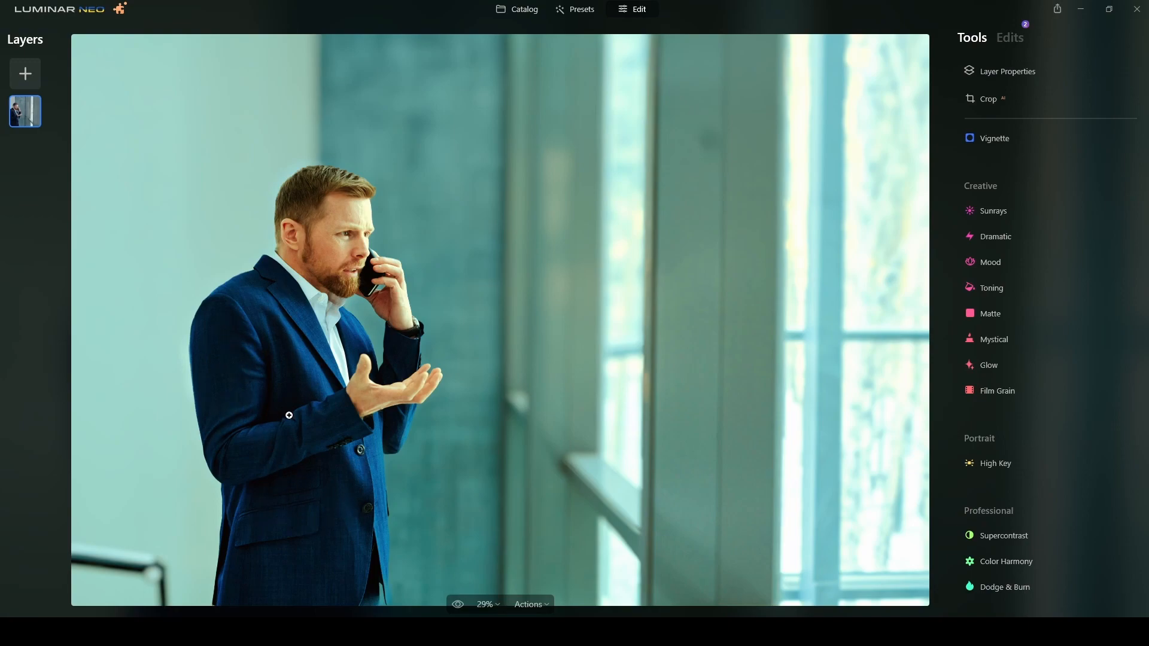
pyautogui.moveTo(300, 435)
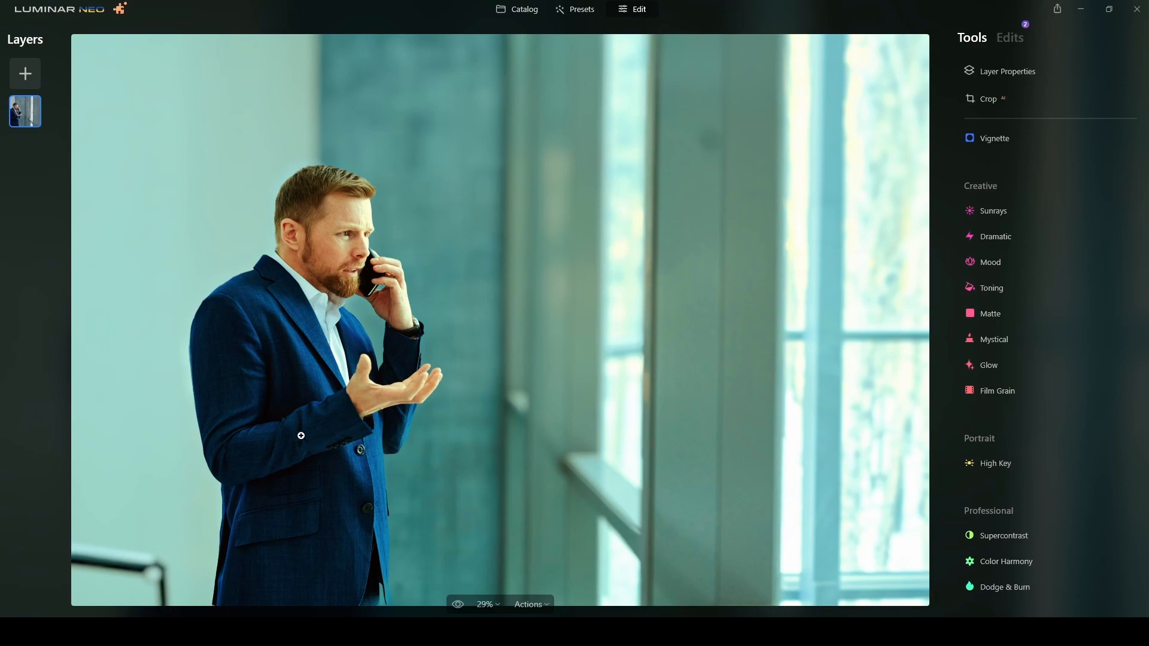
pyautogui.moveTo(287, 322)
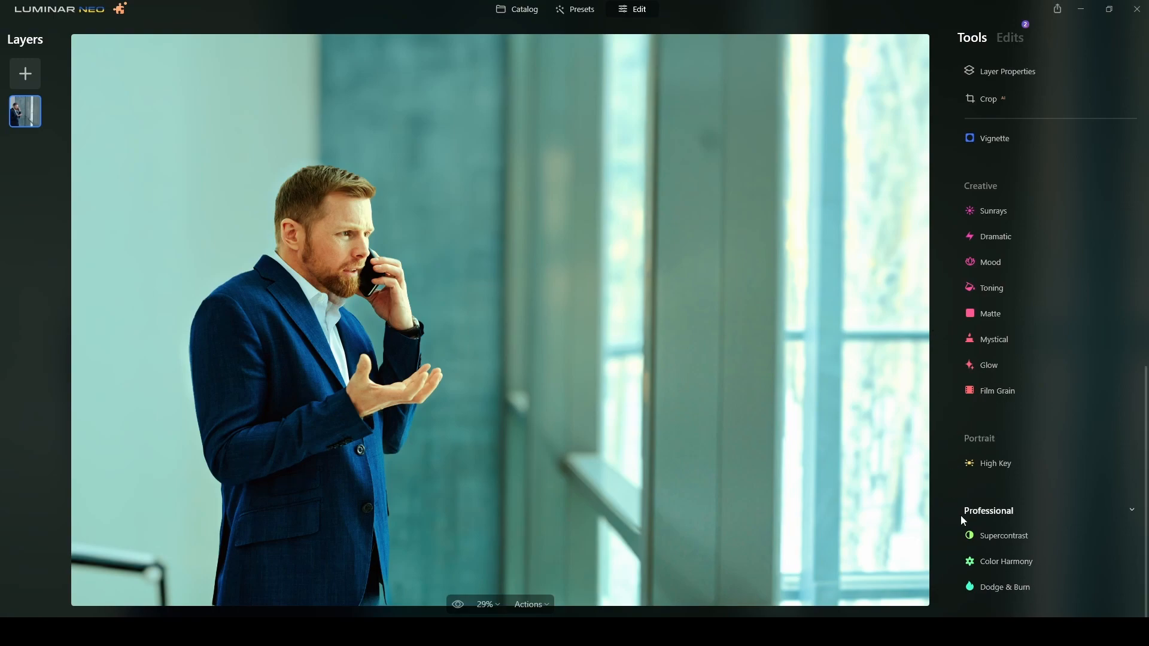
# Step: Paint the jacket with a Dodge & Burn lighten brush (size 20, strength 10), then compare
pyautogui.click(1005, 586)
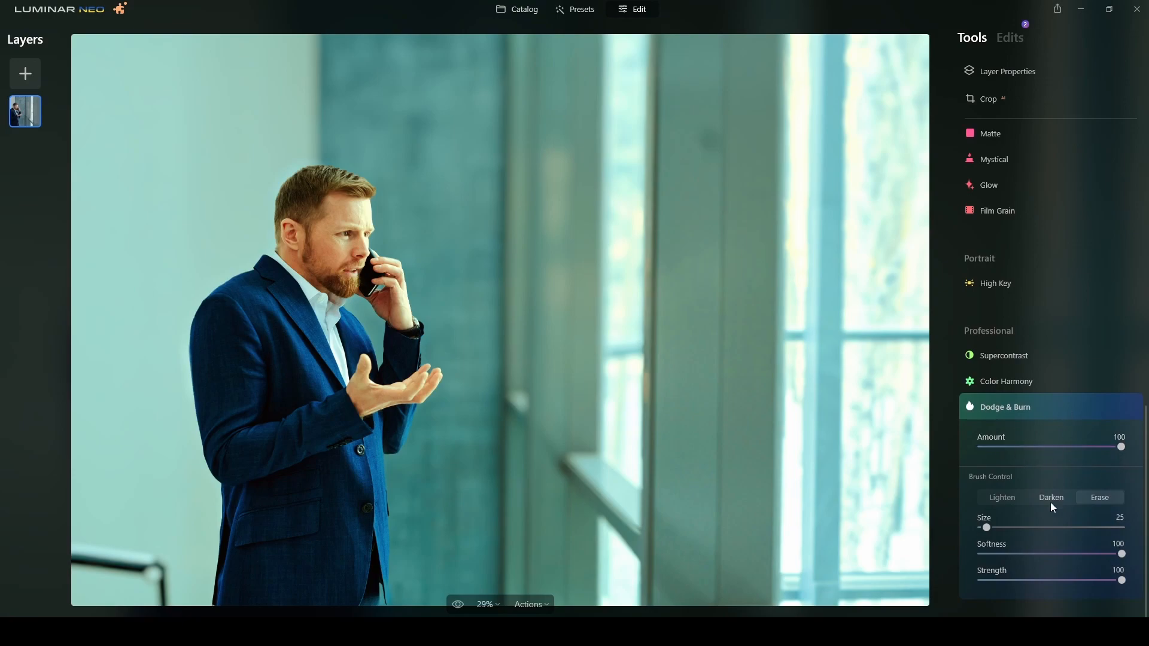
pyautogui.click(1000, 498)
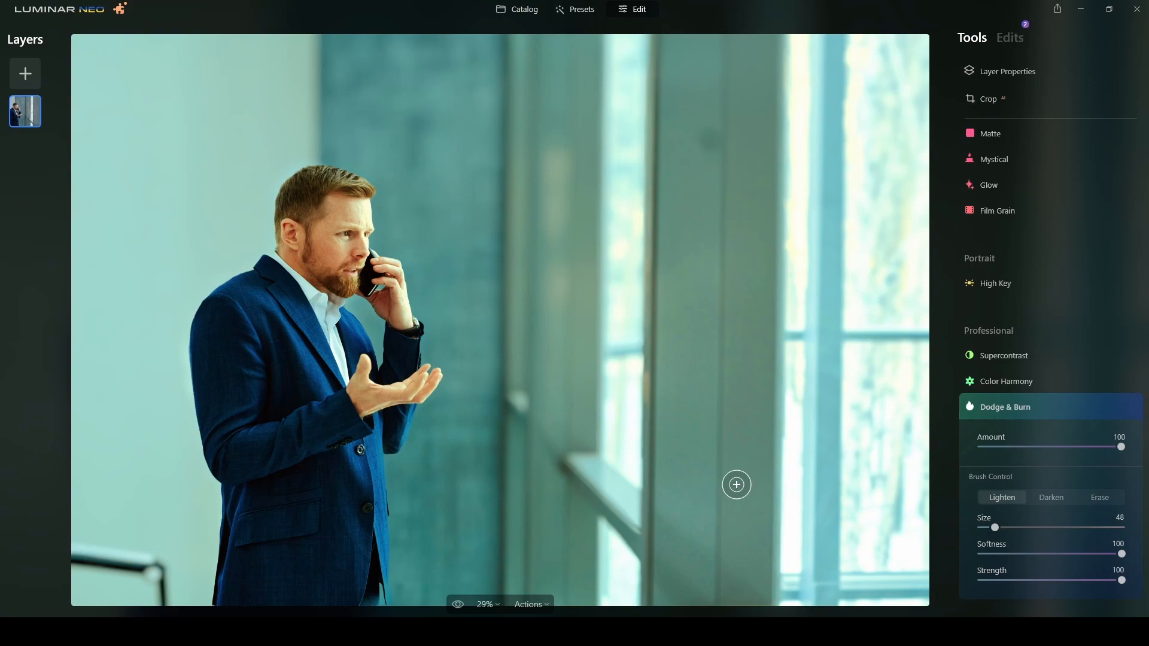
pyautogui.moveTo(342, 386)
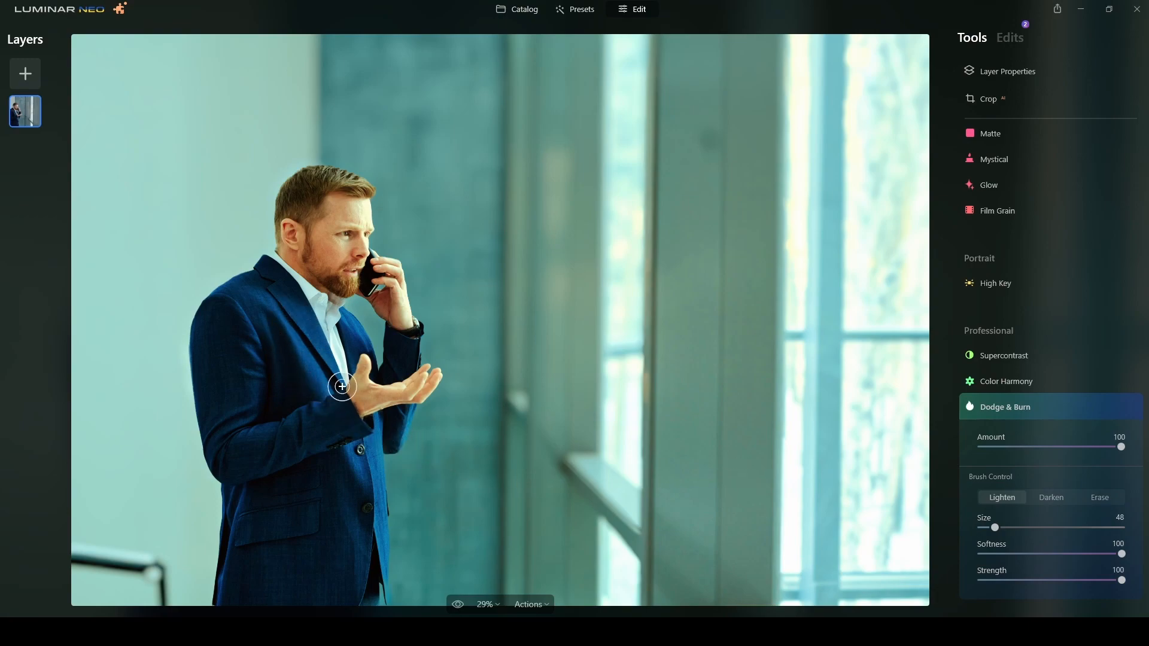
pyautogui.moveTo(301, 354)
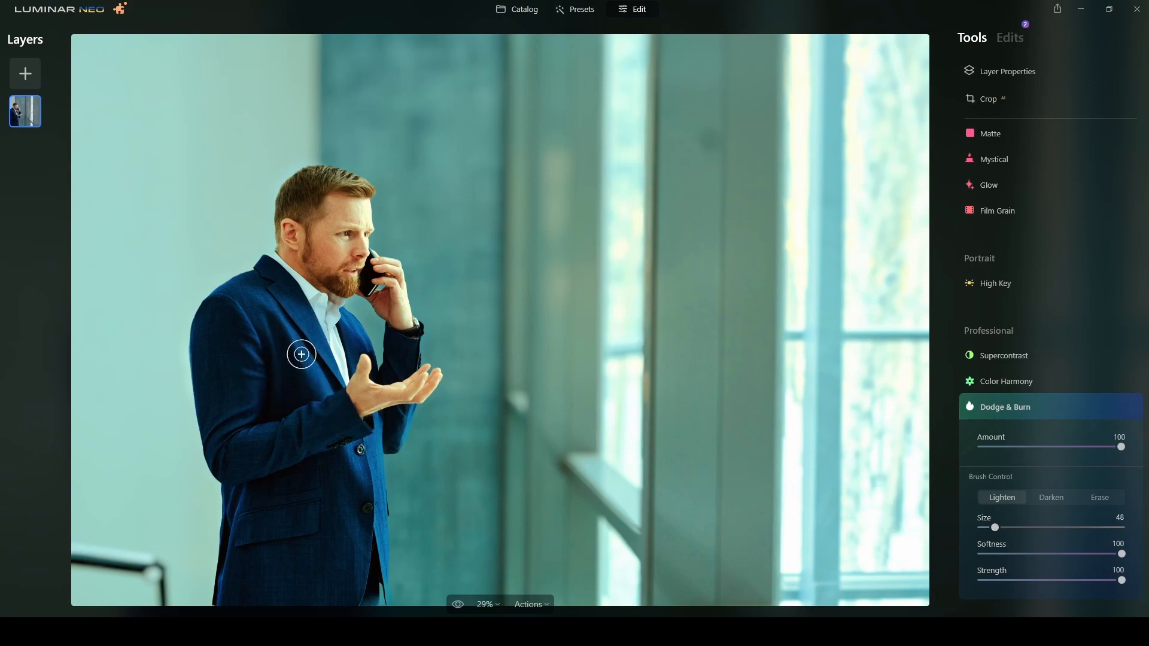
pyautogui.moveTo(247, 343)
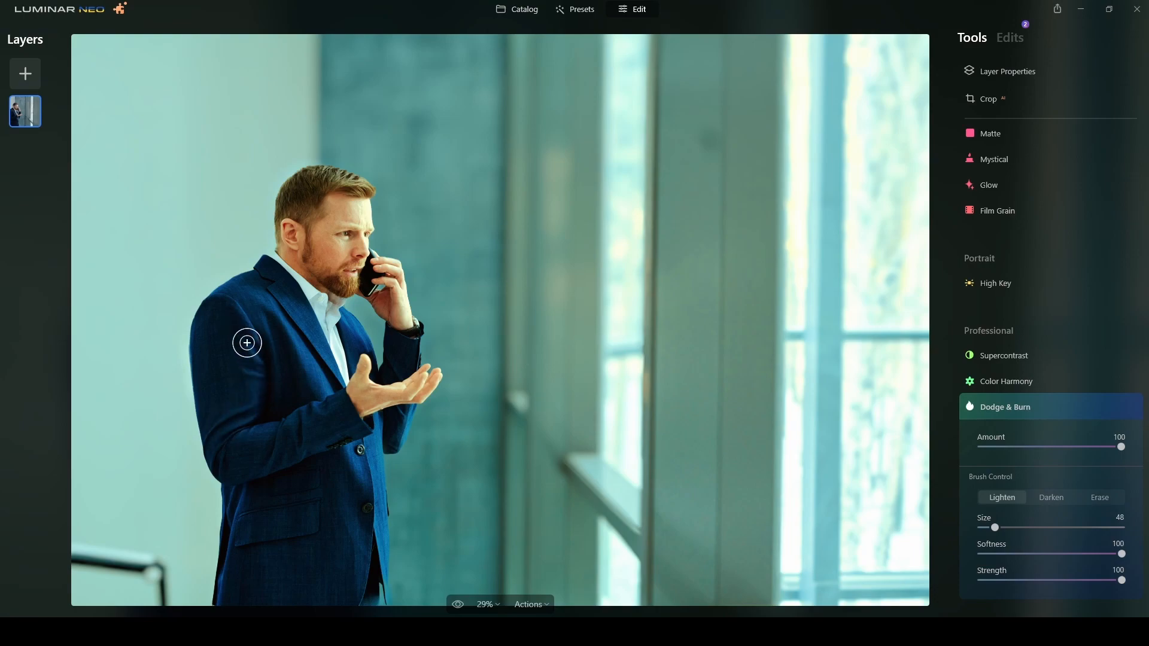
pyautogui.moveTo(250, 368)
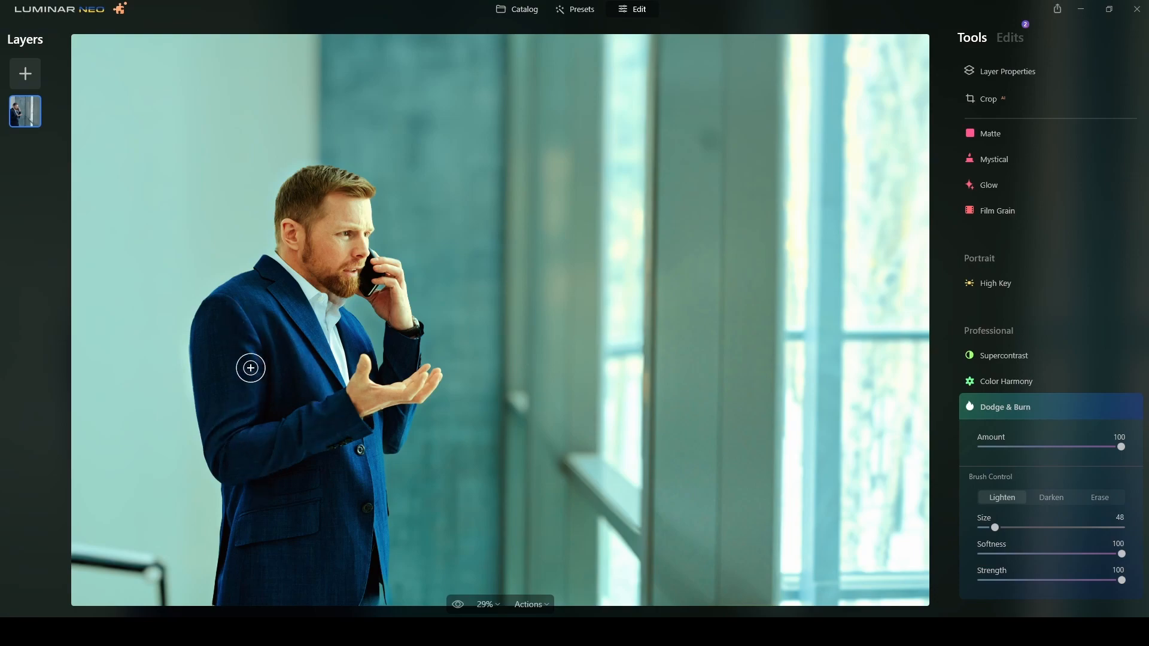
pyautogui.moveTo(291, 310)
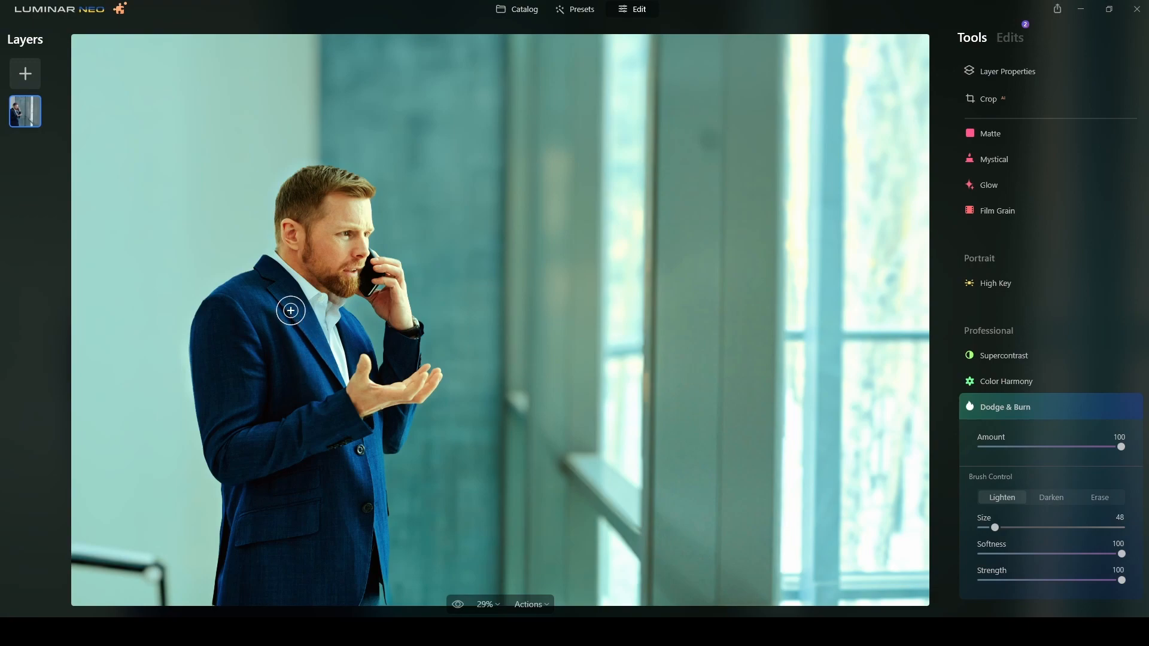
pyautogui.moveTo(1090, 547)
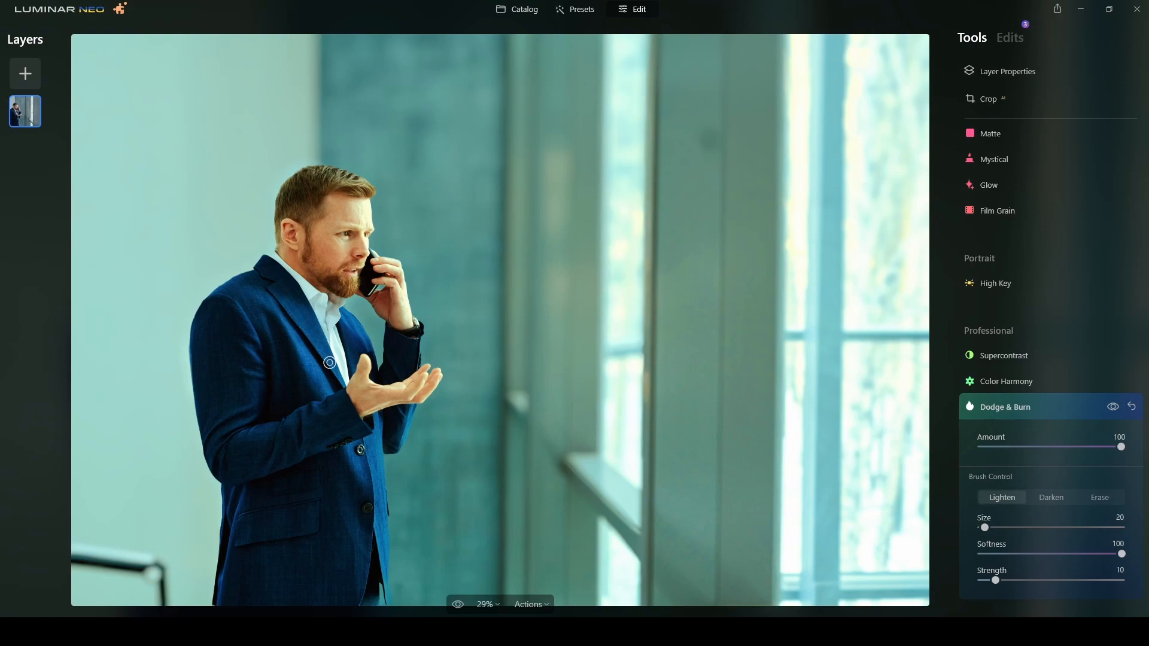
pyautogui.moveTo(233, 304)
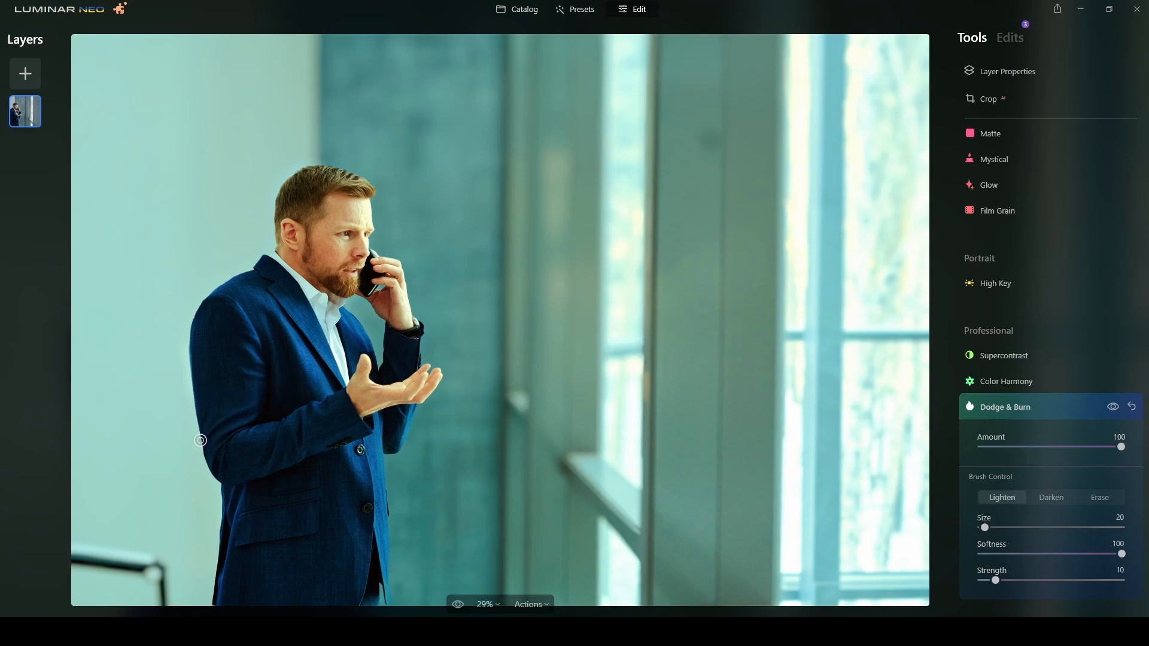
pyautogui.moveTo(238, 425)
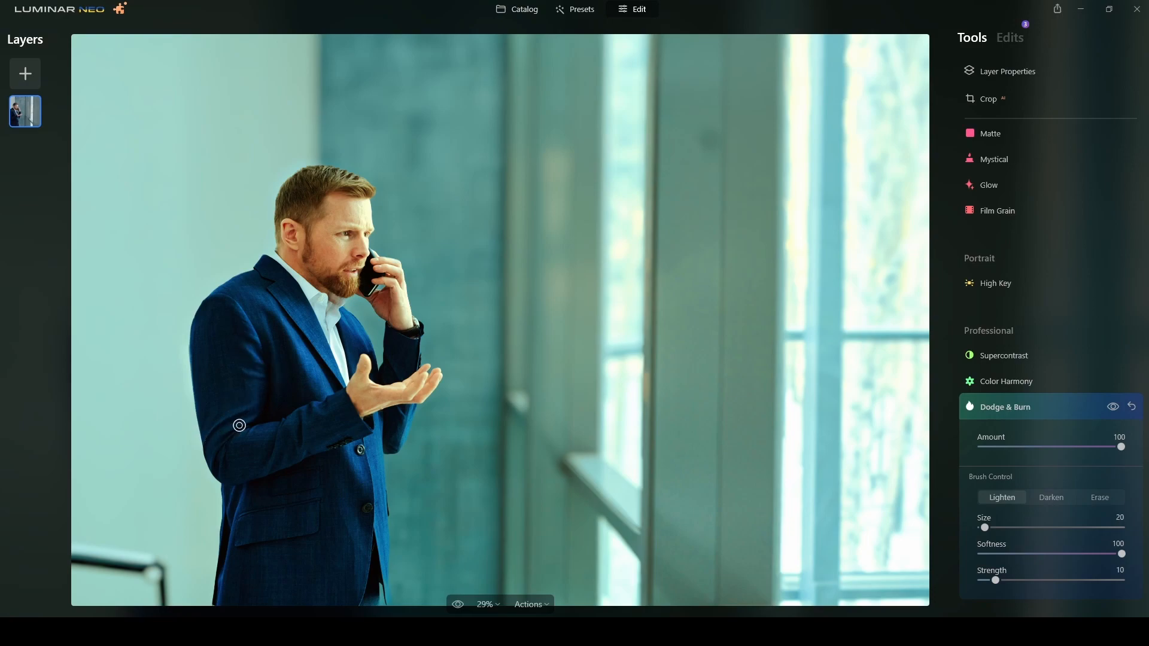
pyautogui.moveTo(252, 430)
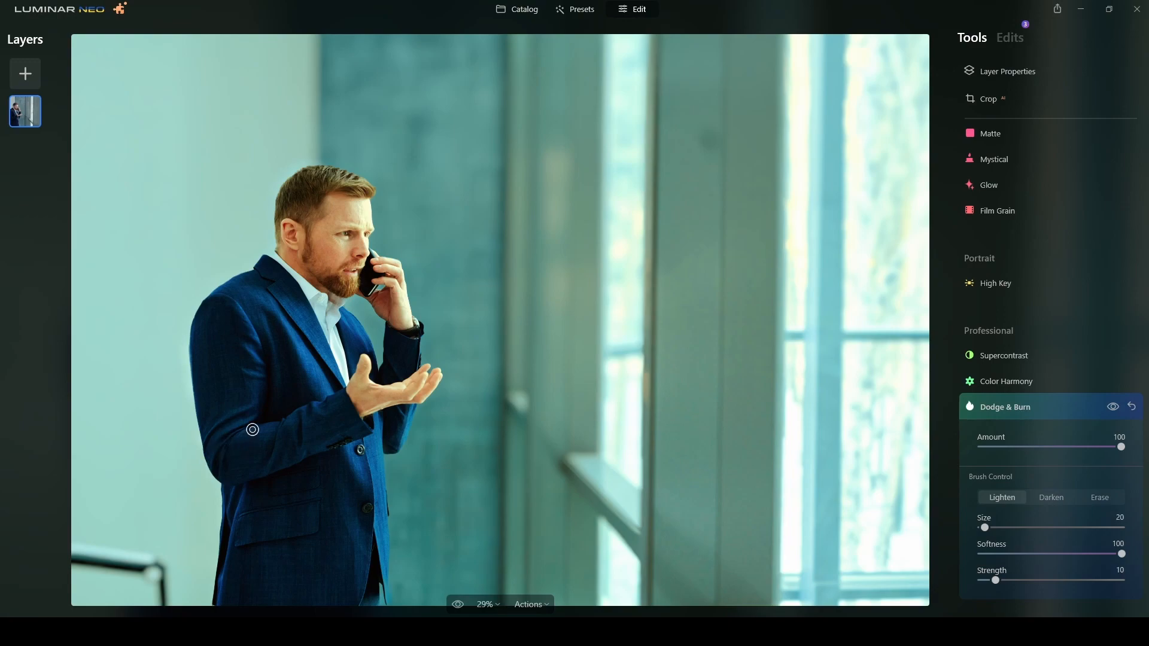
pyautogui.moveTo(291, 418)
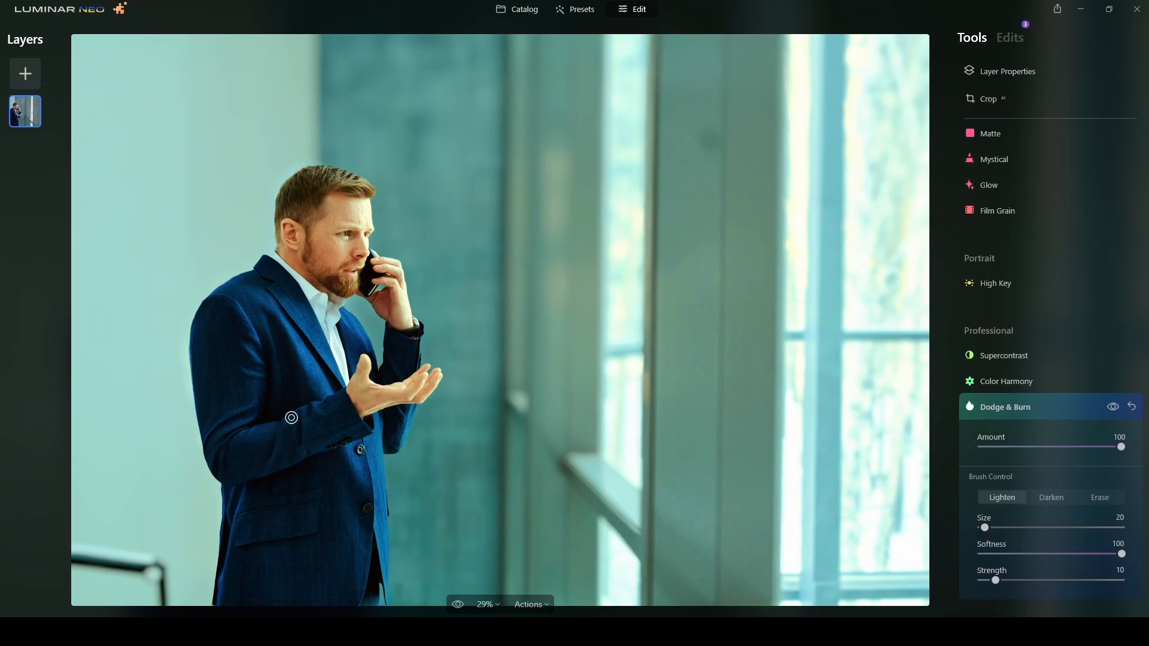
pyautogui.moveTo(273, 293)
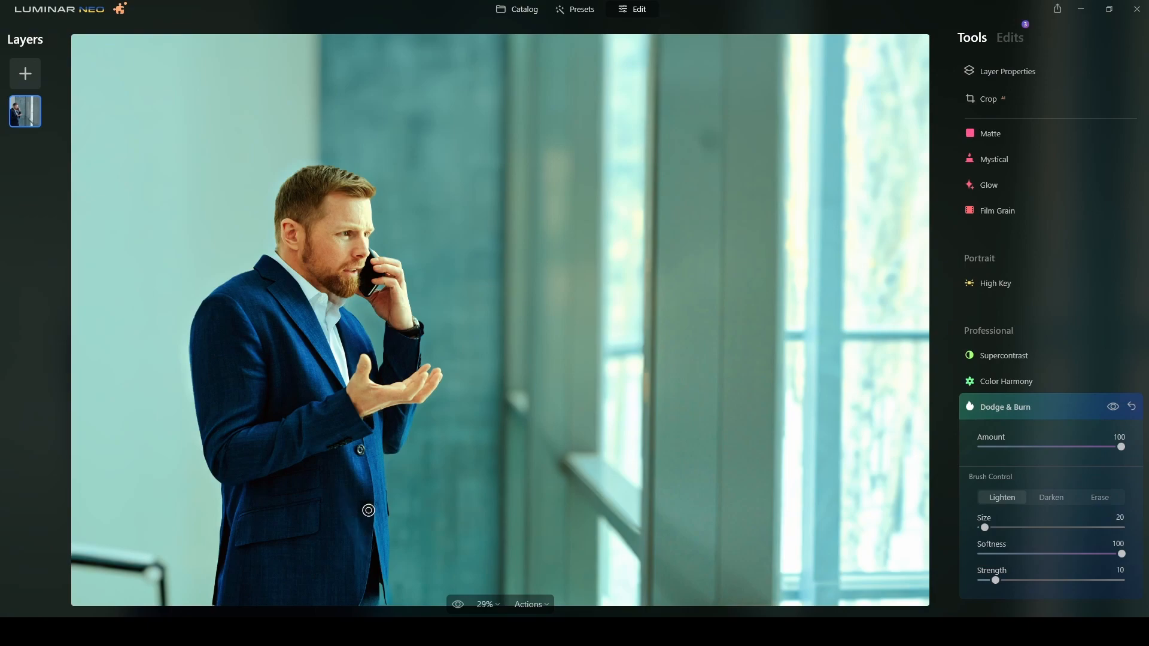
pyautogui.moveTo(368, 445)
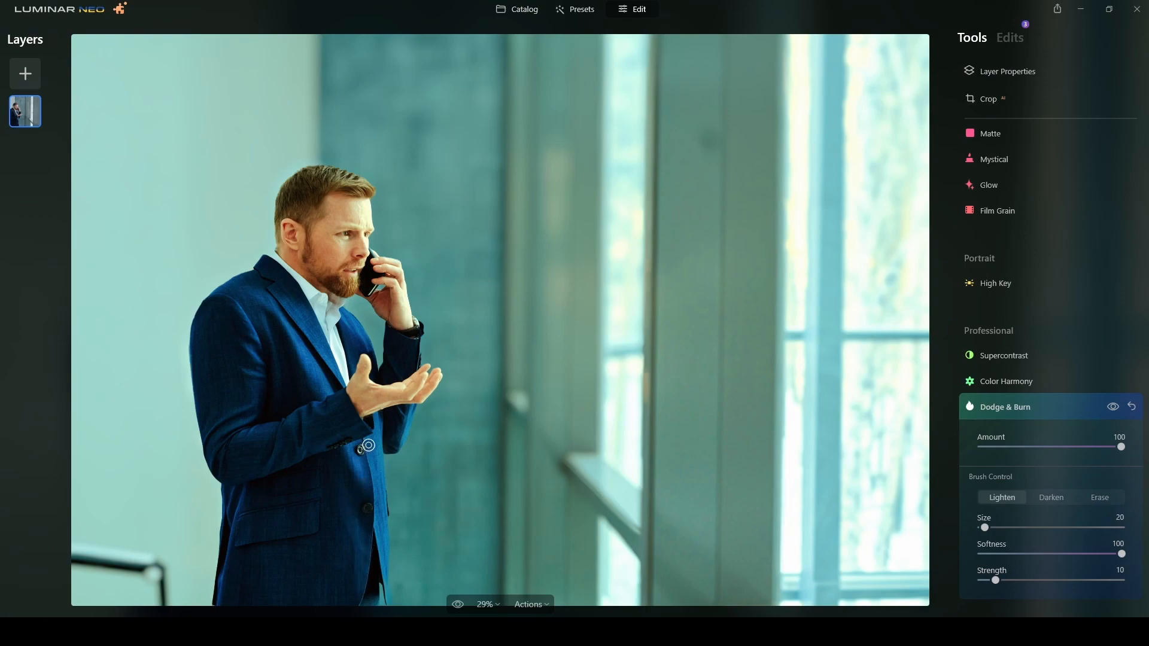
pyautogui.moveTo(365, 509)
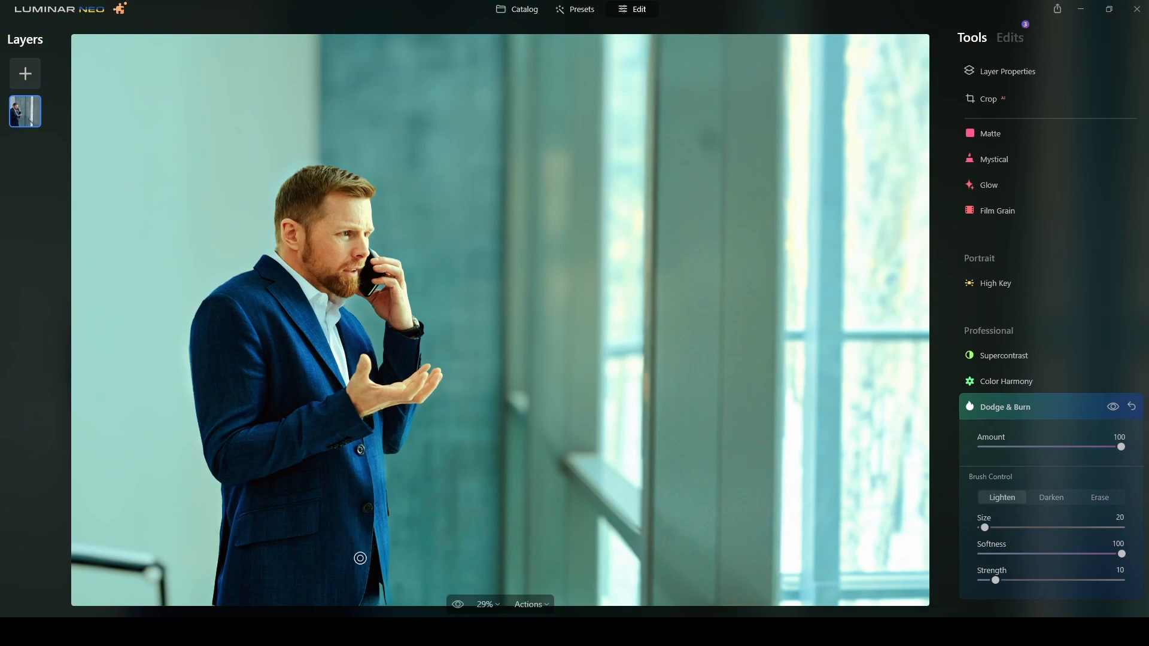
pyautogui.moveTo(226, 561)
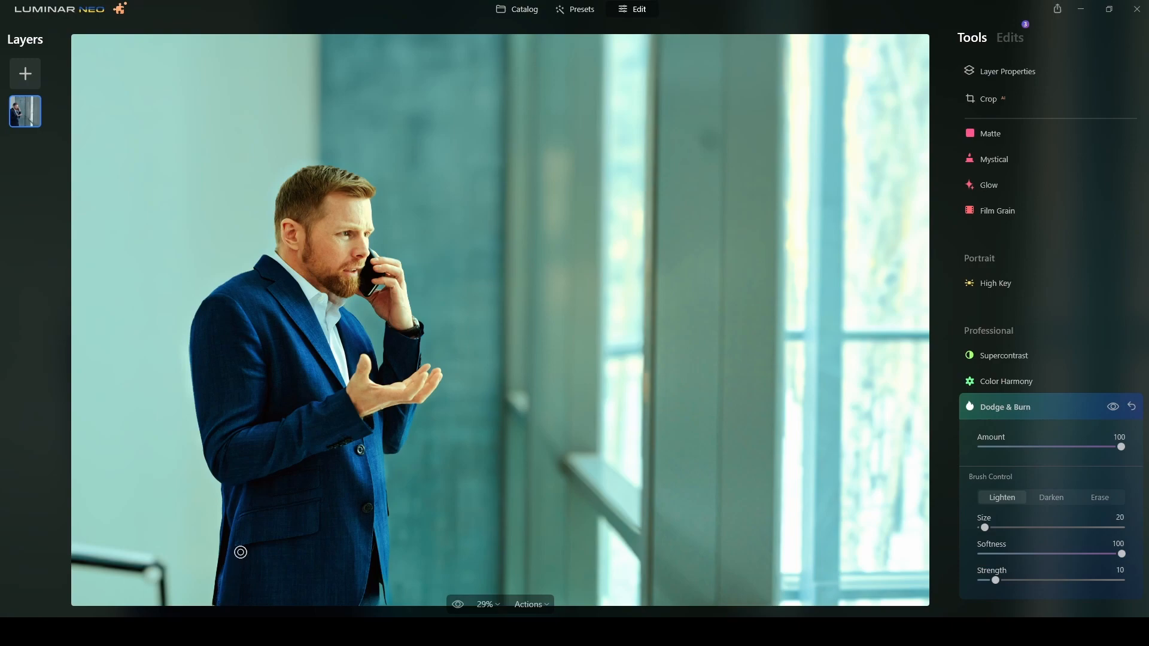
pyautogui.moveTo(226, 427)
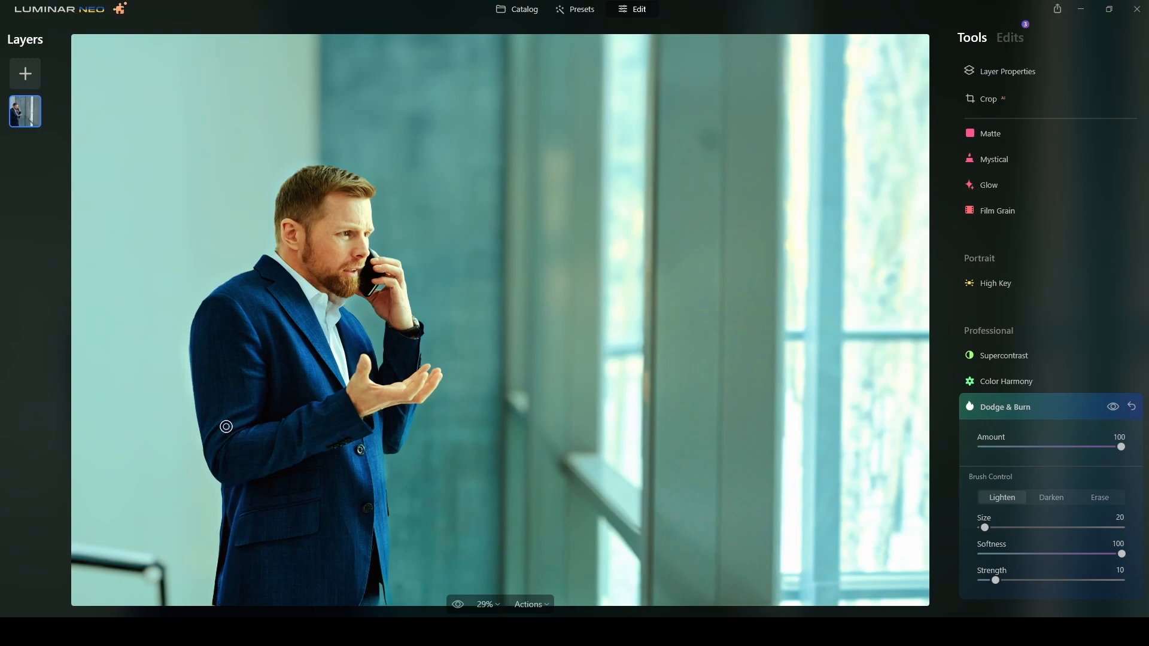
pyautogui.moveTo(349, 319)
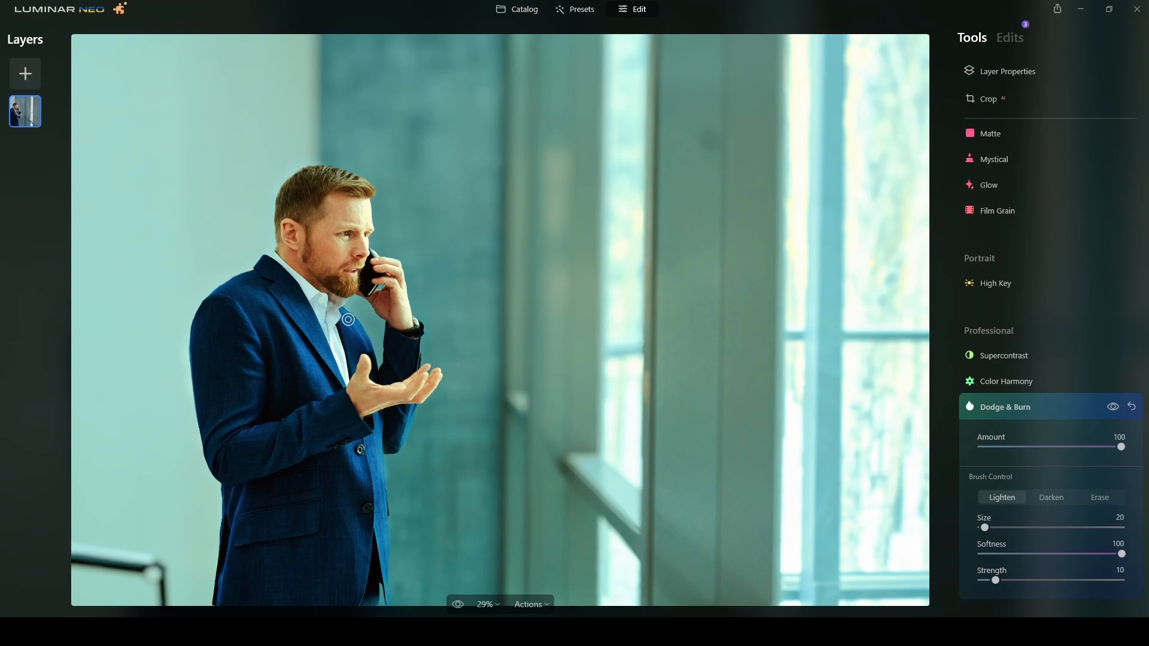
pyautogui.moveTo(414, 427)
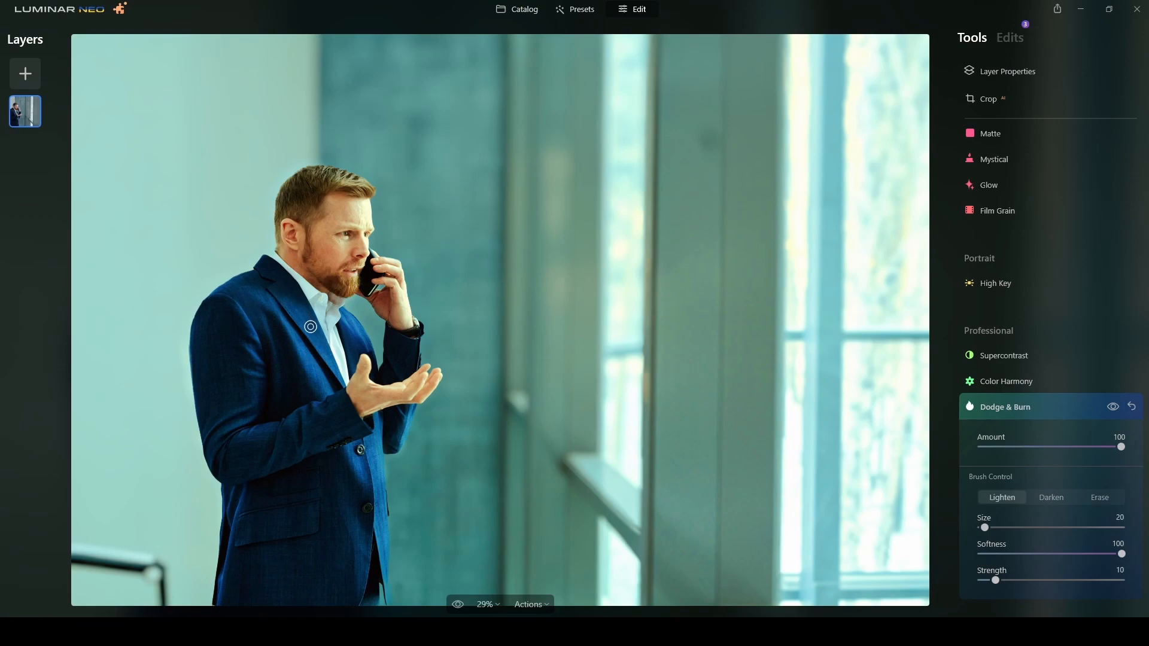
pyautogui.moveTo(1043, 332)
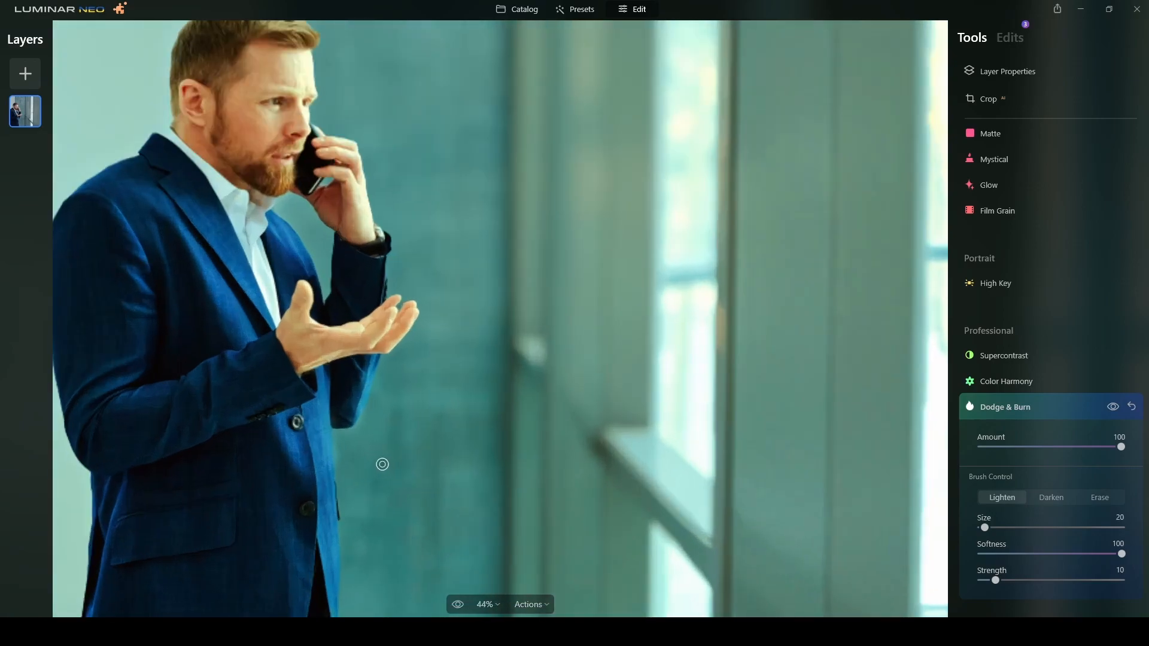
pyautogui.scroll(3)
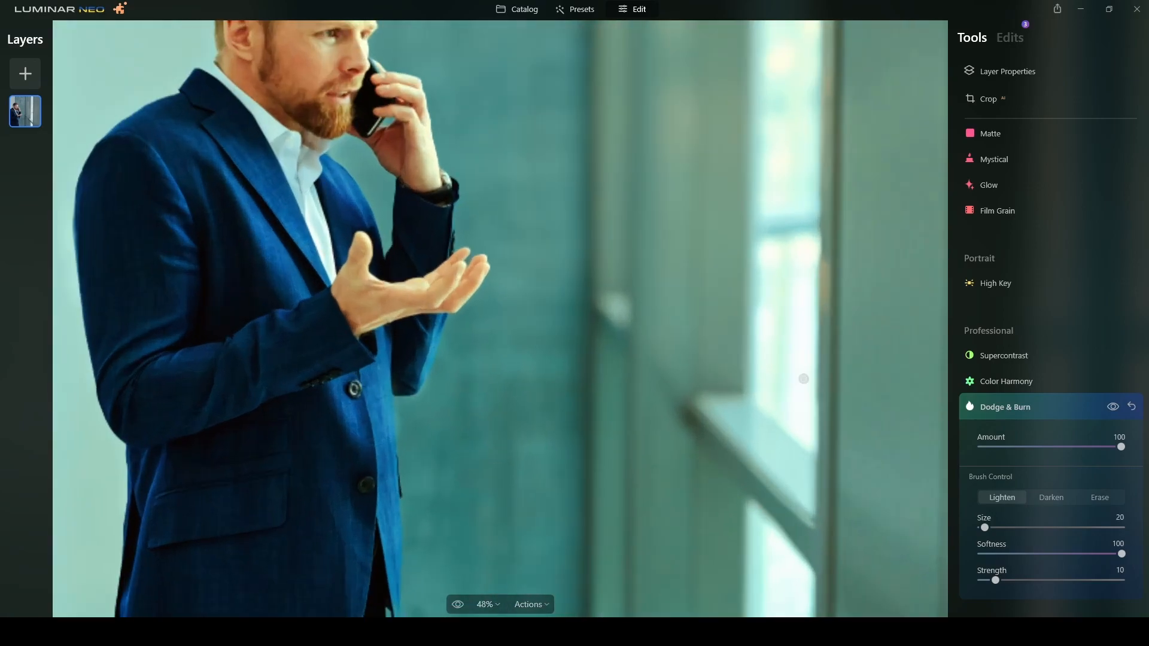
pyautogui.click(1113, 407)
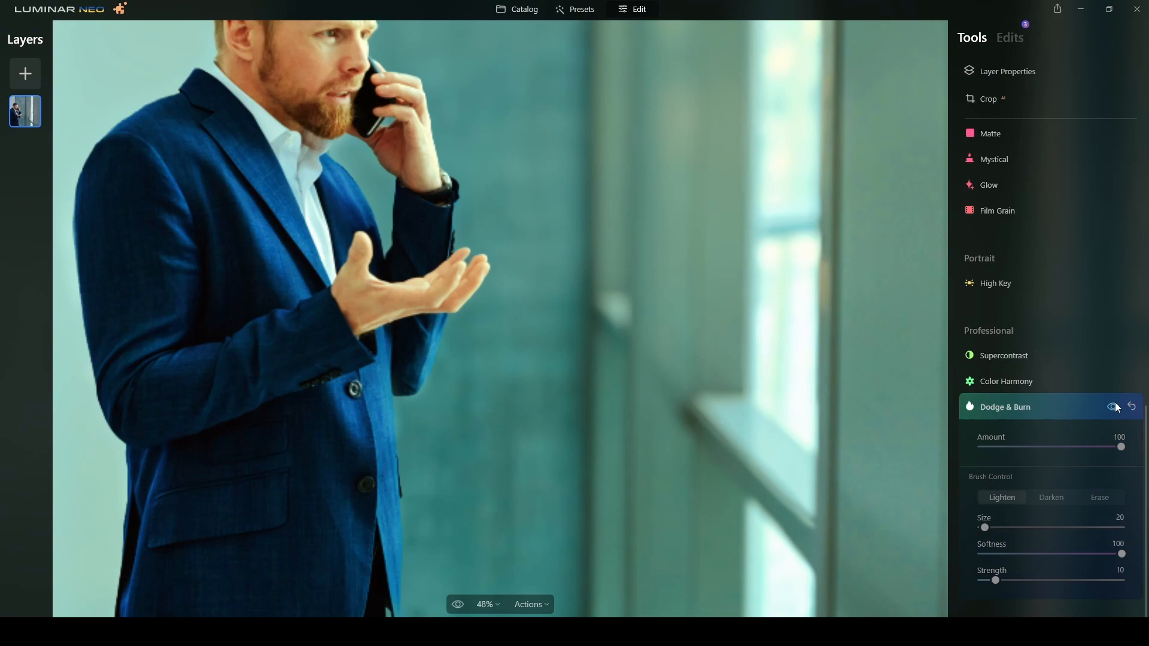
# Step: Erase the dodge effect along the jacket edge near the sleeve
pyautogui.click(1099, 497)
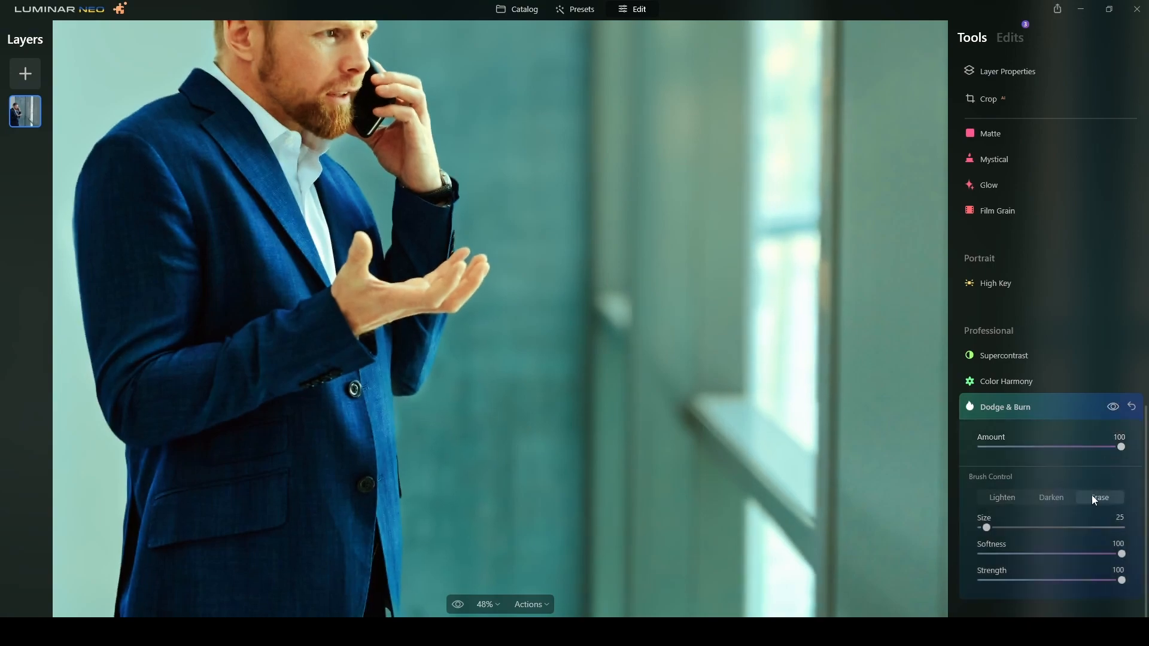
pyautogui.click(1099, 497)
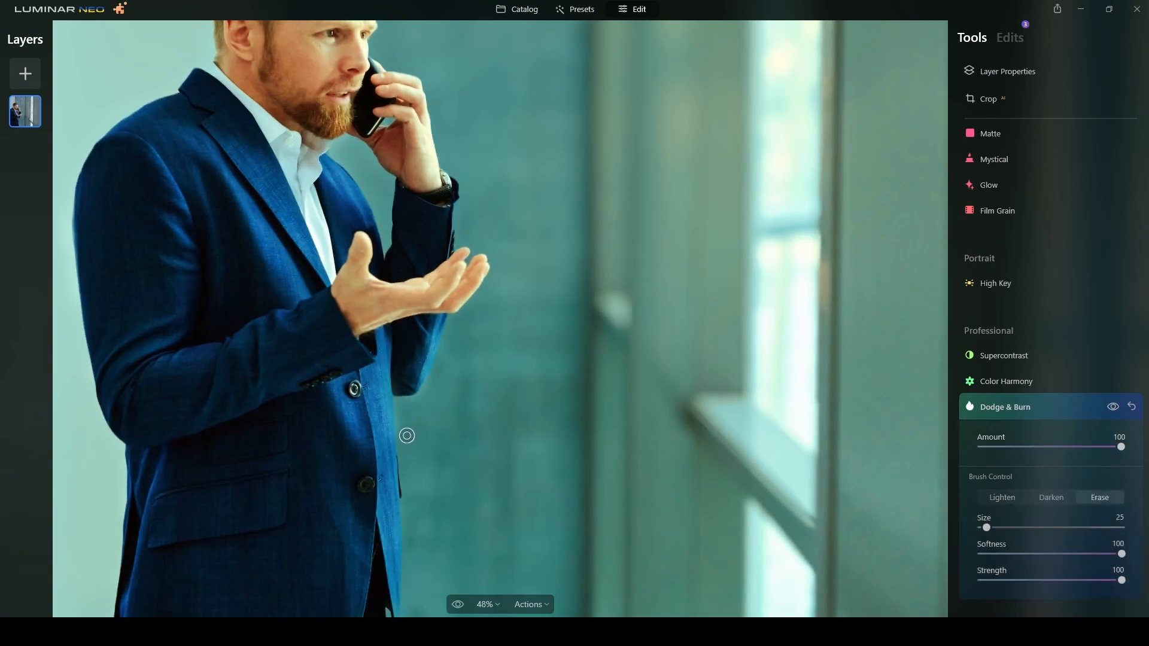
pyautogui.moveTo(435, 377)
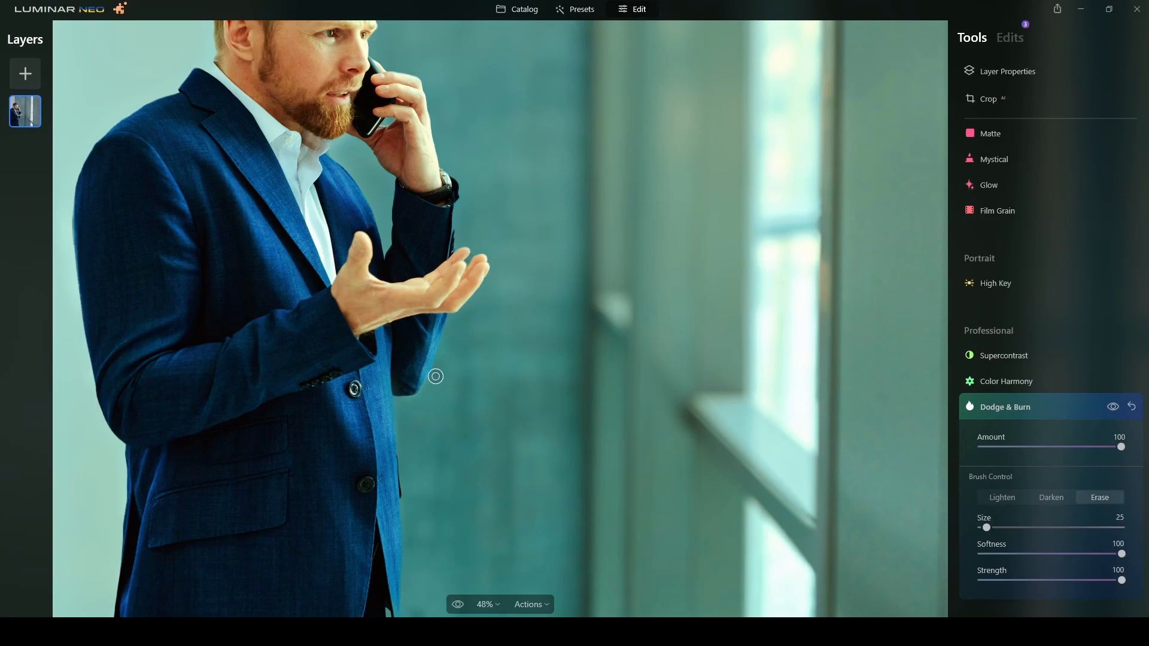
pyautogui.click(1113, 407)
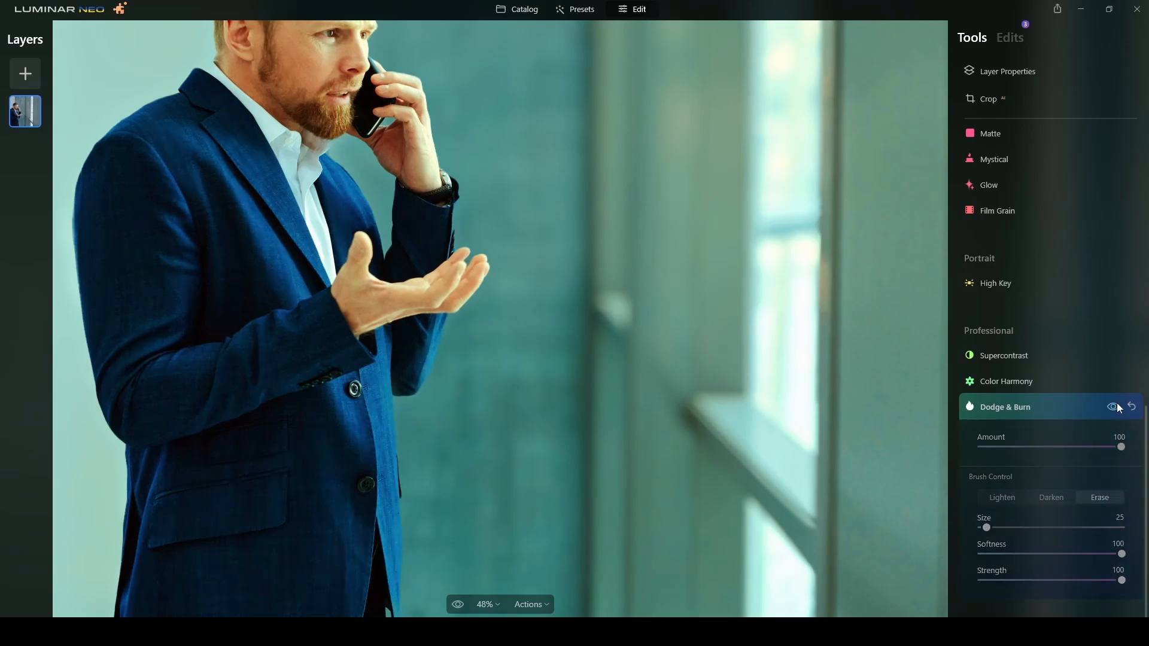
pyautogui.scroll(-3)
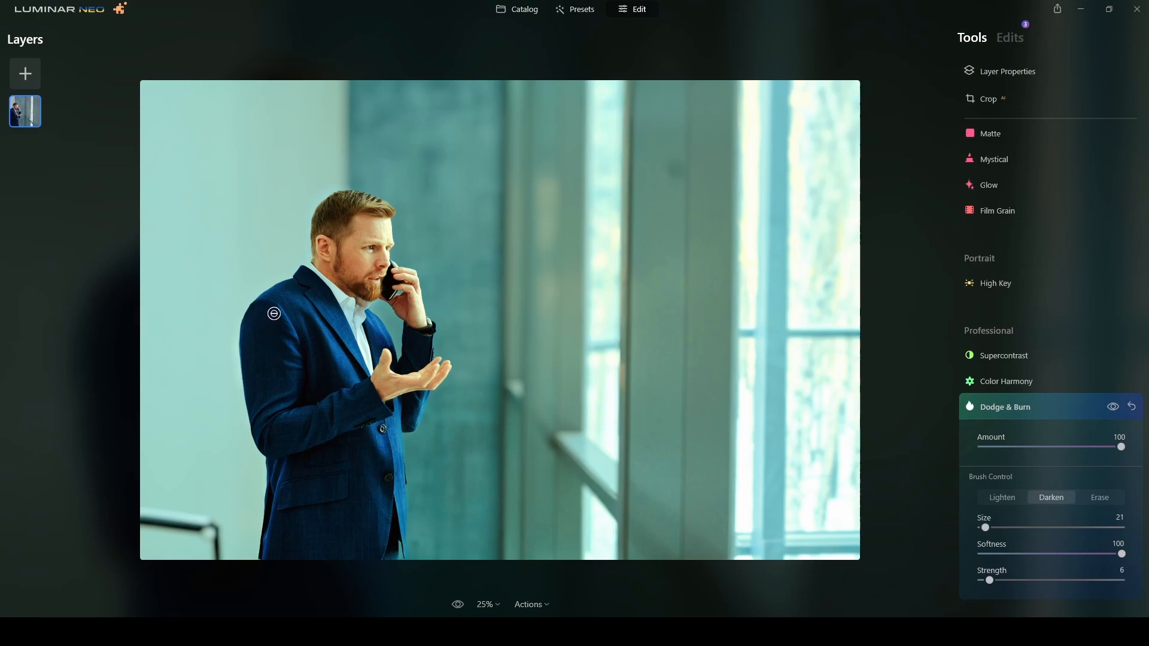
pyautogui.moveTo(257, 385)
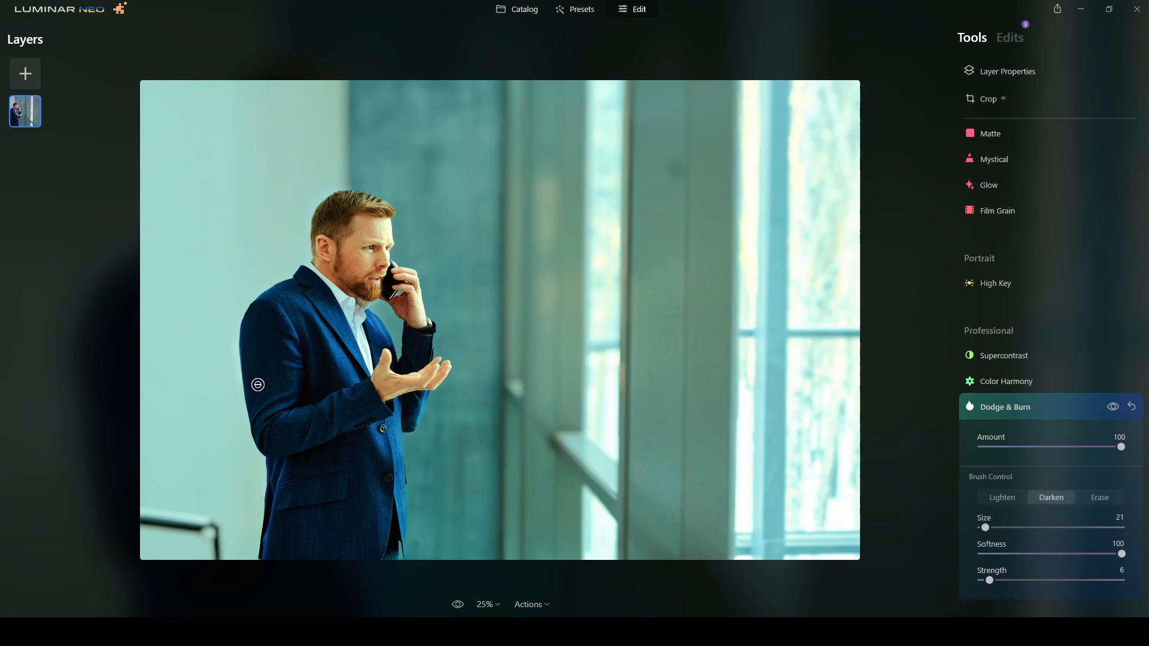
pyautogui.moveTo(329, 423)
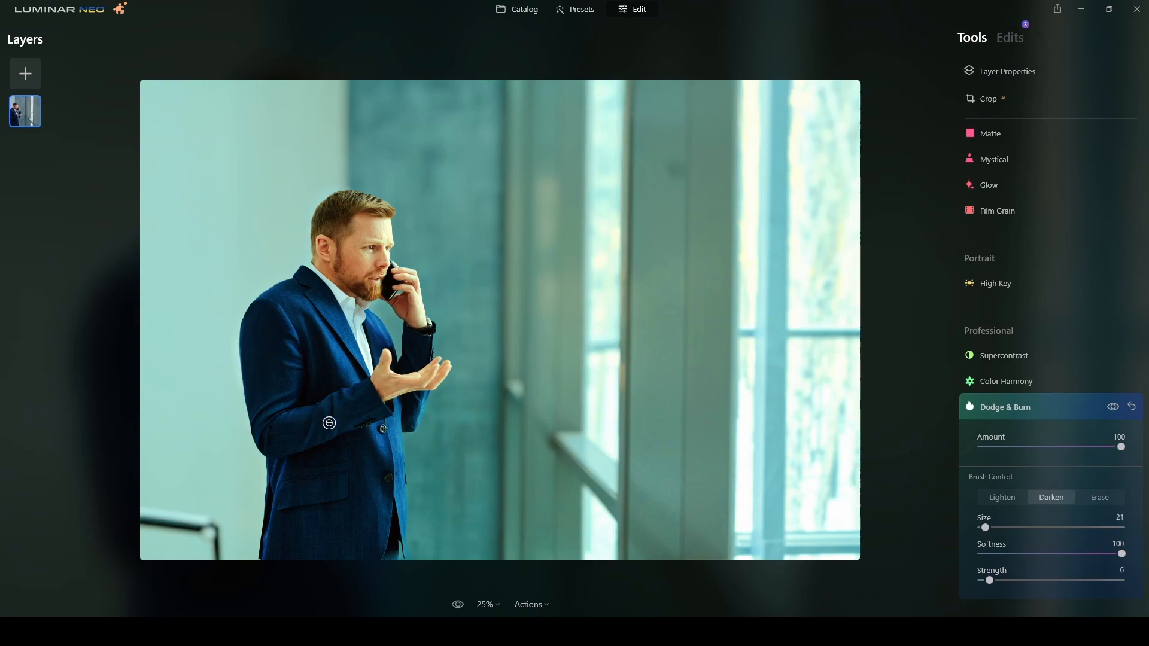
pyautogui.moveTo(349, 399)
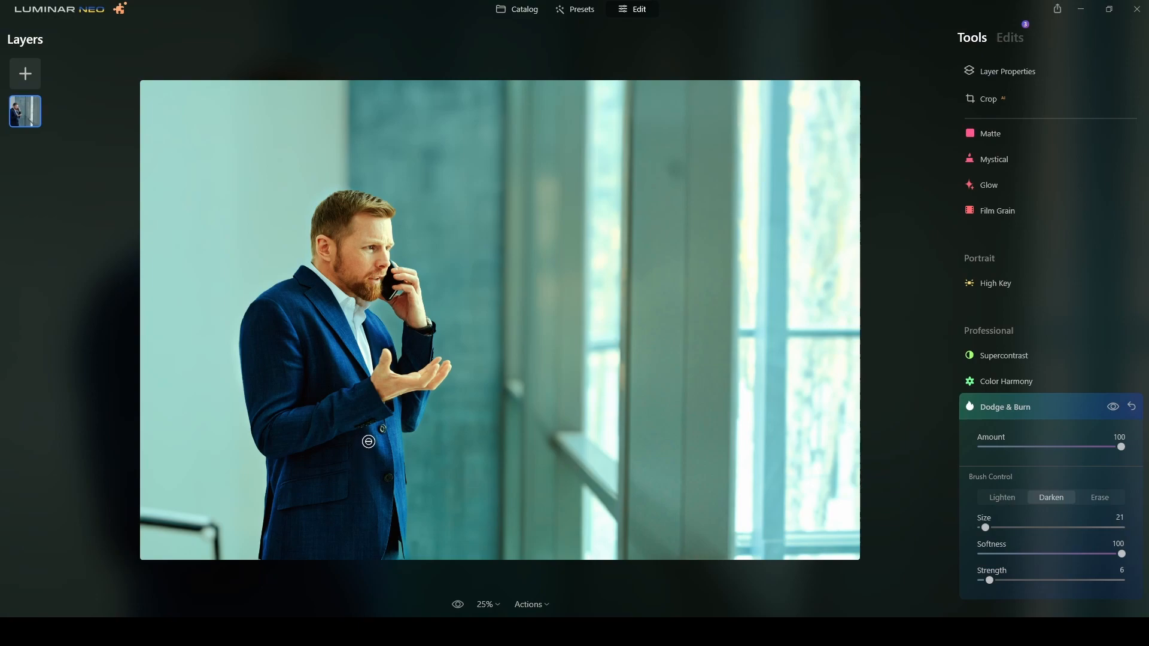
pyautogui.moveTo(310, 509)
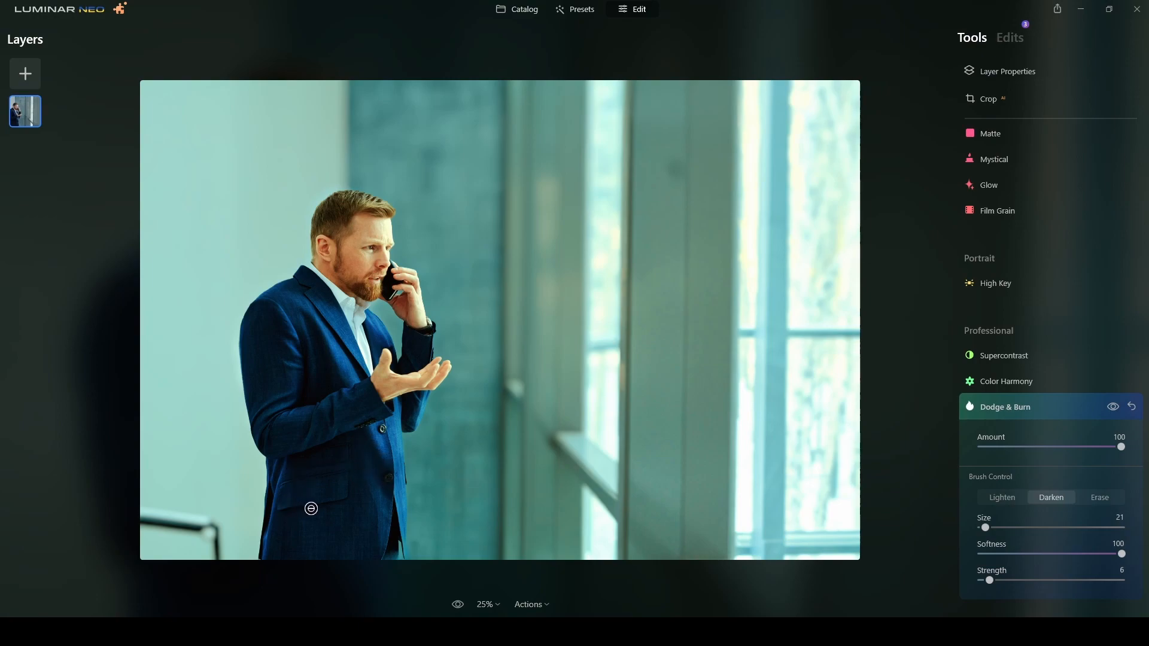
pyautogui.moveTo(286, 534)
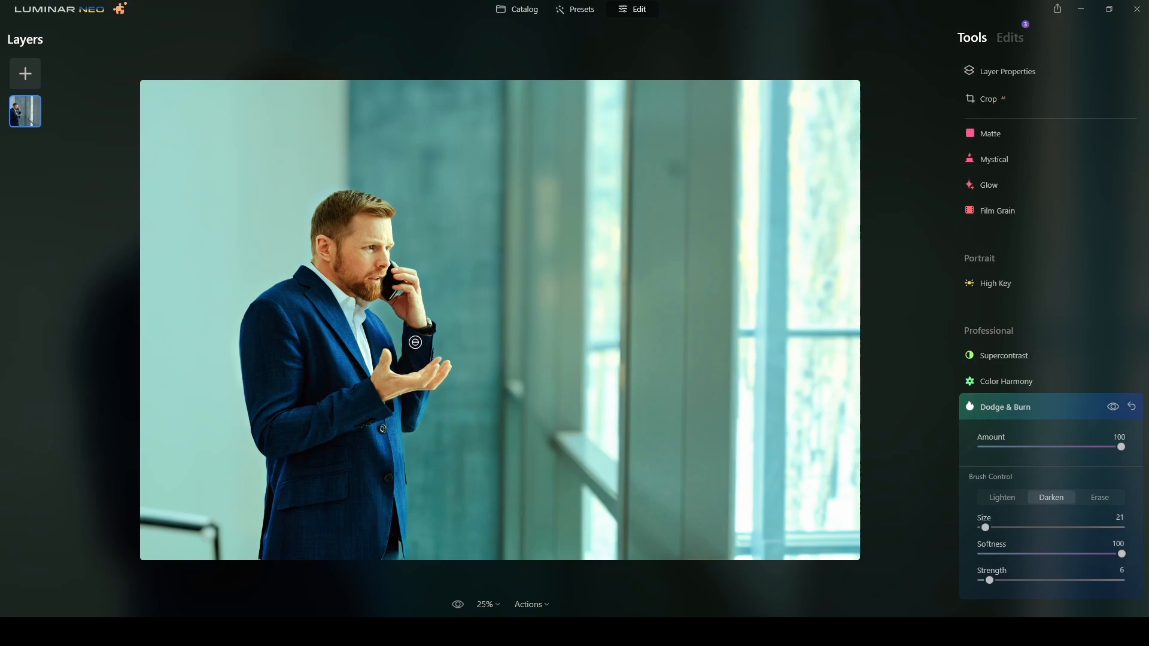
pyautogui.moveTo(330, 378)
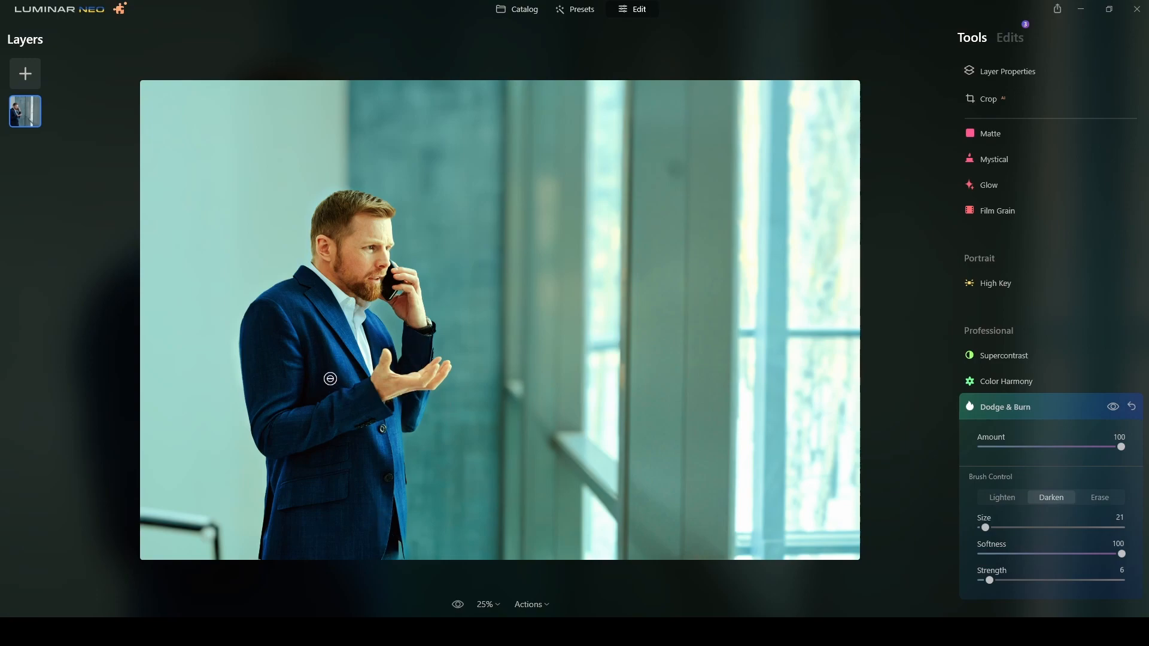
pyautogui.moveTo(281, 350)
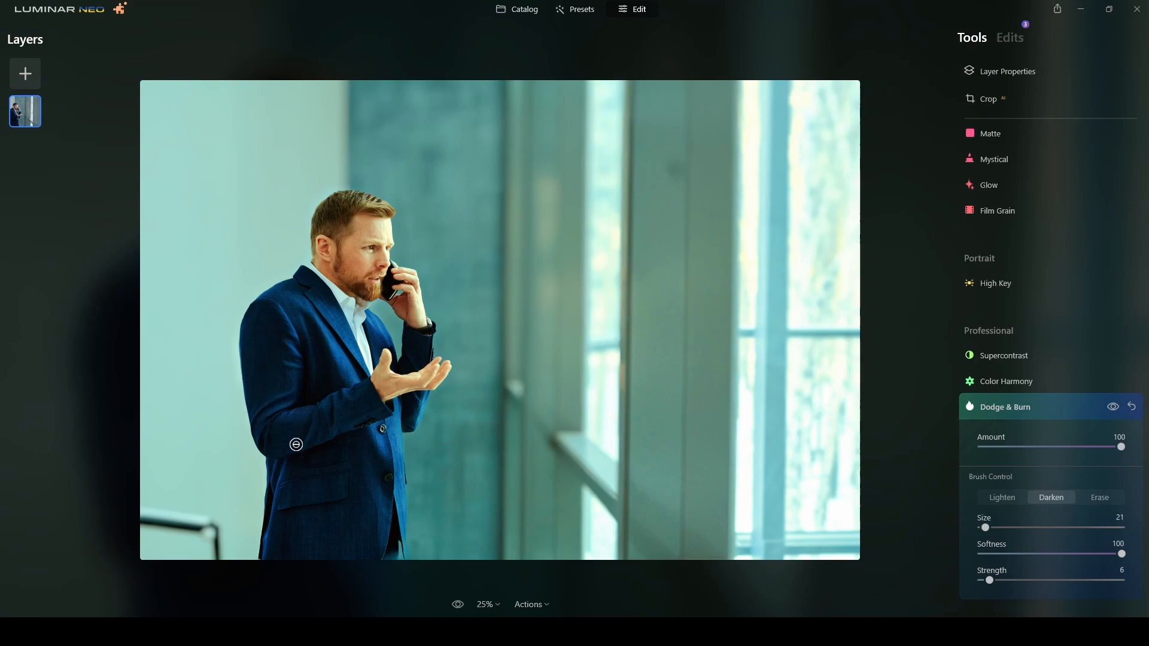
pyautogui.moveTo(326, 218)
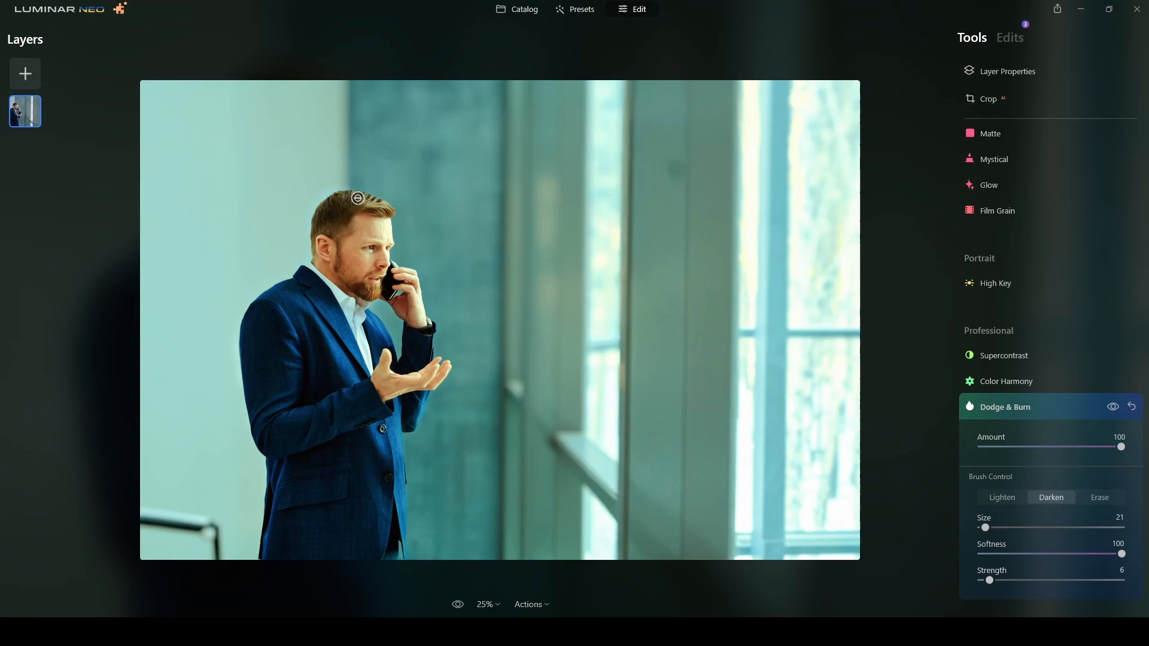
pyautogui.moveTo(373, 296)
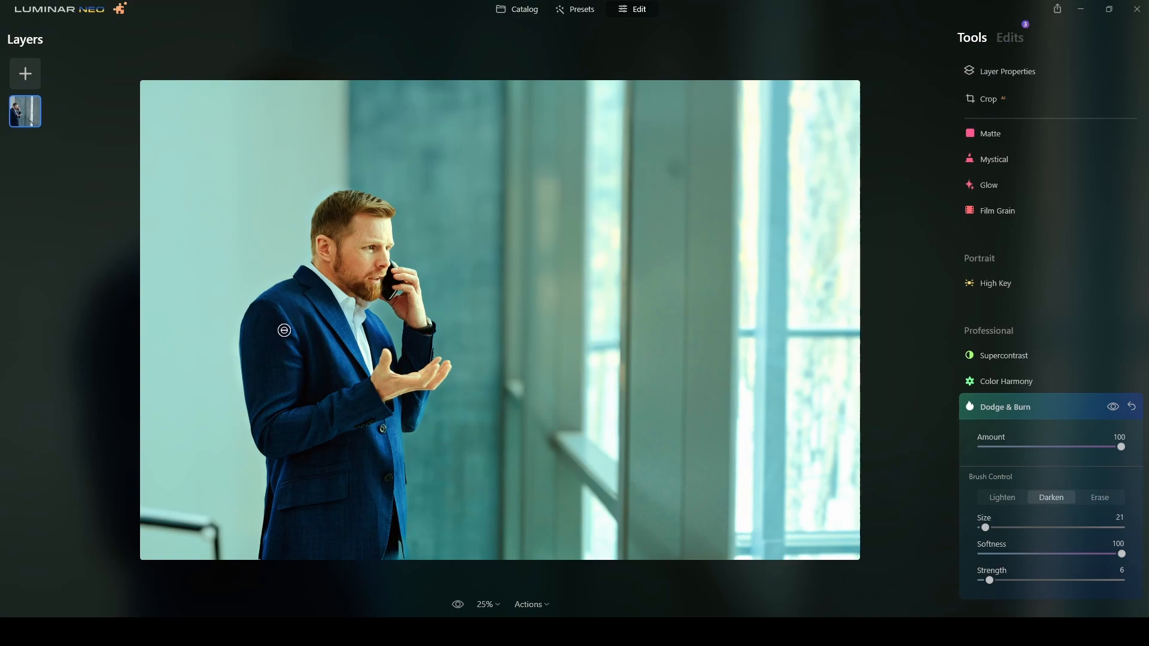
pyautogui.moveTo(293, 391)
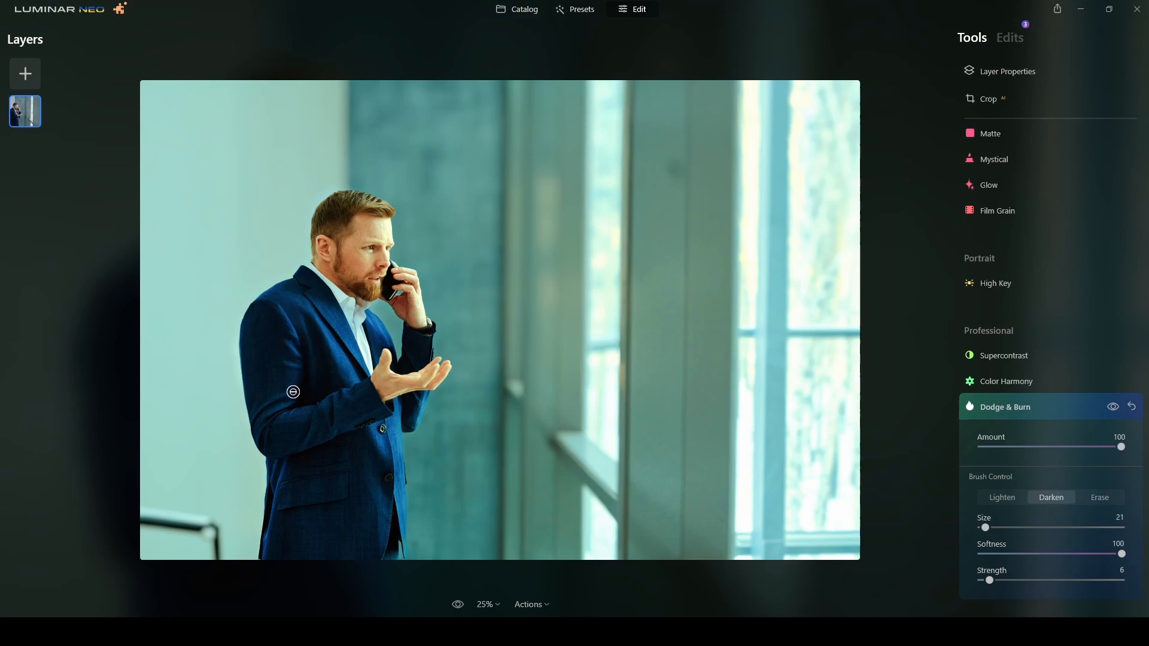
pyautogui.moveTo(317, 365)
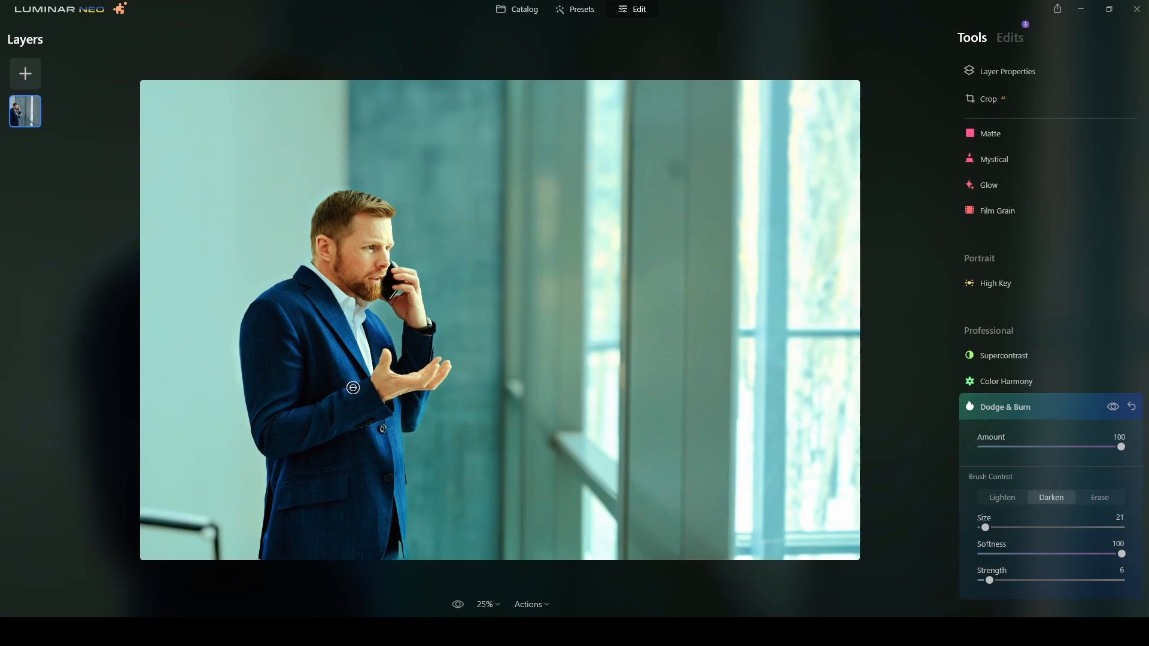
pyautogui.moveTo(266, 433)
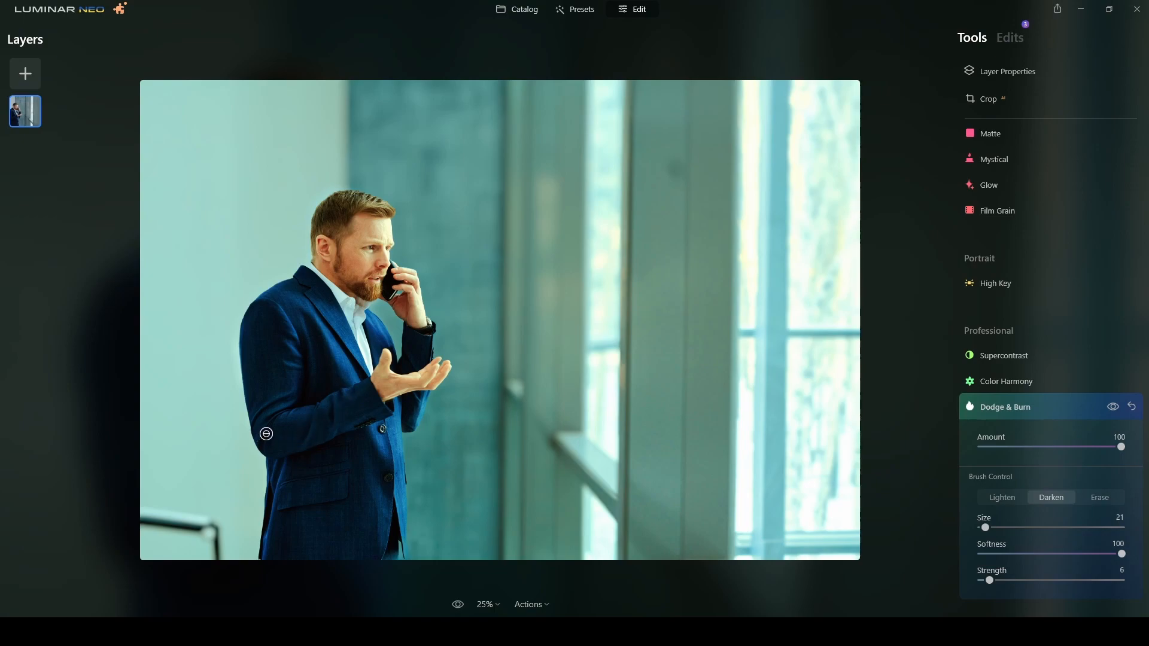
pyautogui.moveTo(986, 399)
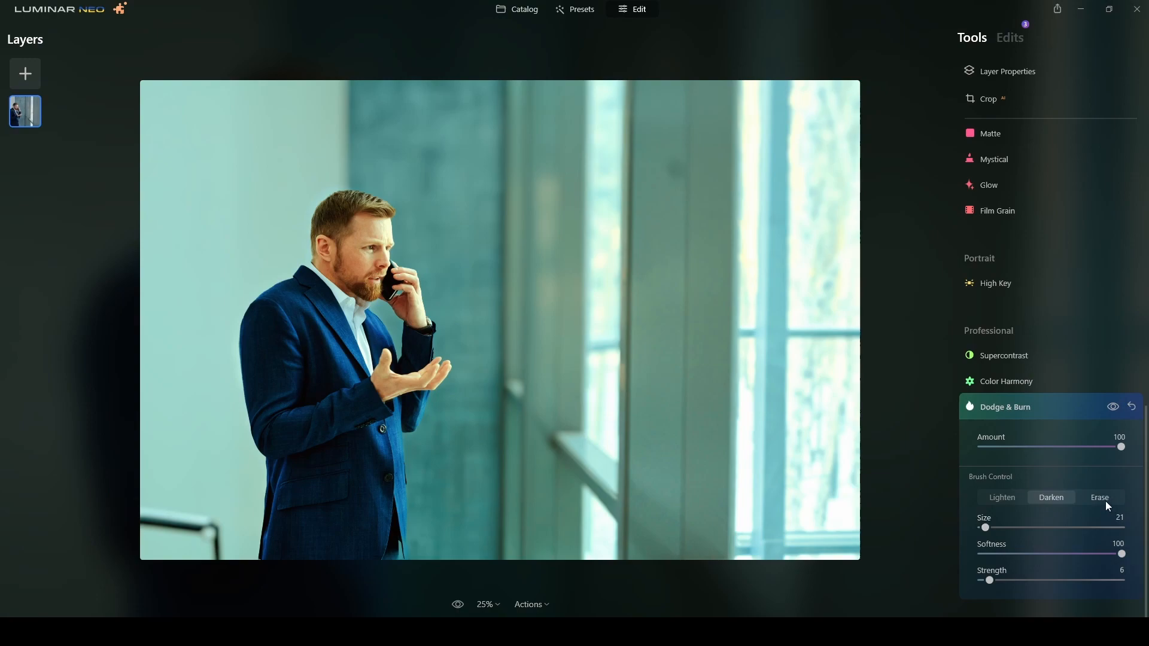
# Step: Switch the Dodge & Burn brush back to Erase
pyautogui.click(1099, 497)
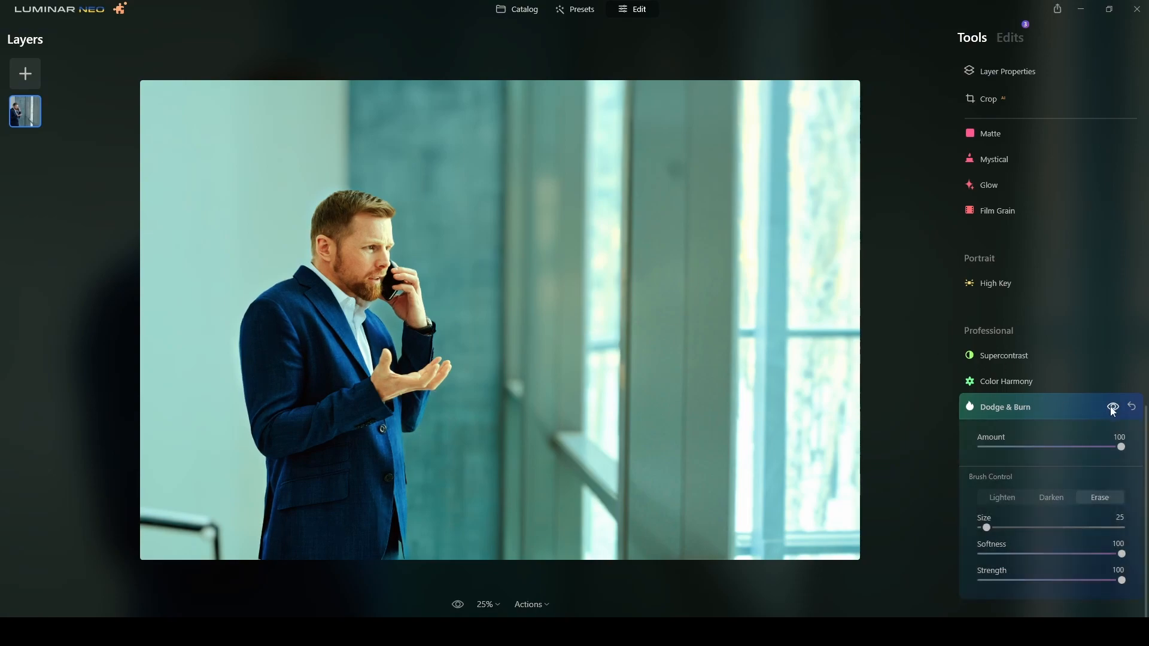
pyautogui.moveTo(1017, 427)
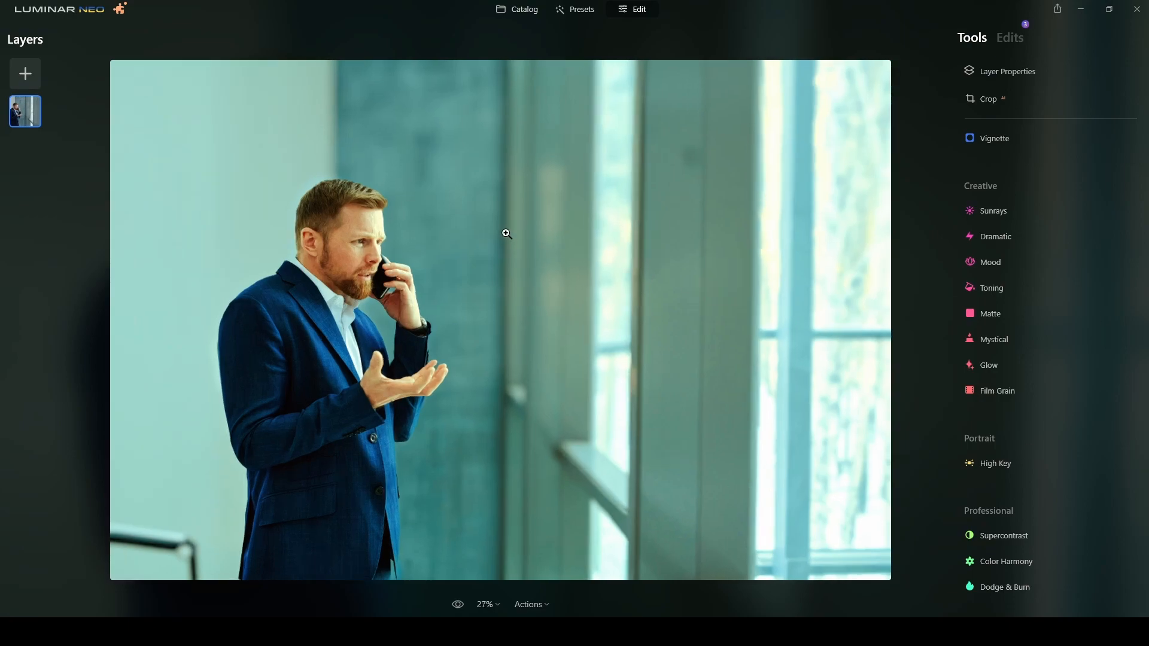
# Step: Apply Film Grain with amount 7, size 20, roughness 30 and compare with and without it
pyautogui.scroll(-3)
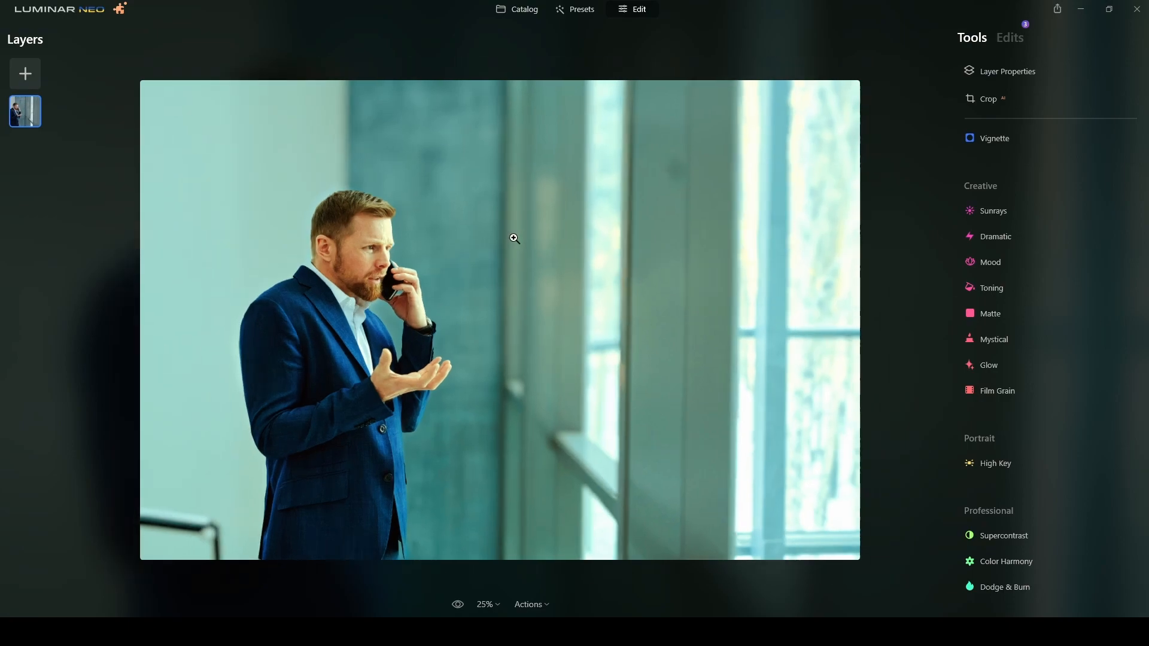
pyautogui.moveTo(533, 288)
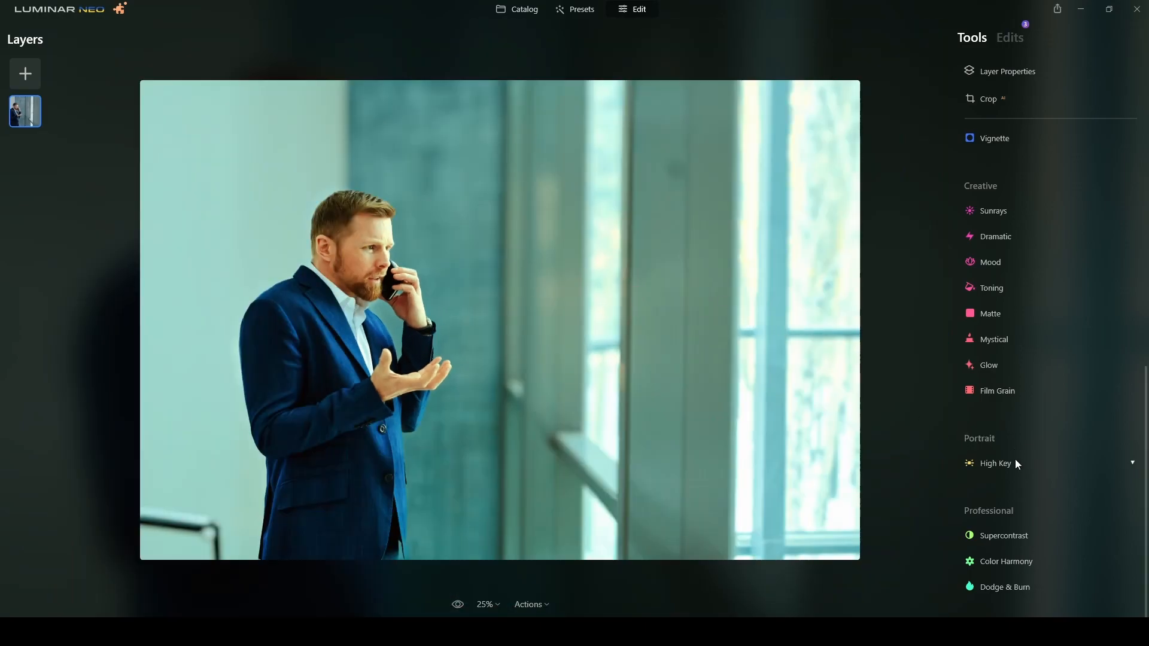
pyautogui.scroll(3)
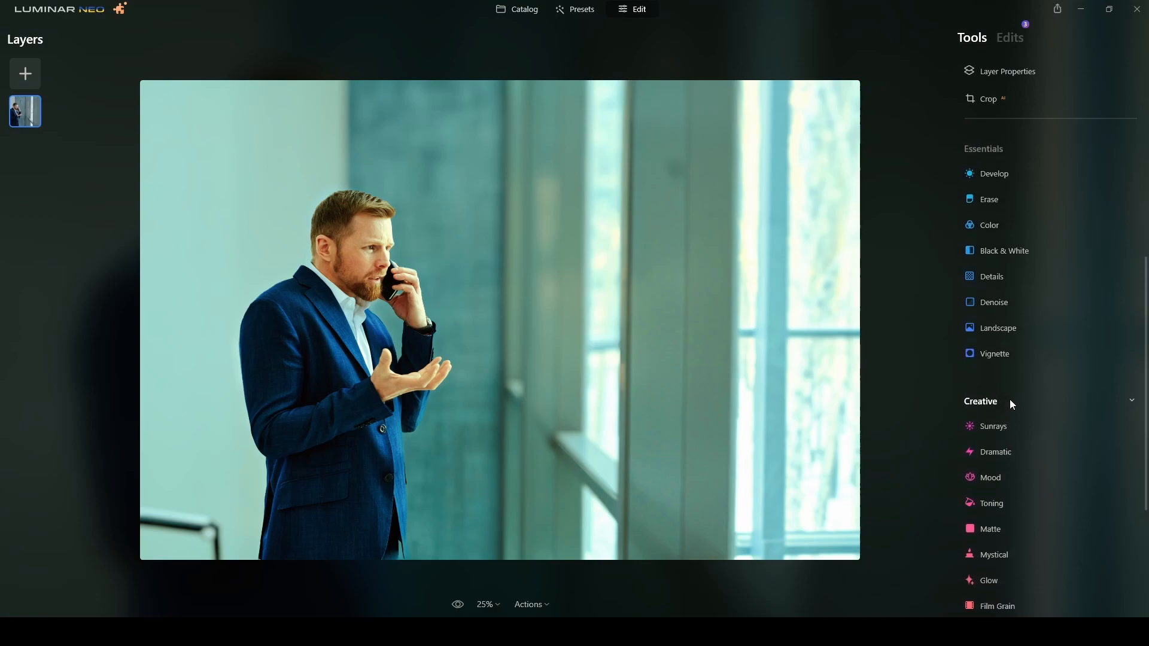
pyautogui.moveTo(1019, 402)
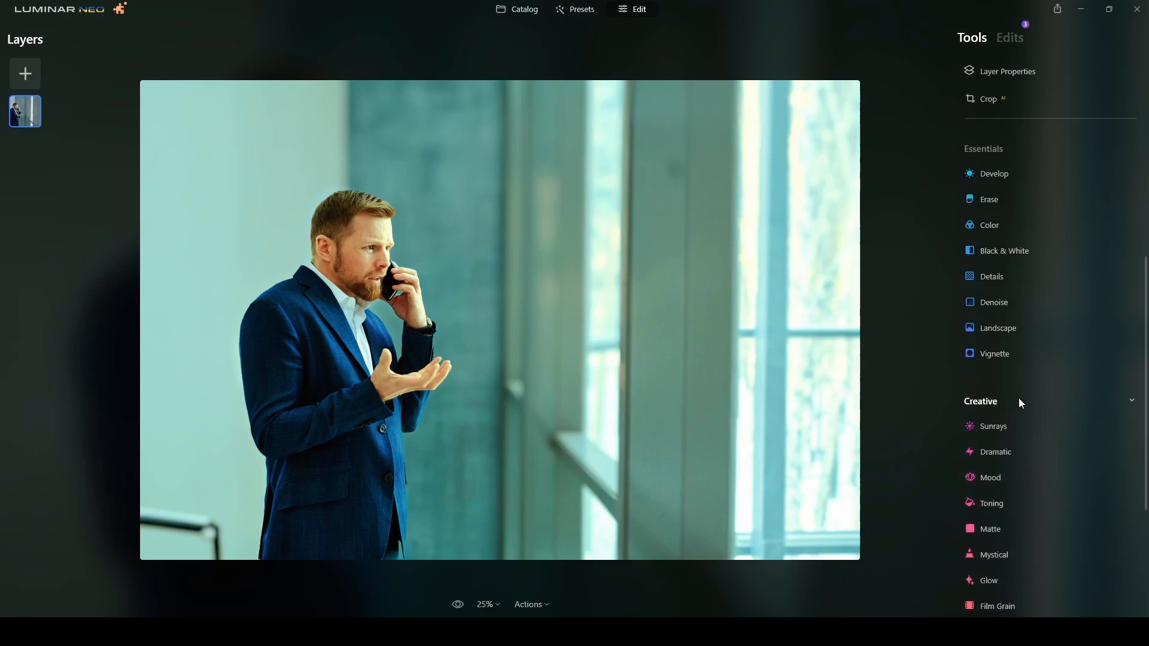
pyautogui.scroll(-3)
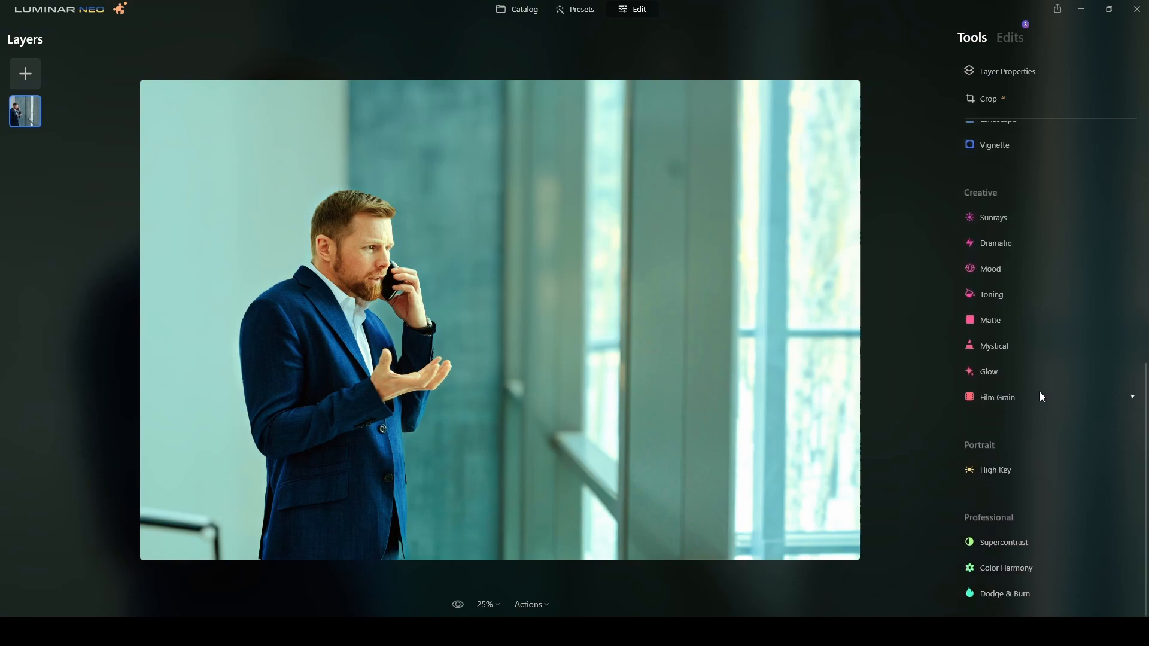
pyautogui.click(996, 397)
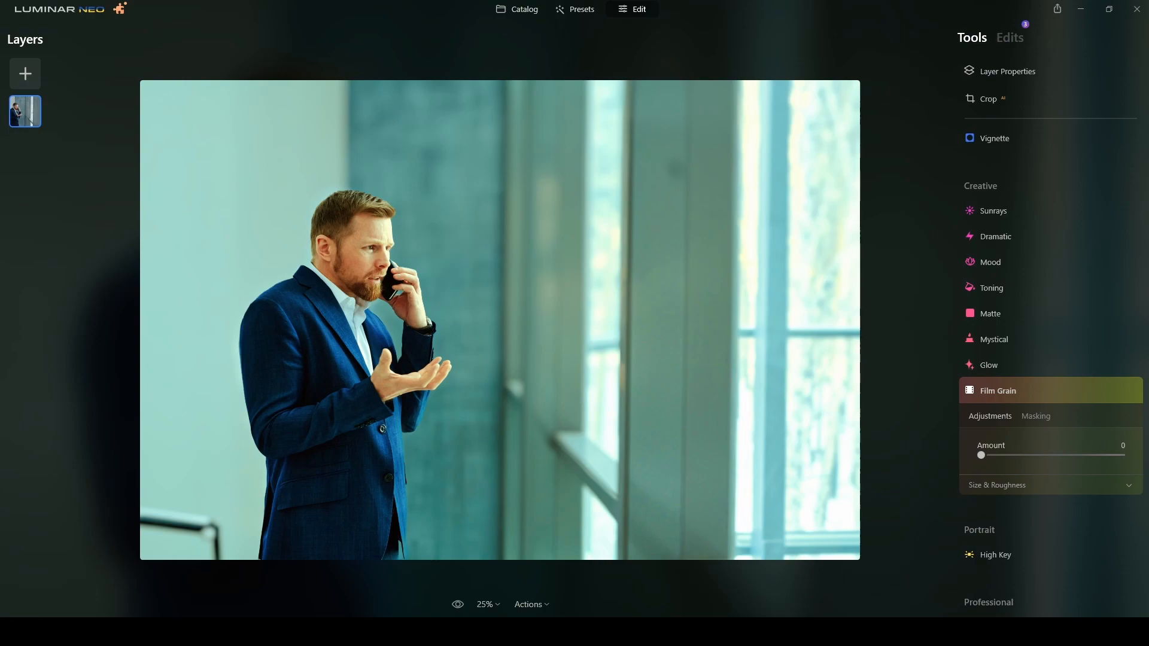
pyautogui.moveTo(968, 454)
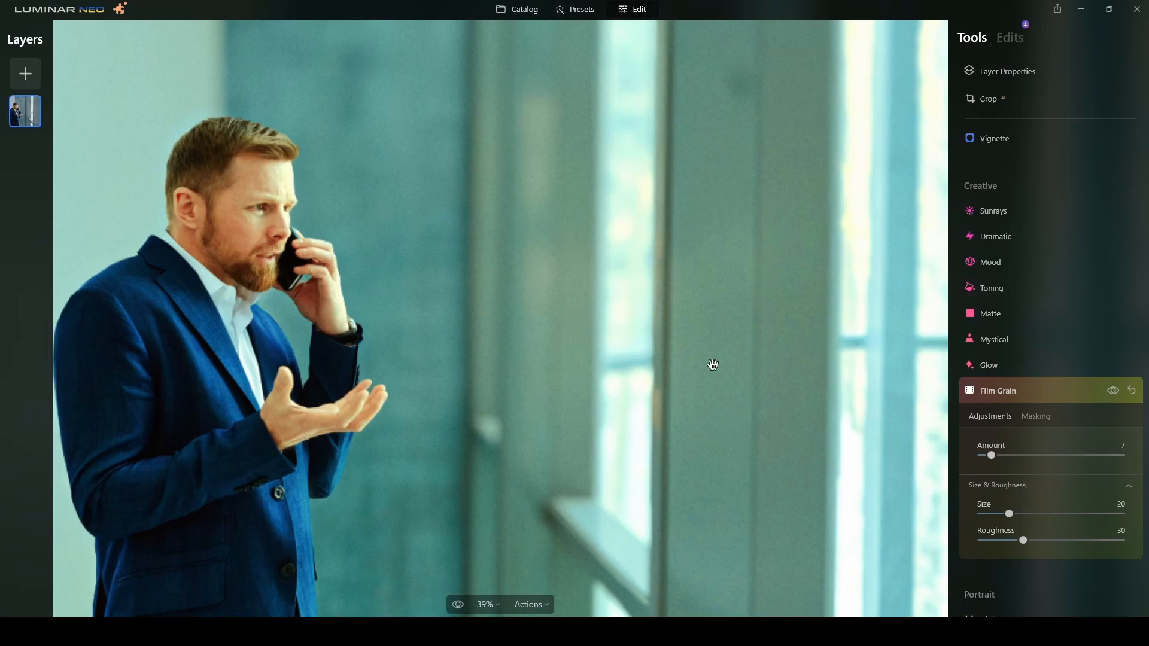
pyautogui.moveTo(293, 225)
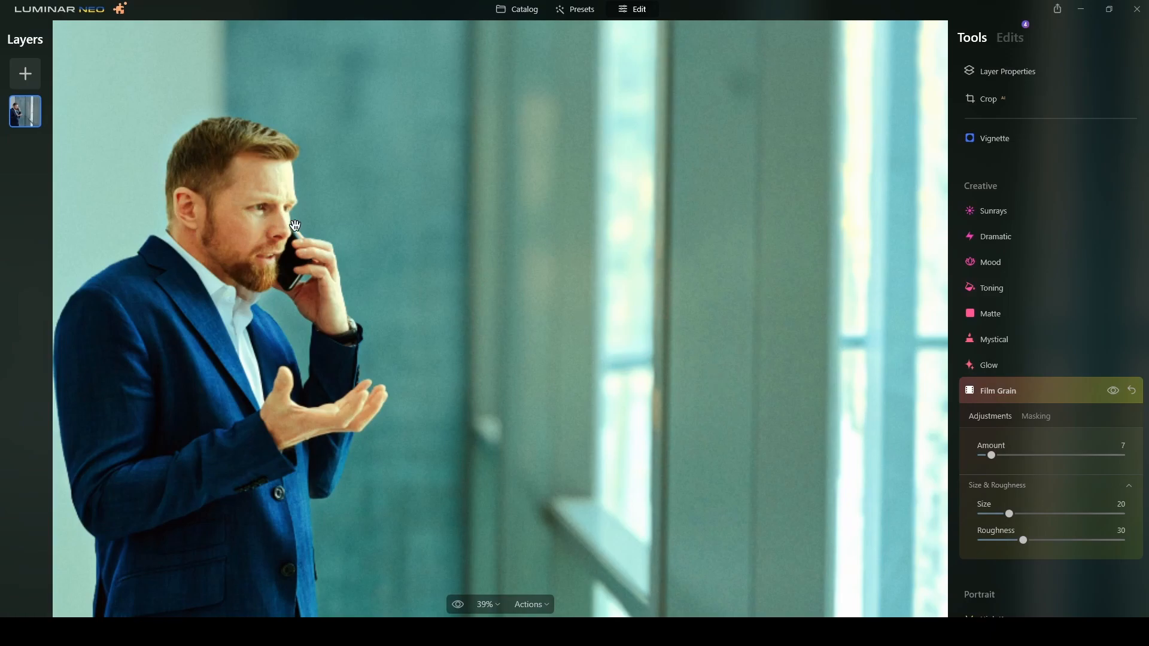
pyautogui.moveTo(350, 226)
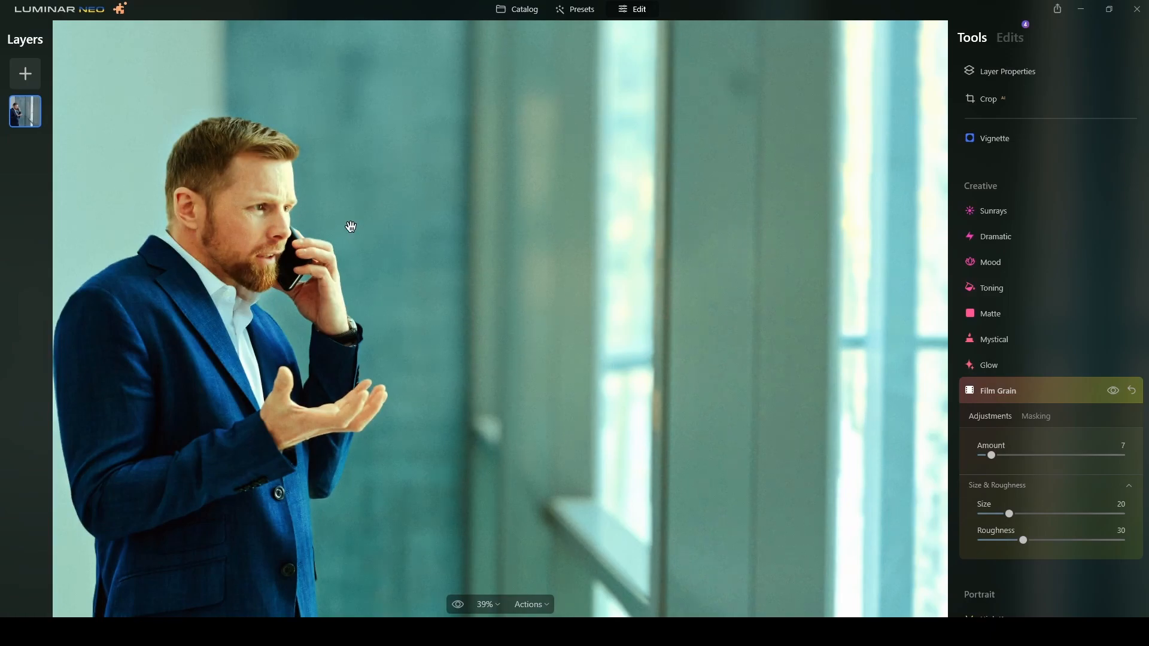
pyautogui.moveTo(1084, 432)
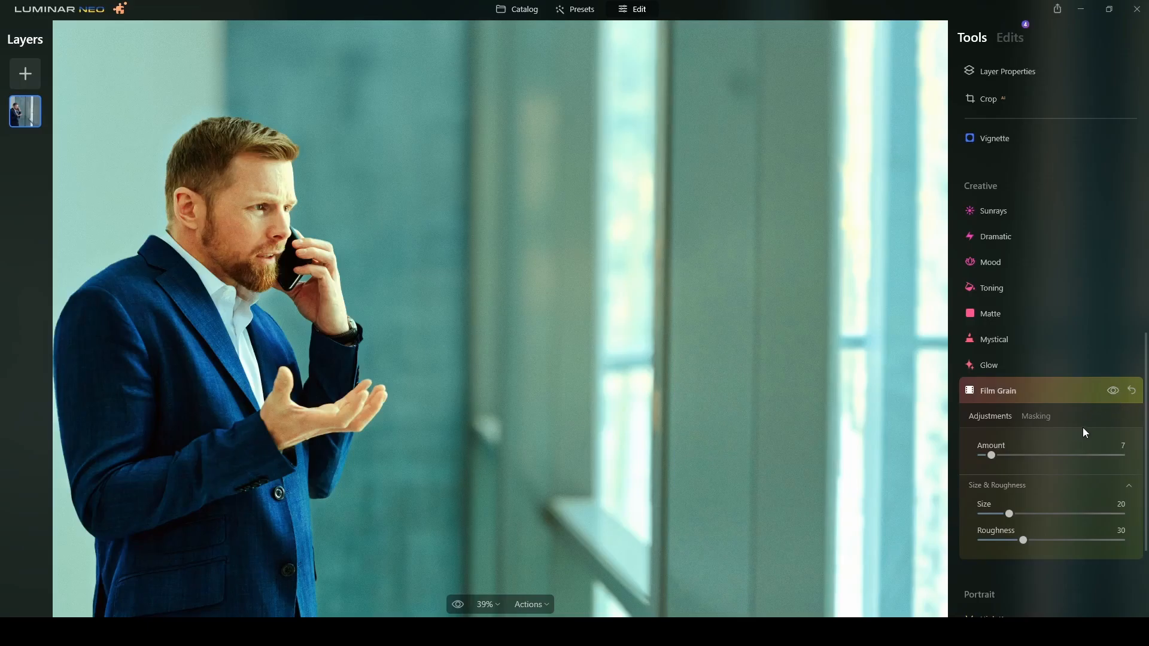
pyautogui.click(1113, 389)
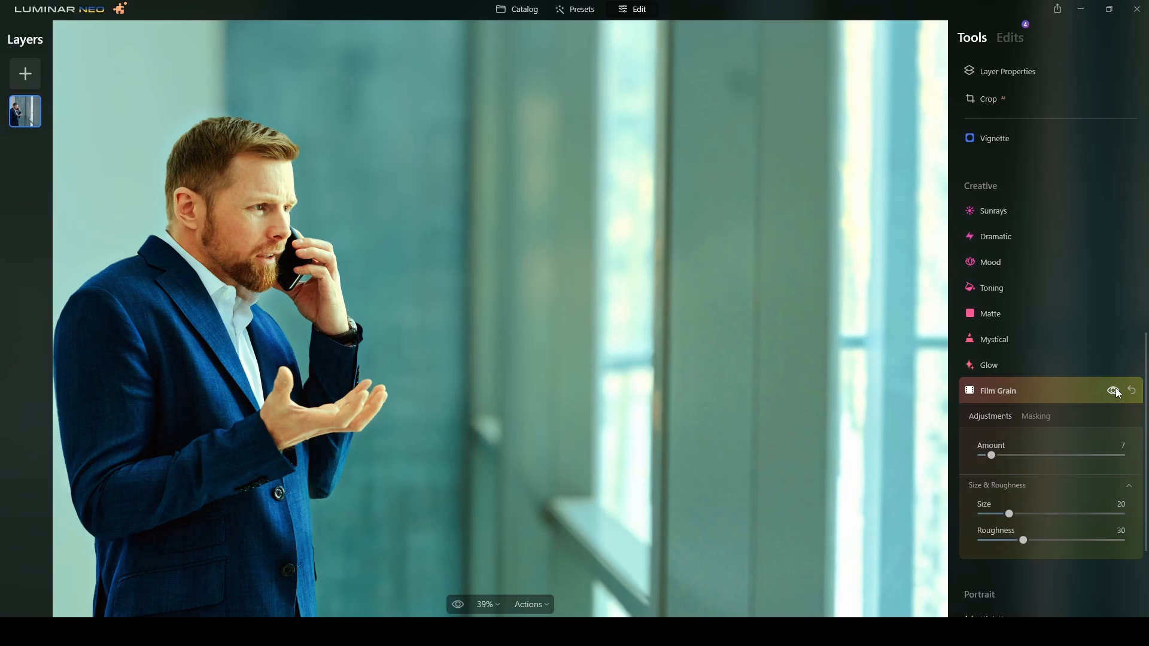
pyautogui.click(1113, 391)
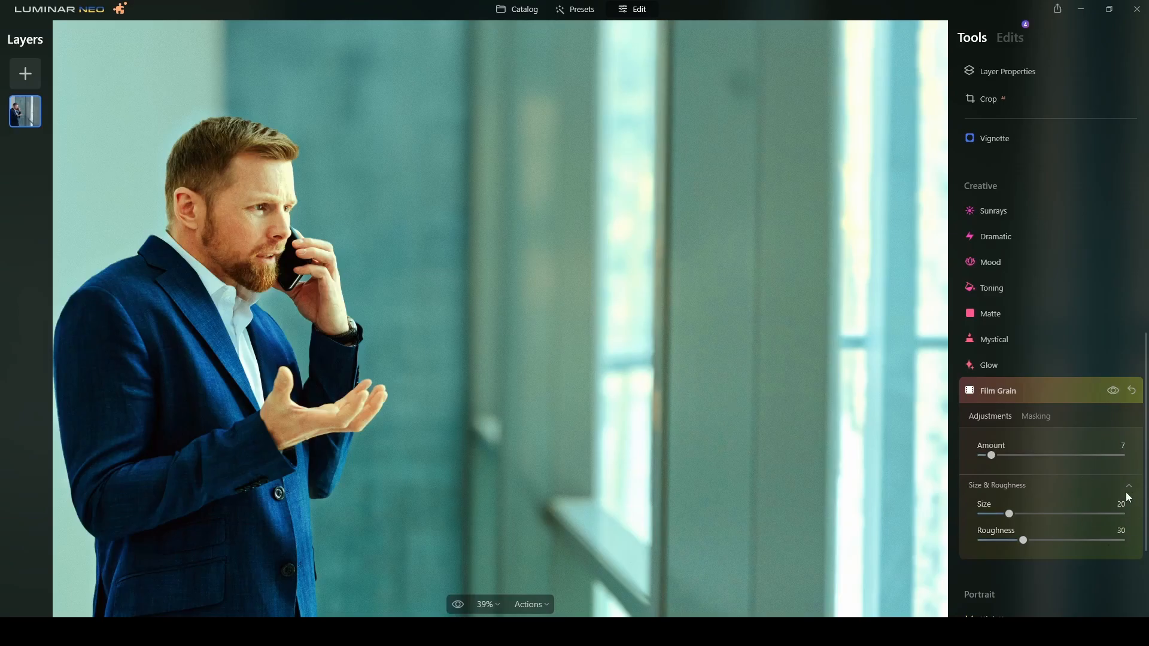
pyautogui.moveTo(1092, 407)
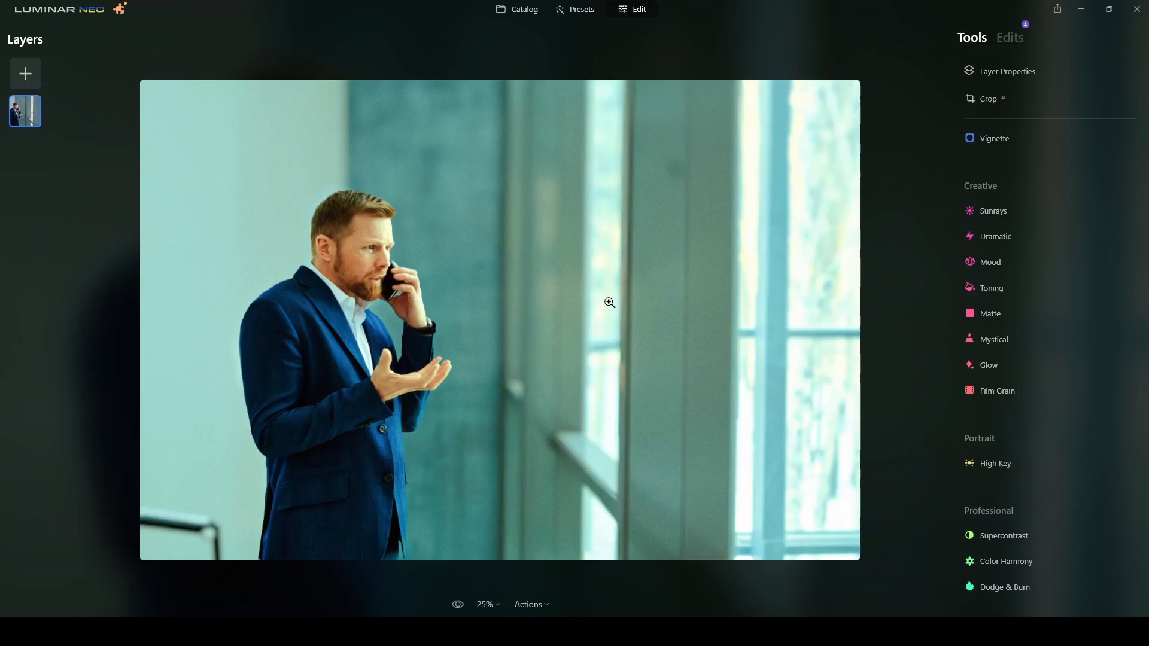
pyautogui.moveTo(824, 356)
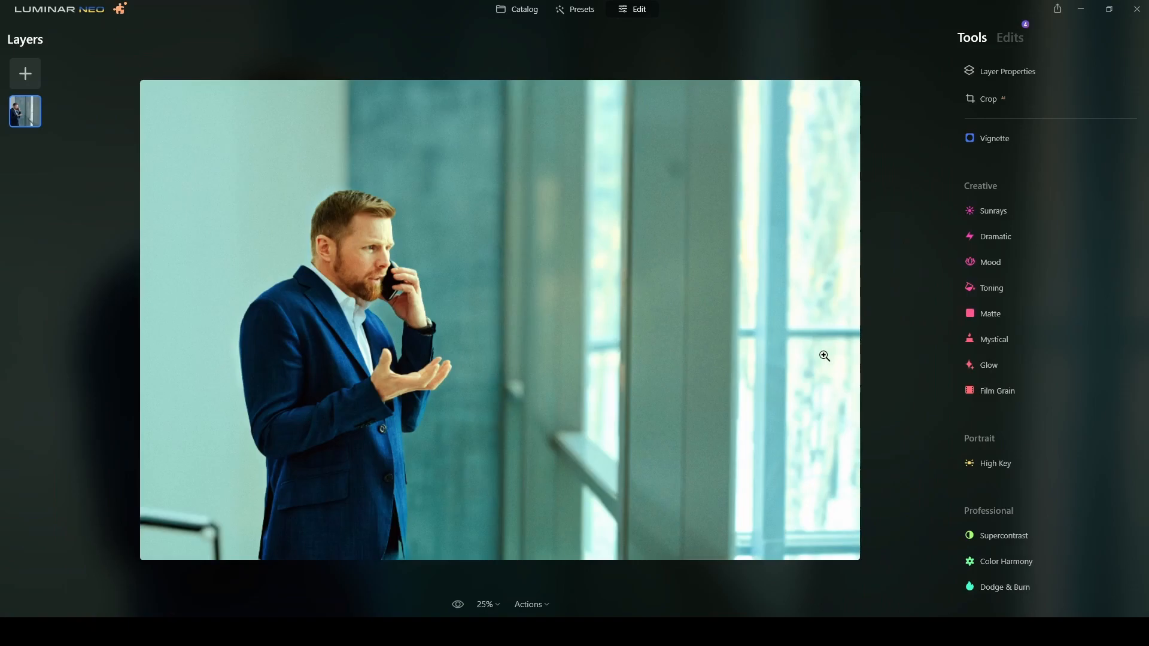
pyautogui.moveTo(995, 153)
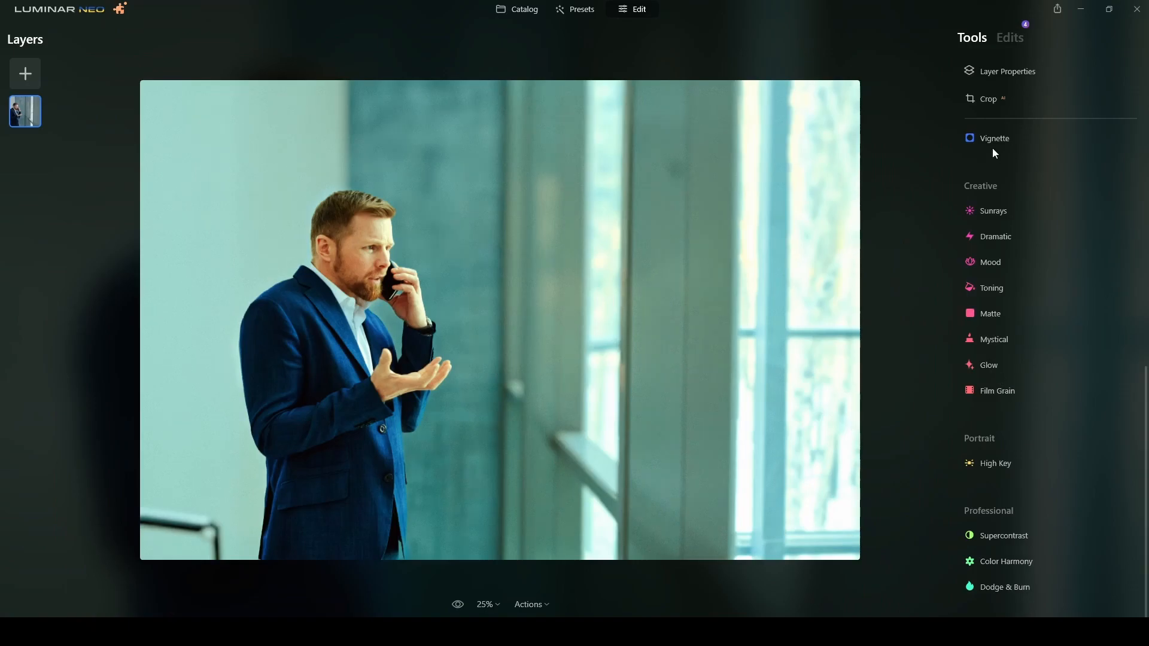
pyautogui.click(994, 138)
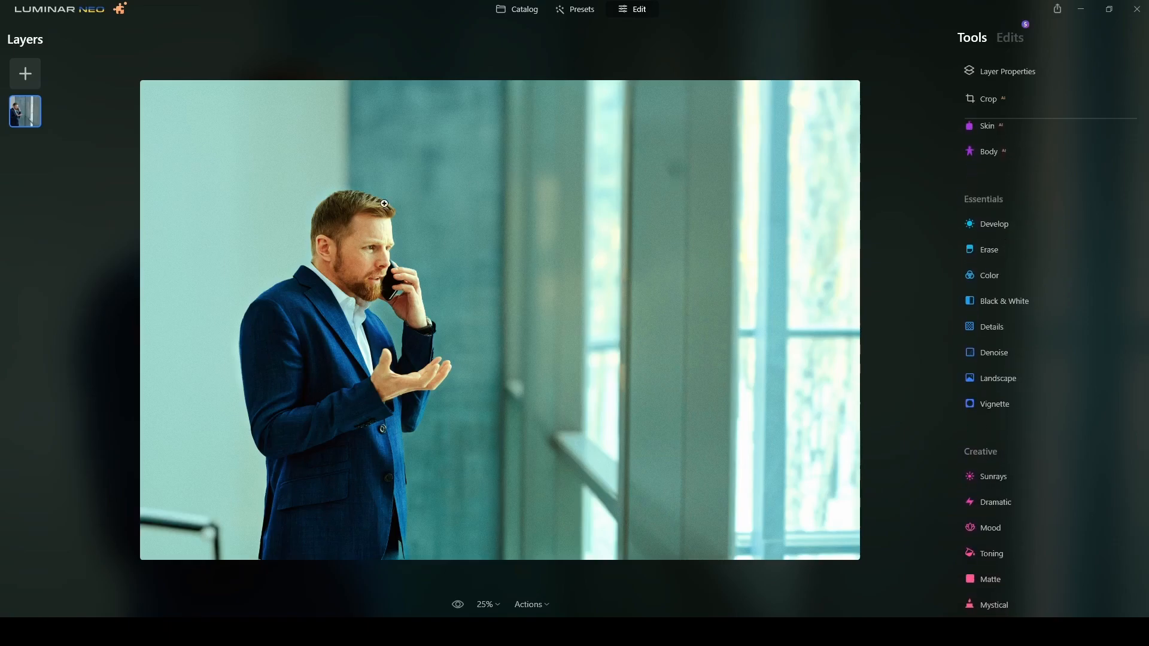
pyautogui.moveTo(995, 224)
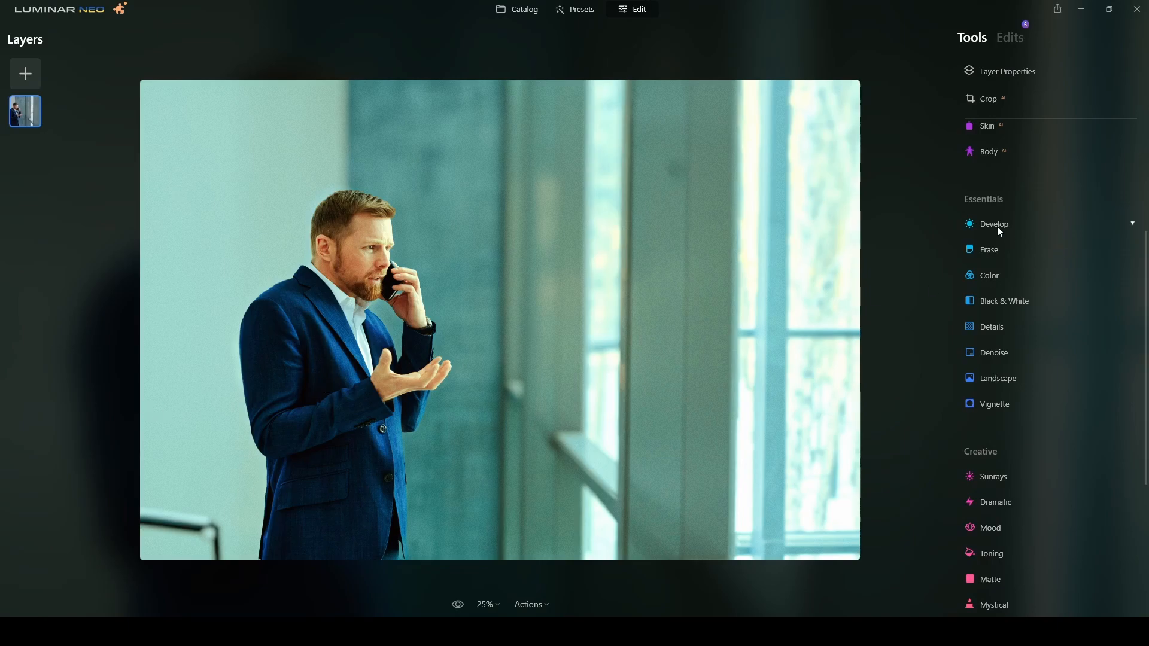
# Step: Draw a top linear gradient mask in Develop and drop its exposure to -1.03
pyautogui.click(995, 223)
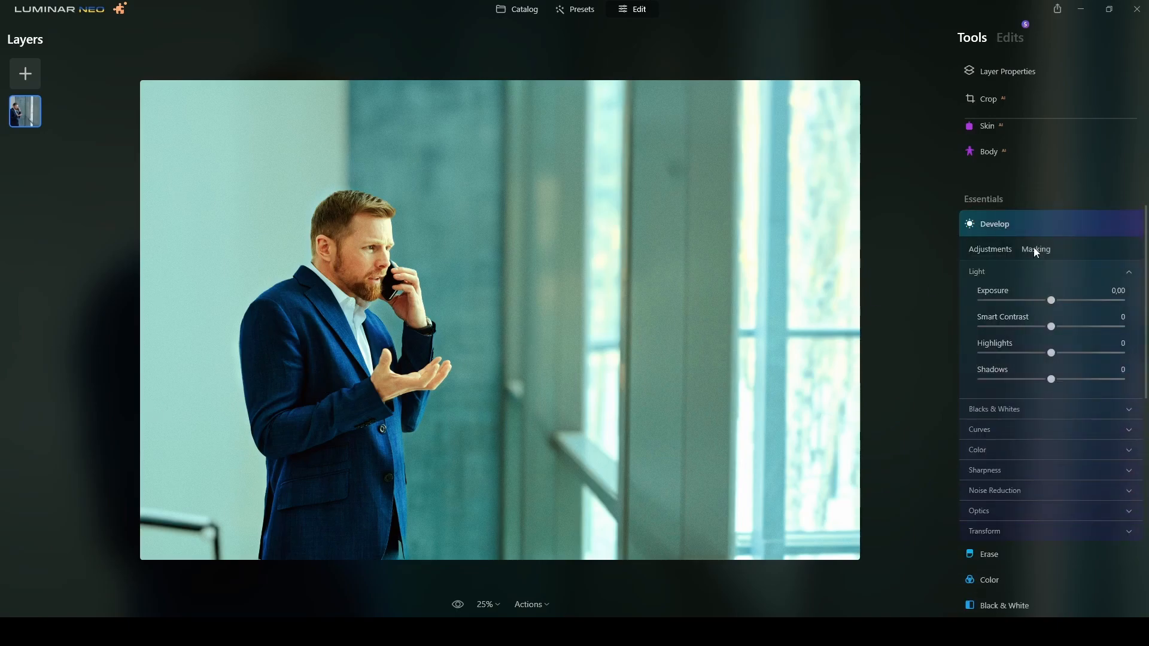
pyautogui.moveTo(1039, 224)
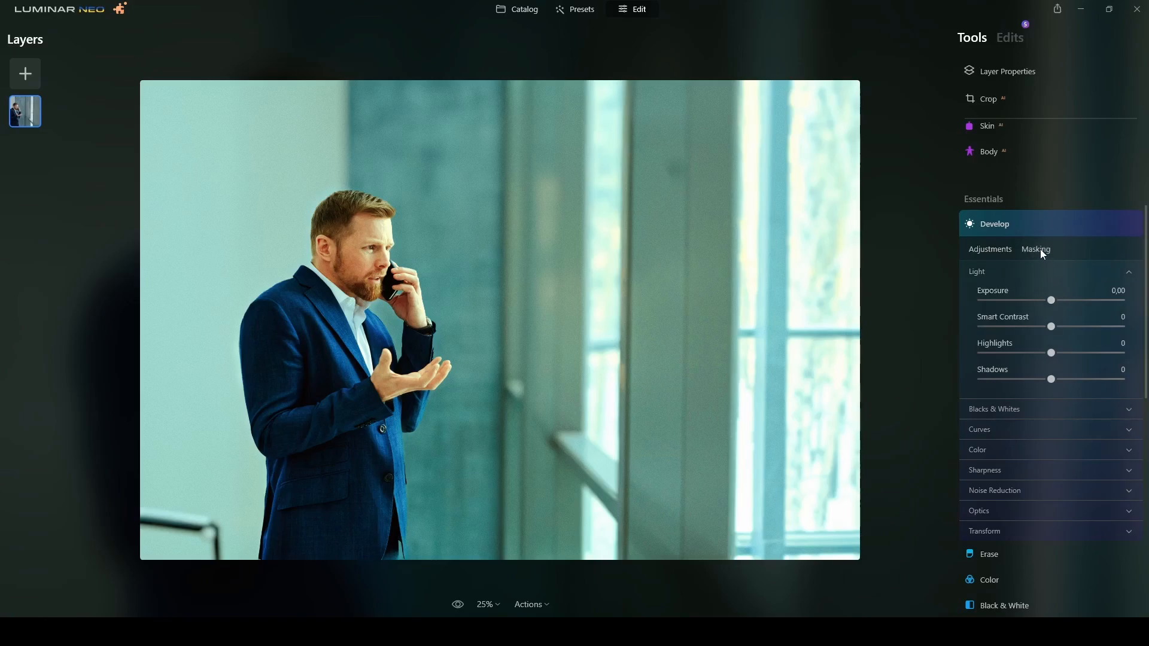
pyautogui.click(1034, 248)
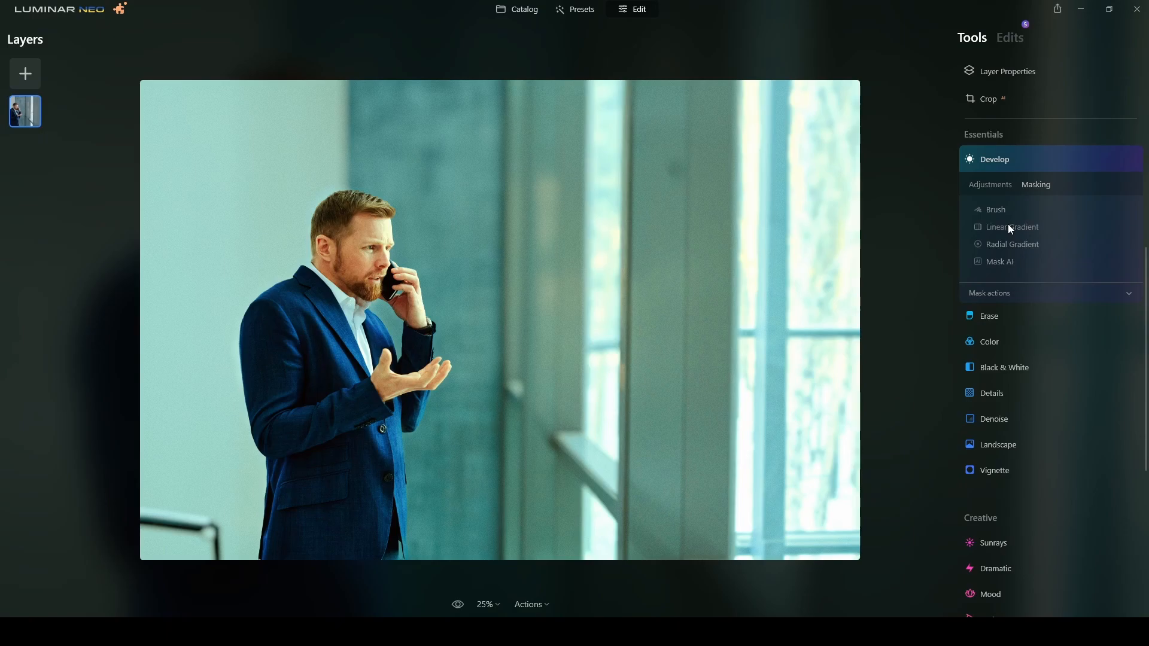
pyautogui.click(1011, 226)
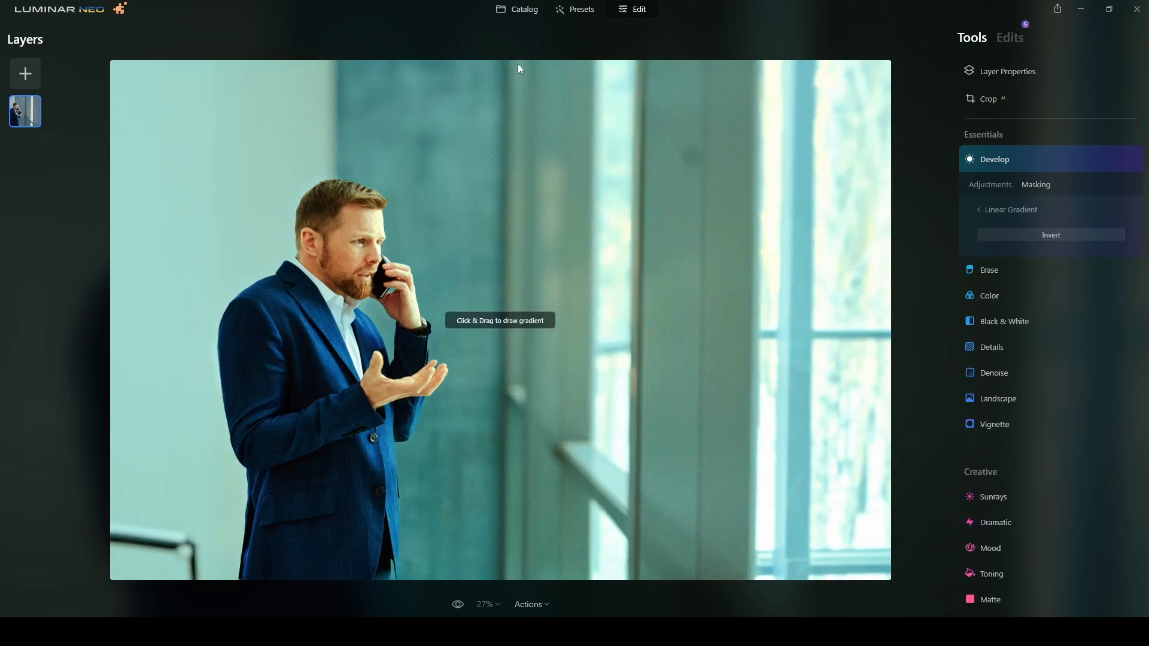
pyautogui.moveTo(509, 66)
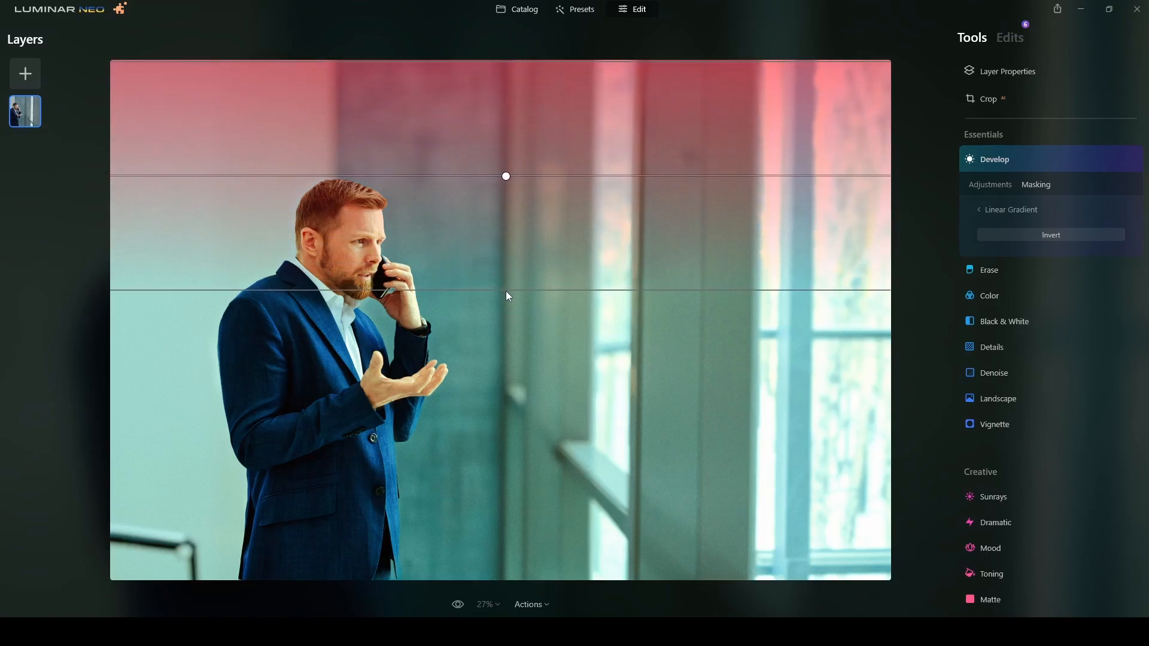
pyautogui.click(989, 184)
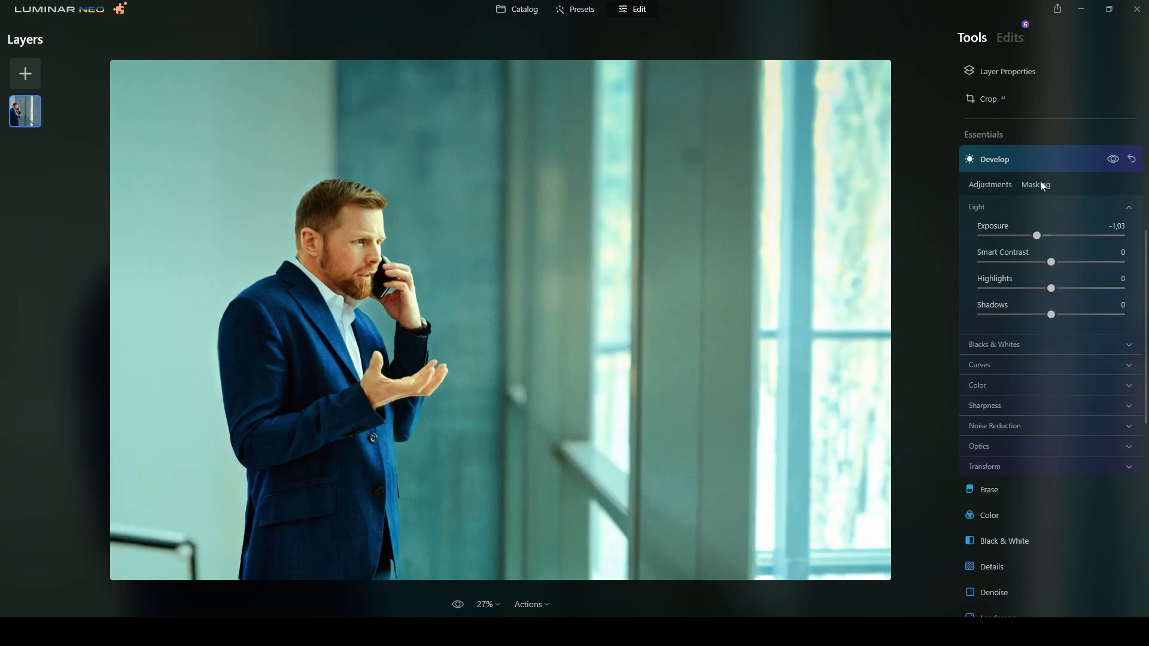
# Step: Add a bottom linear gradient to the mask and deepen exposure to -1.26
pyautogui.click(1035, 185)
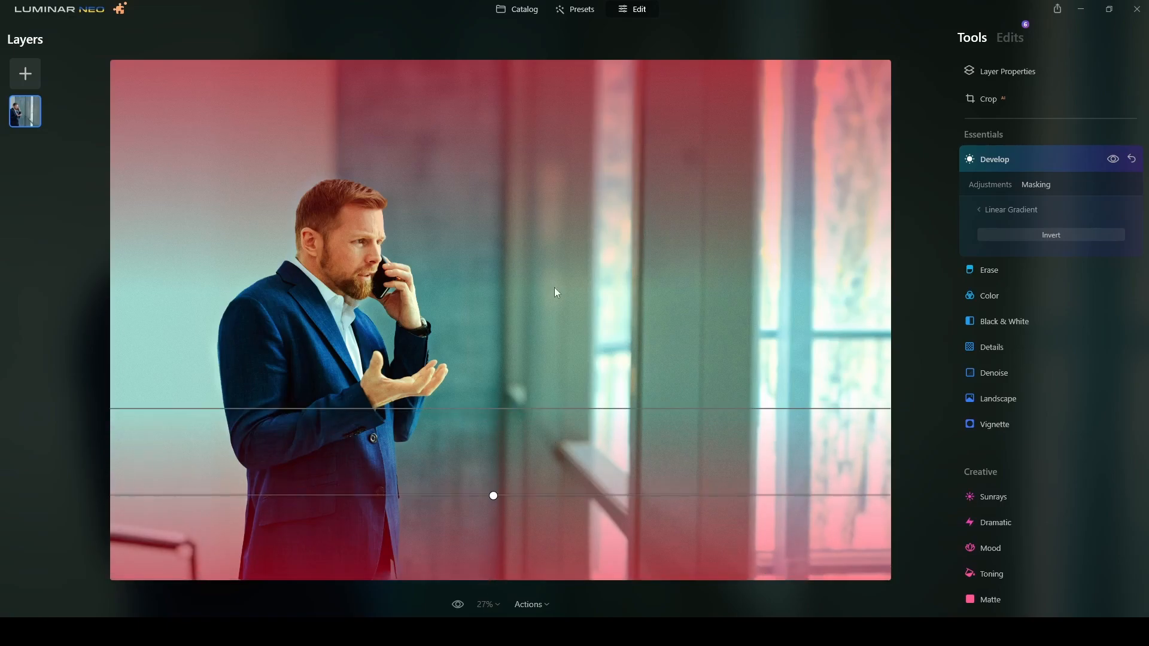
pyautogui.click(988, 185)
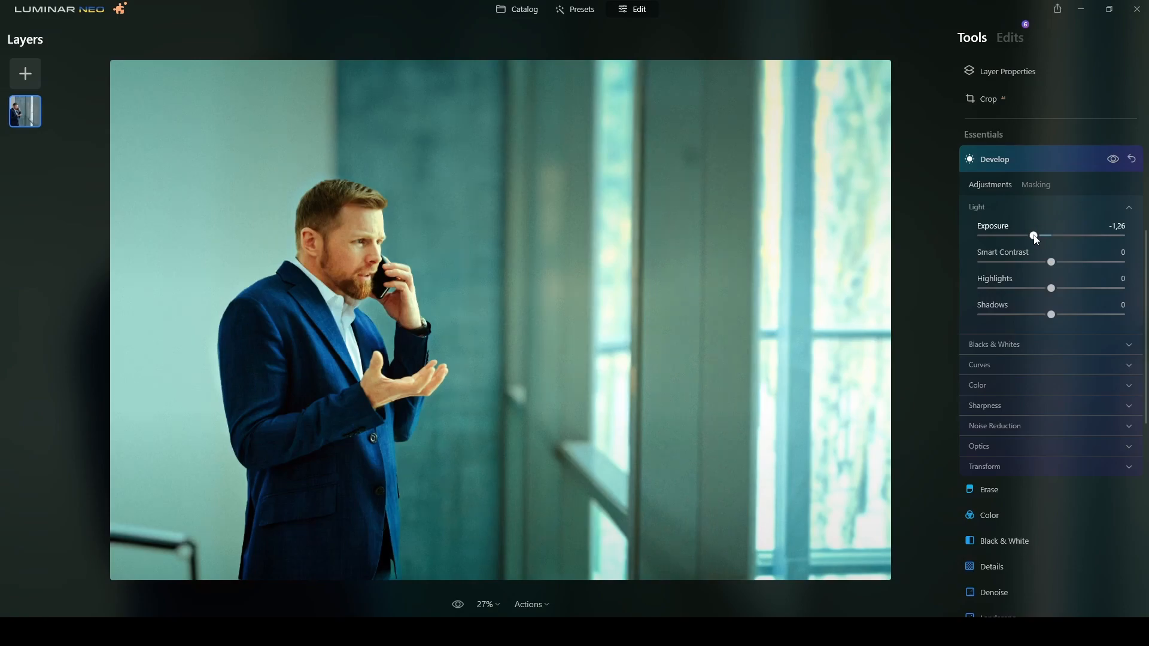
pyautogui.click(994, 159)
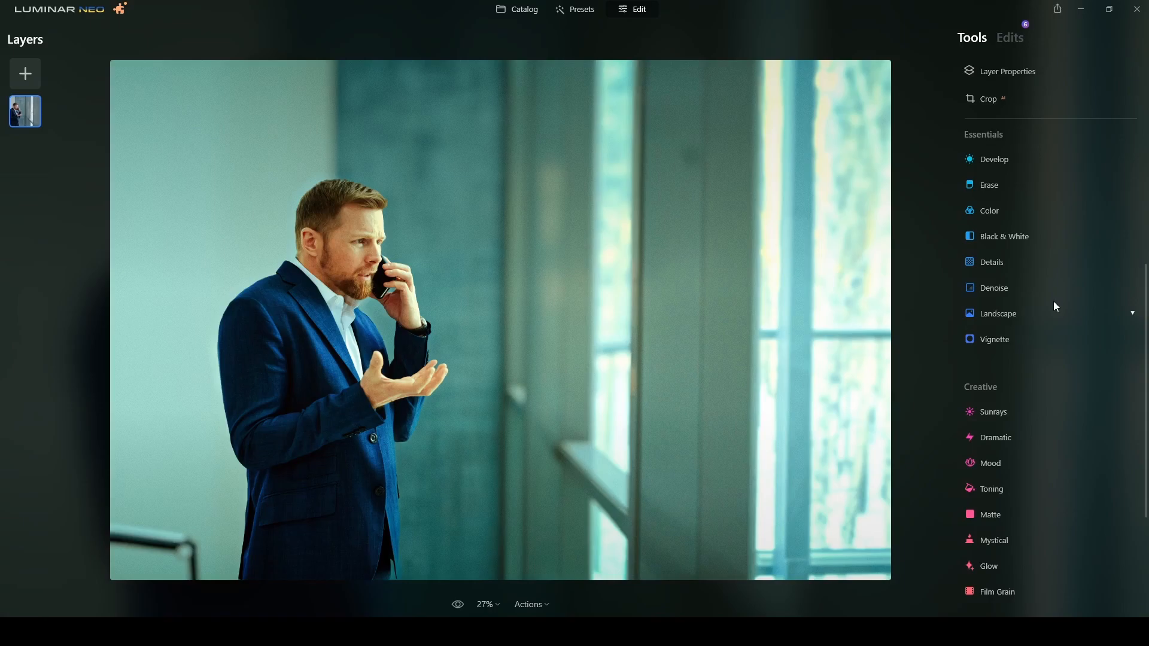
# Step: Set Enhance AI Accent to 30 and toggle the effect to compare before and after
pyautogui.scroll(3)
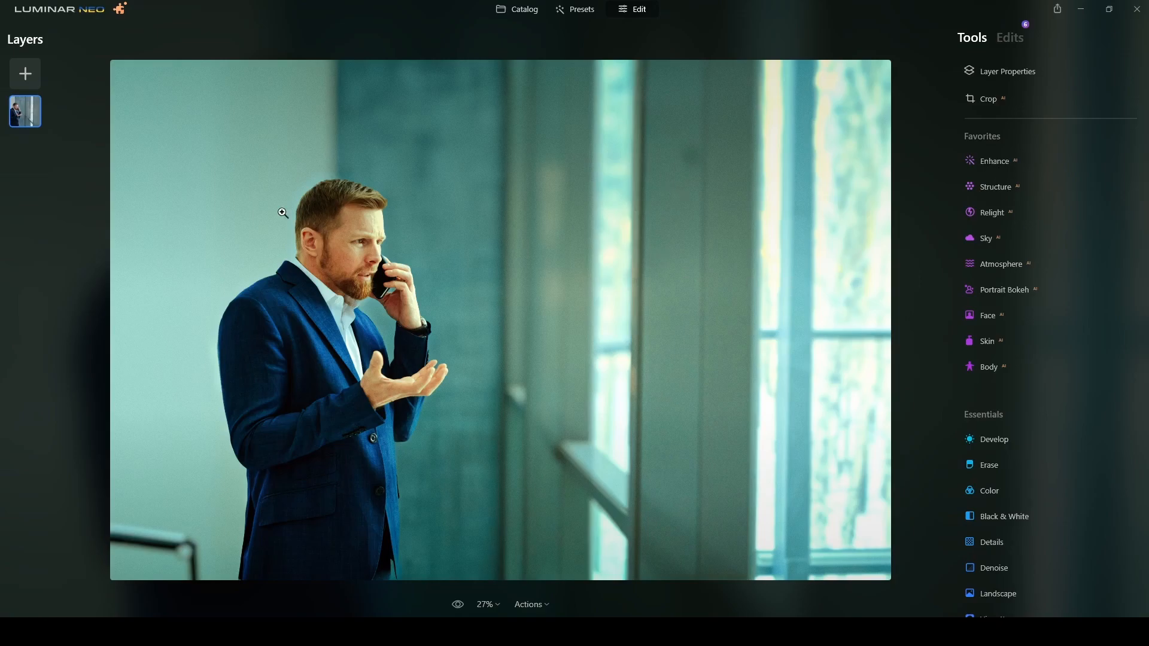
pyautogui.moveTo(591, 225)
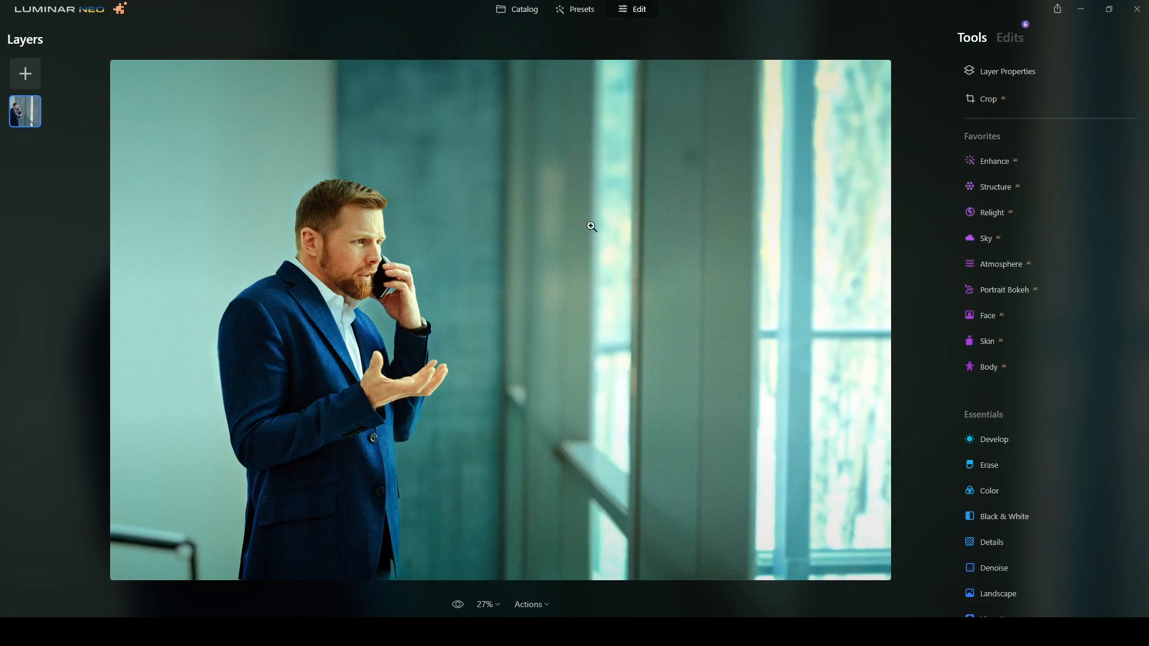
pyautogui.moveTo(993, 167)
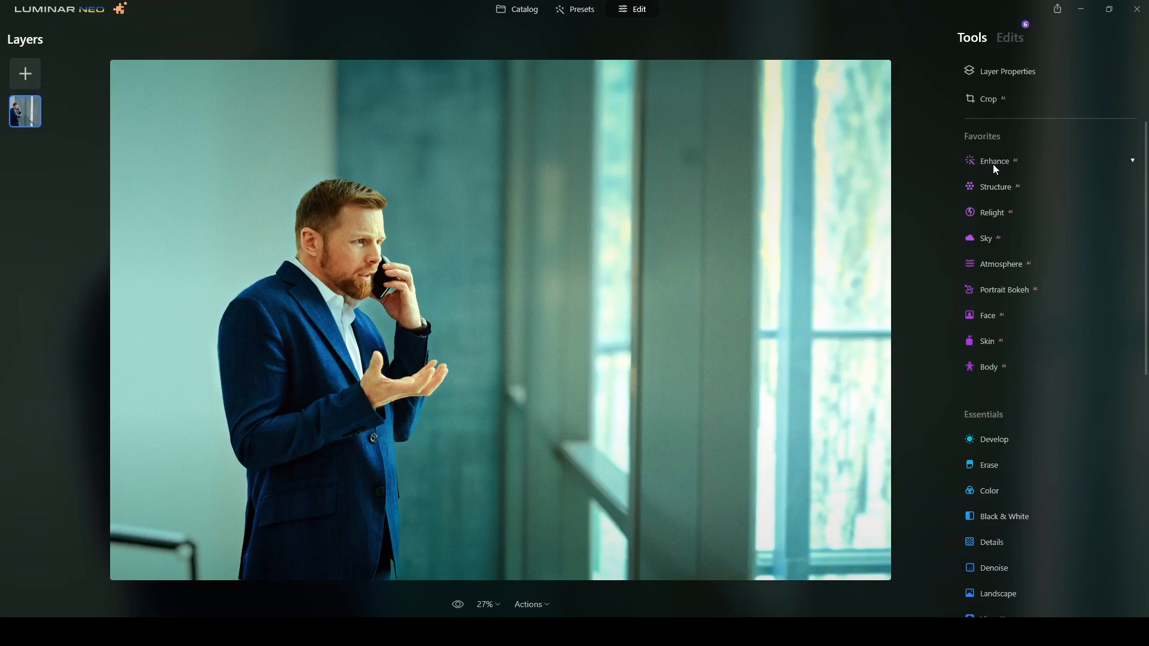
pyautogui.click(993, 160)
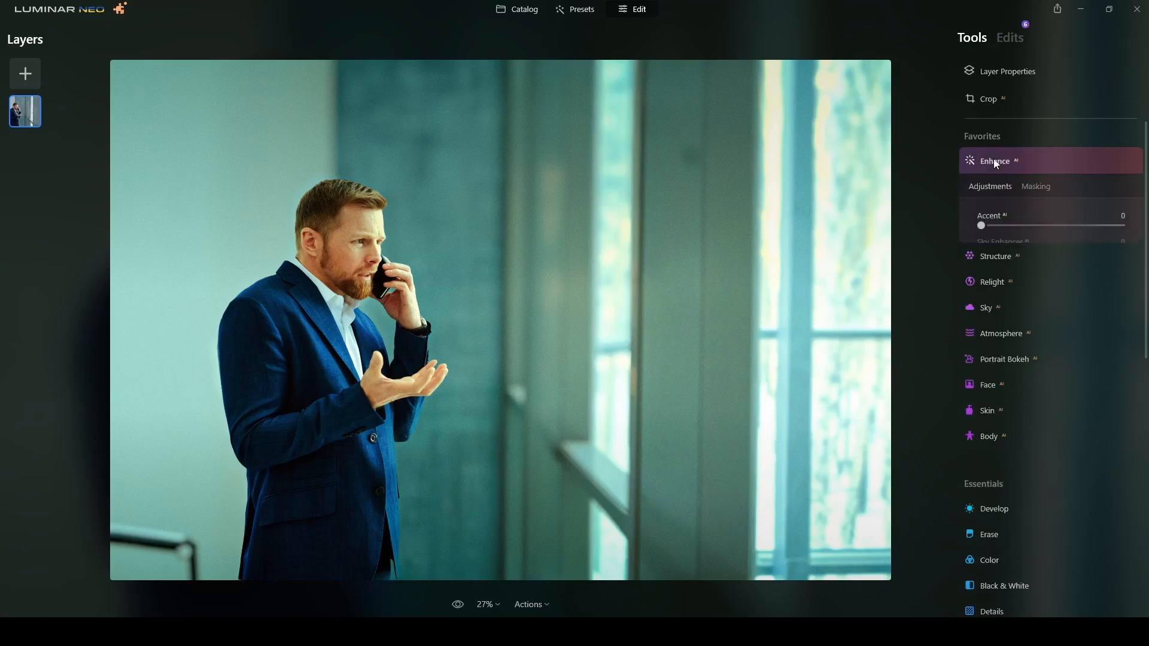
pyautogui.moveTo(1036, 187)
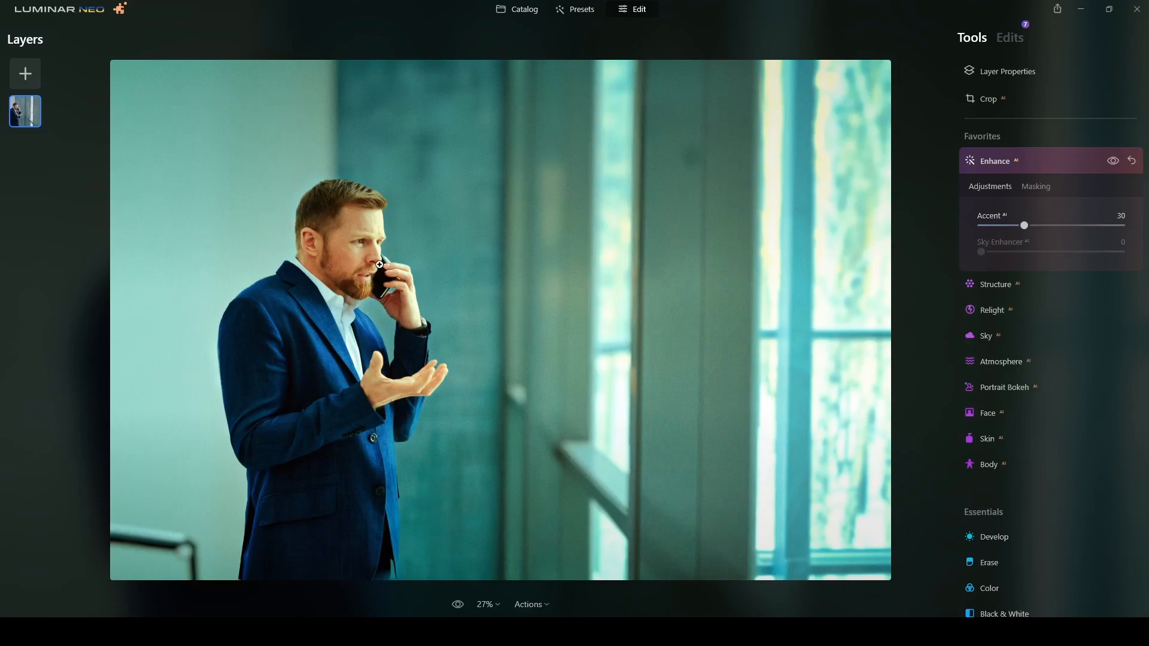
pyautogui.moveTo(535, 367)
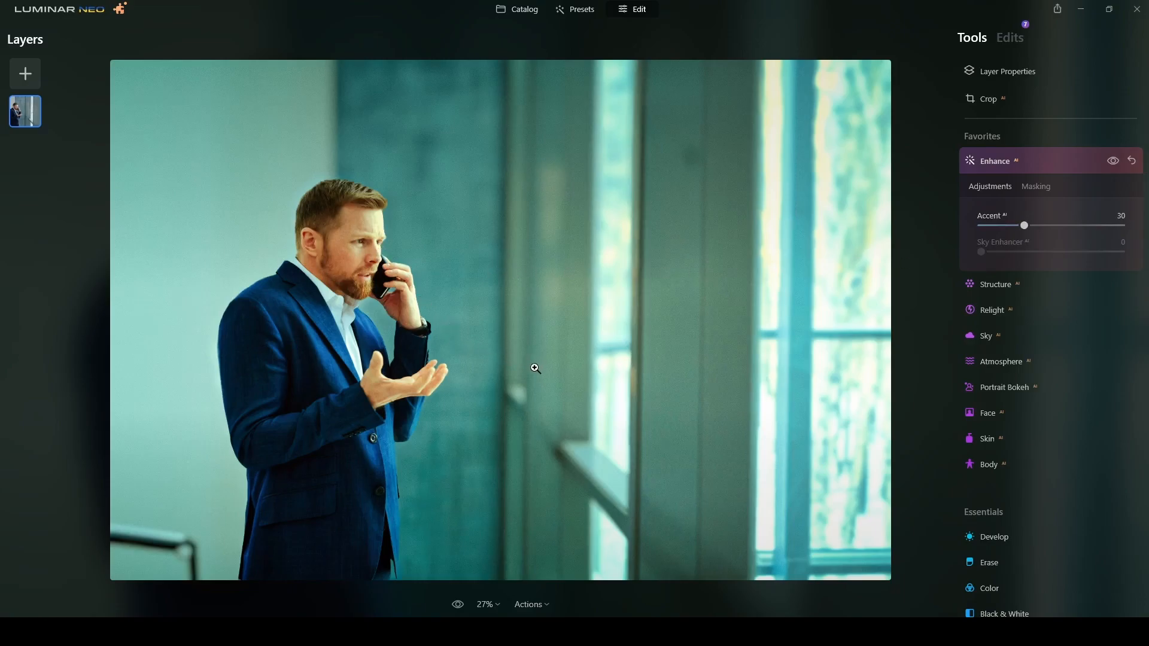
pyautogui.click(1112, 160)
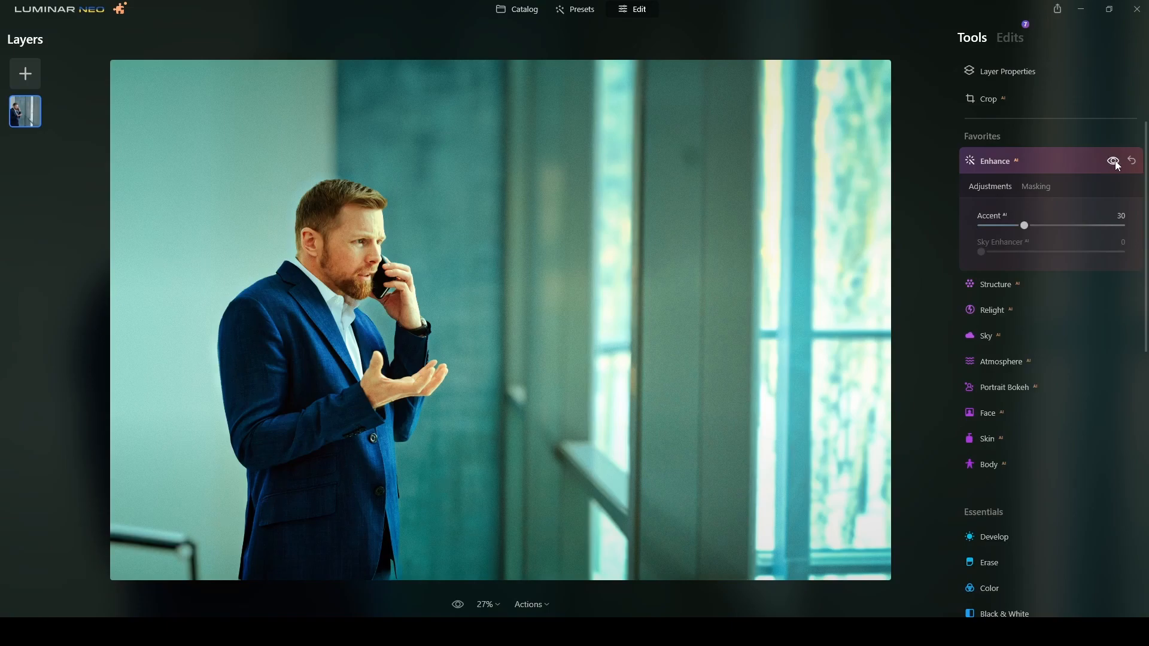
pyautogui.click(1113, 160)
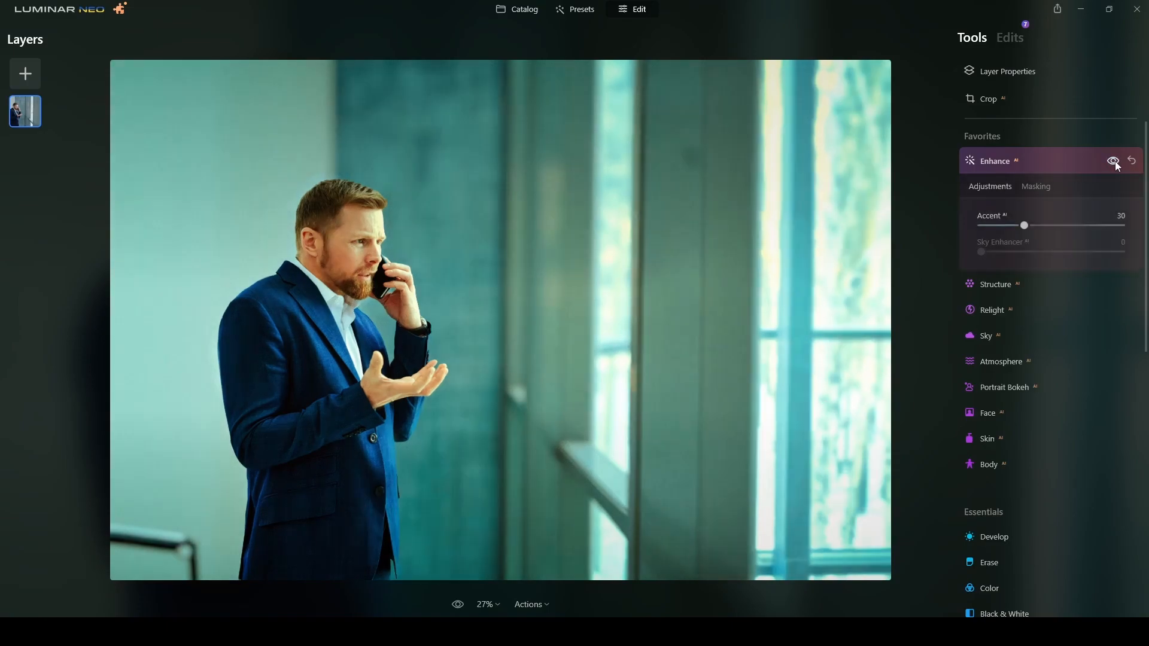
pyautogui.click(1112, 161)
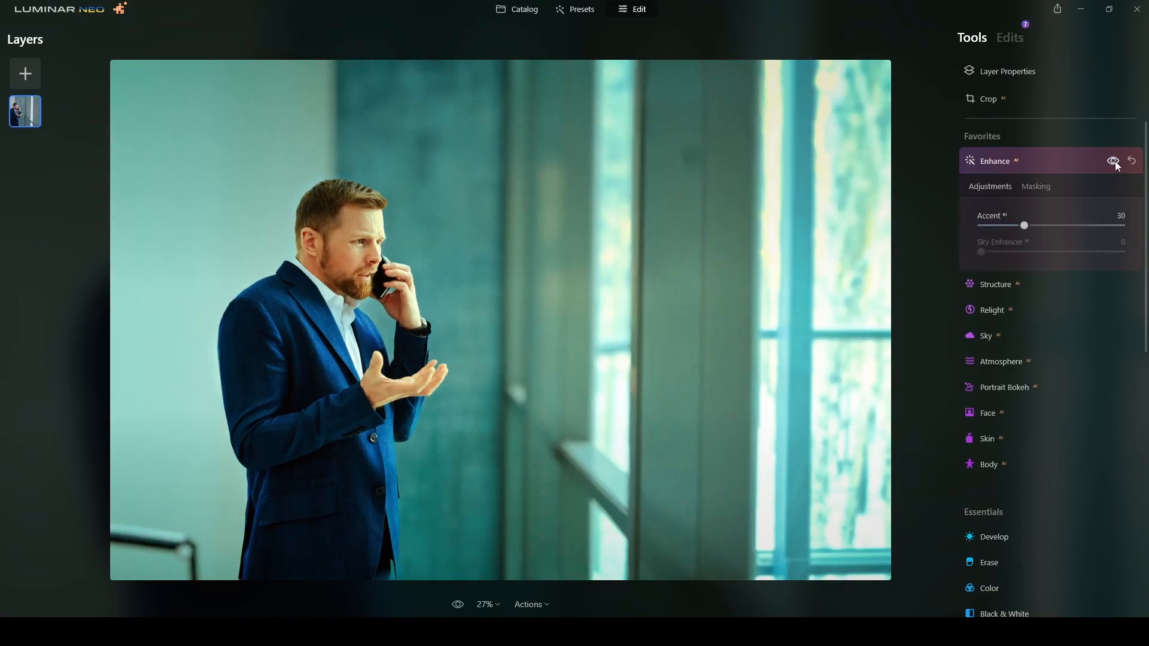
pyautogui.click(1113, 160)
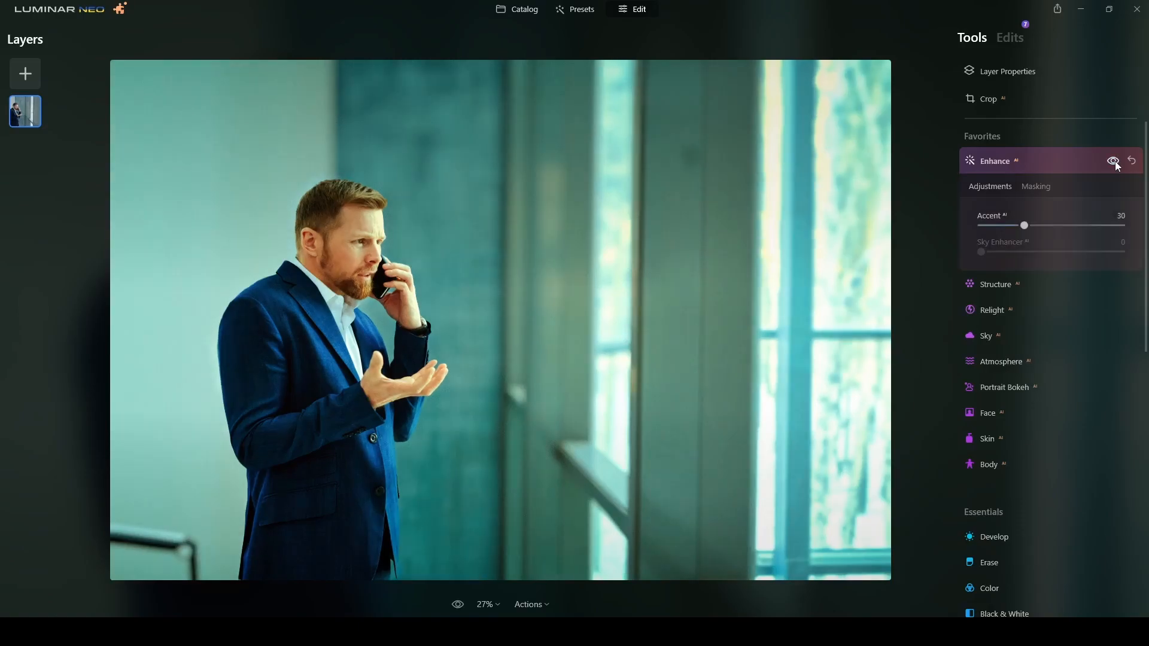
pyautogui.click(1113, 161)
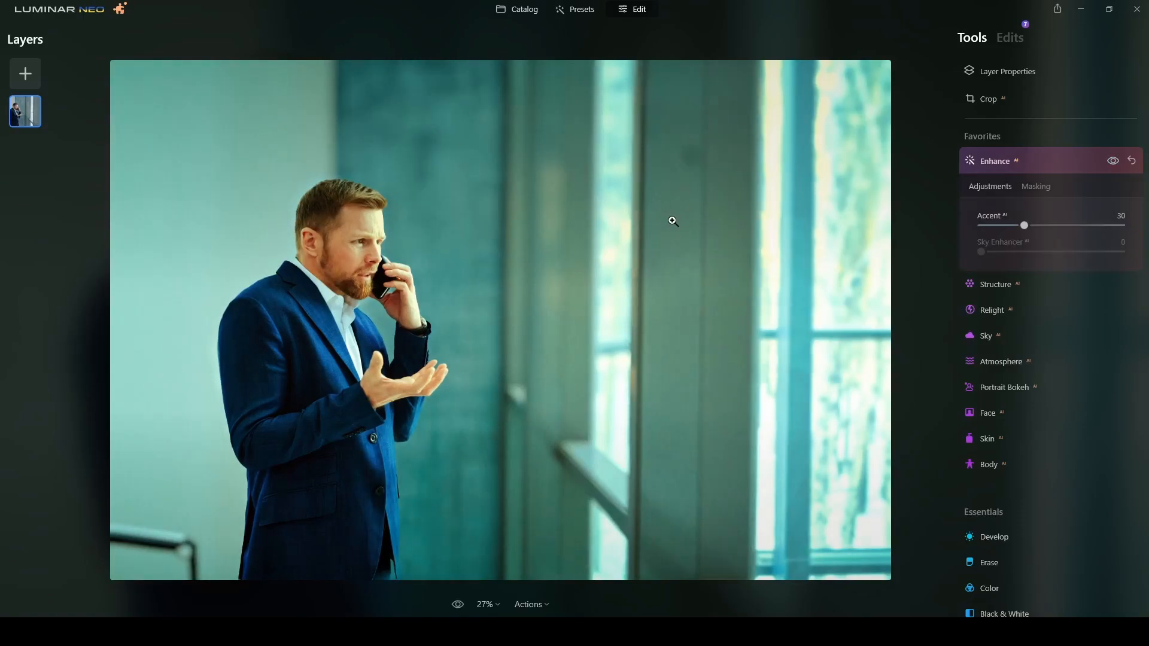